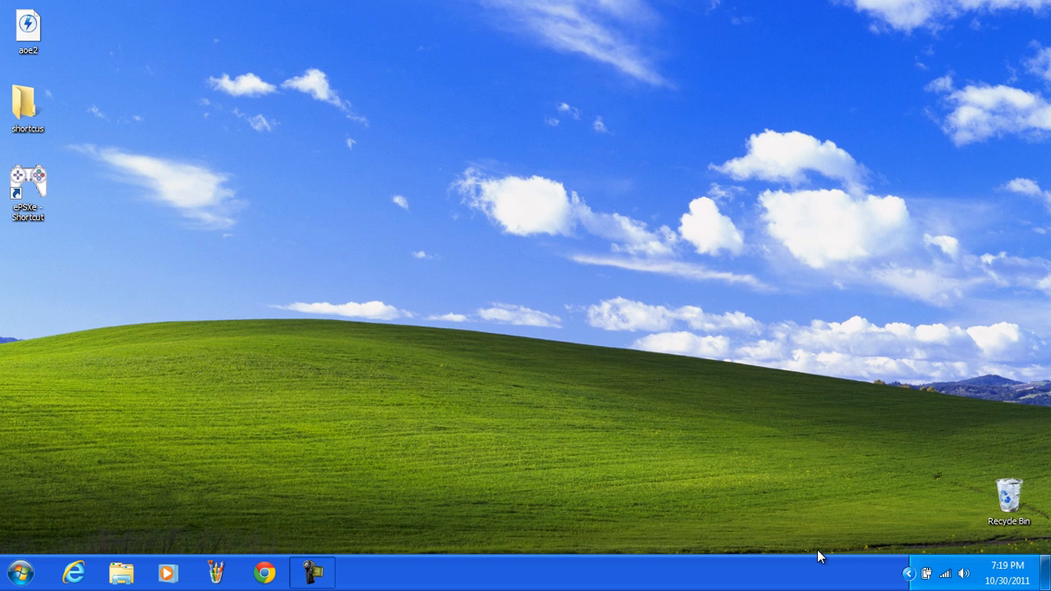
pyautogui.moveTo(144, 275)
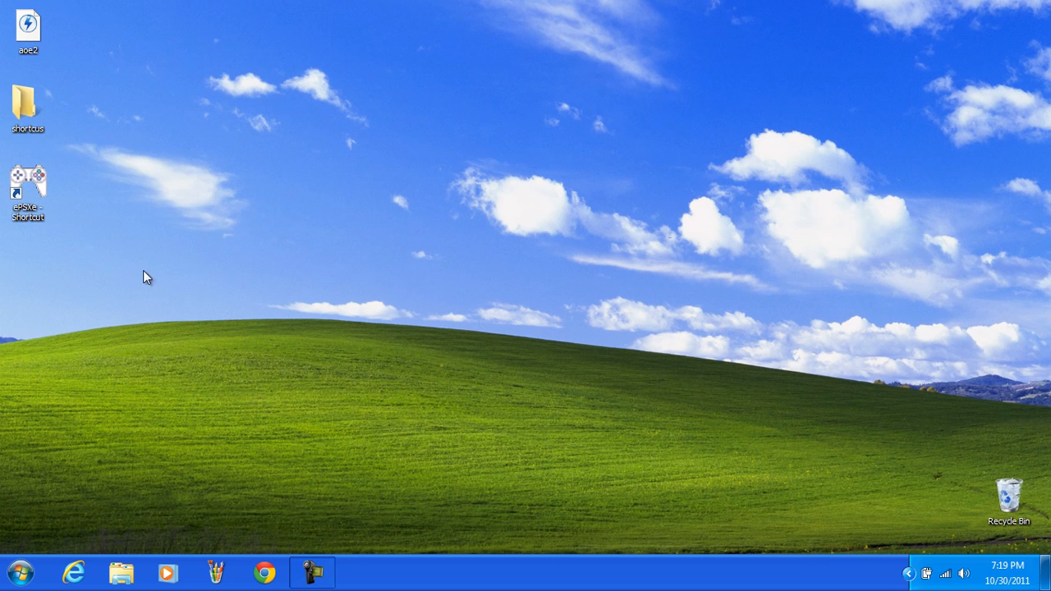
pyautogui.moveTo(207, 322)
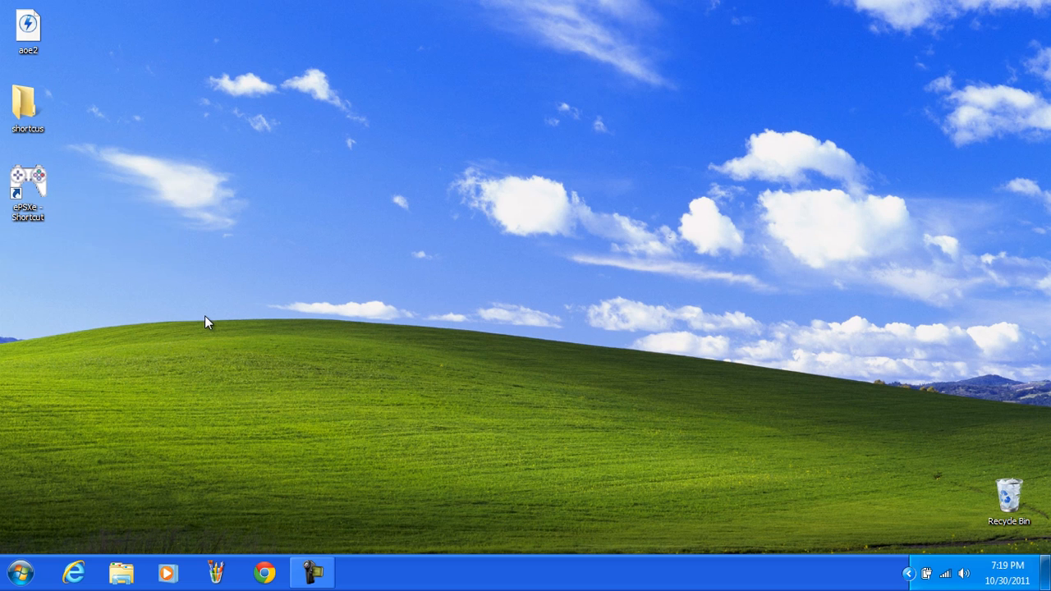
pyautogui.moveTo(14, 319)
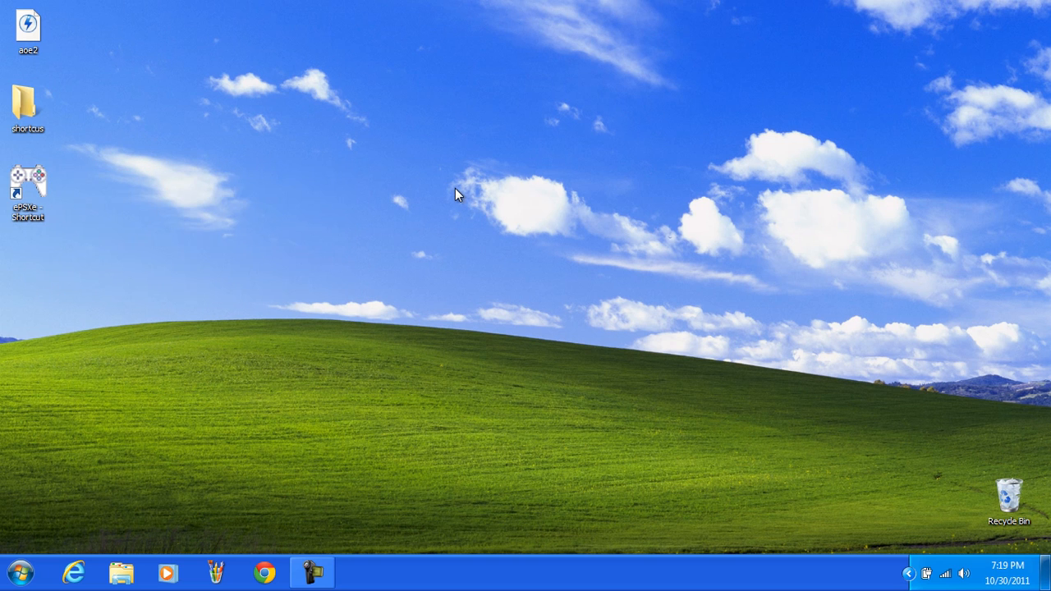
pyautogui.moveTo(490, 230)
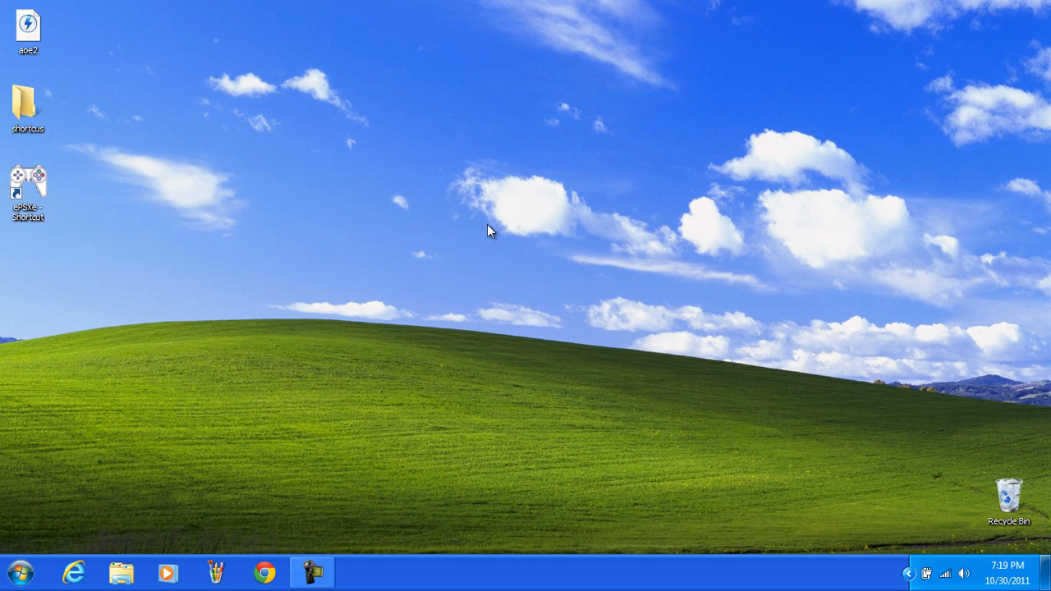
# Step: Create a new desktop folder via New > Folder and name it psxemu
pyautogui.rightClick(489, 230)
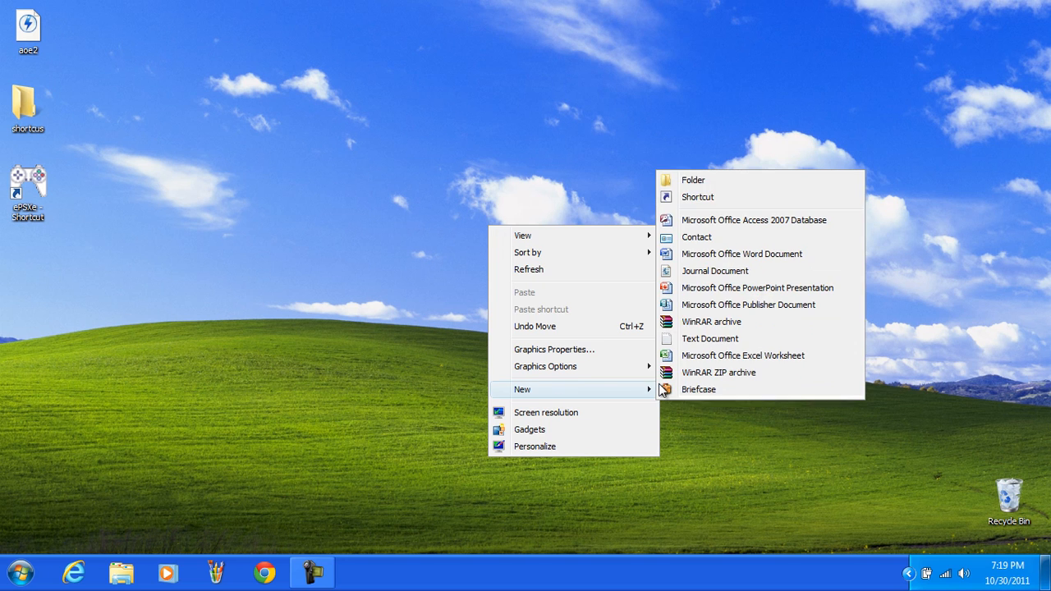
pyautogui.click(693, 179)
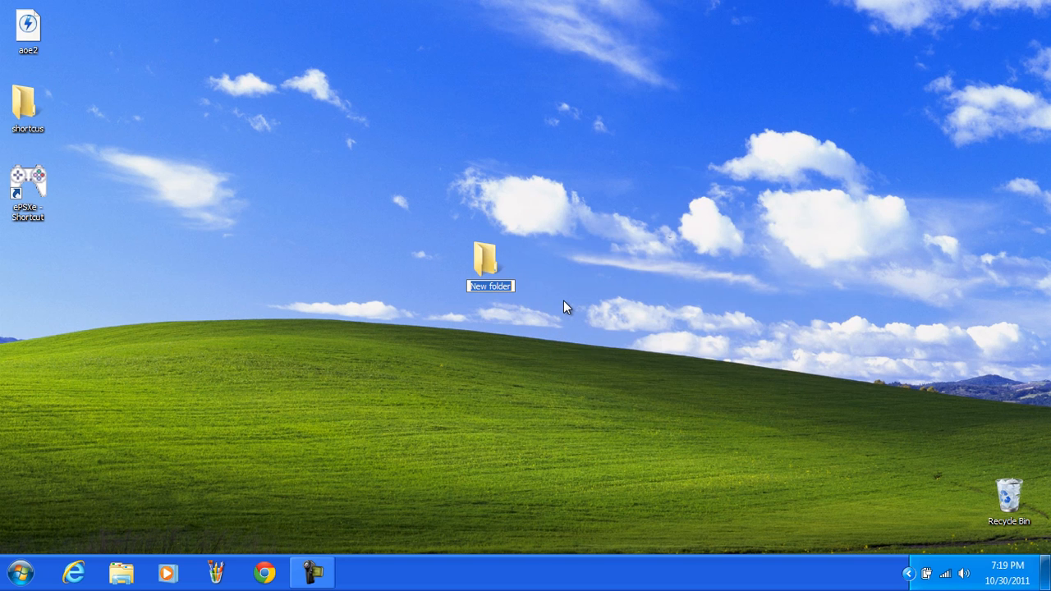
pyautogui.write('psx')
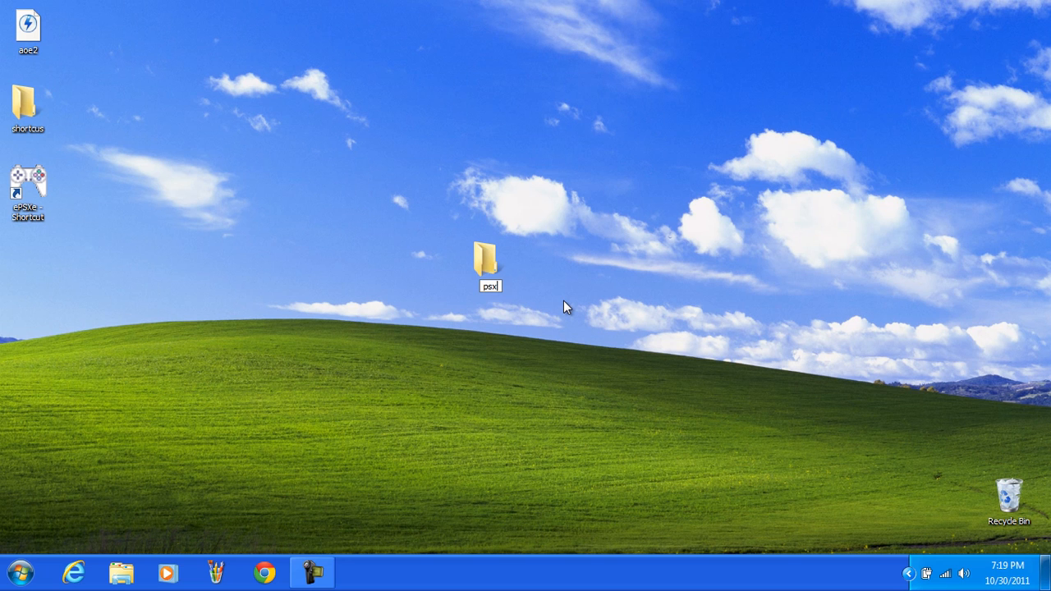
pyautogui.write('emh')
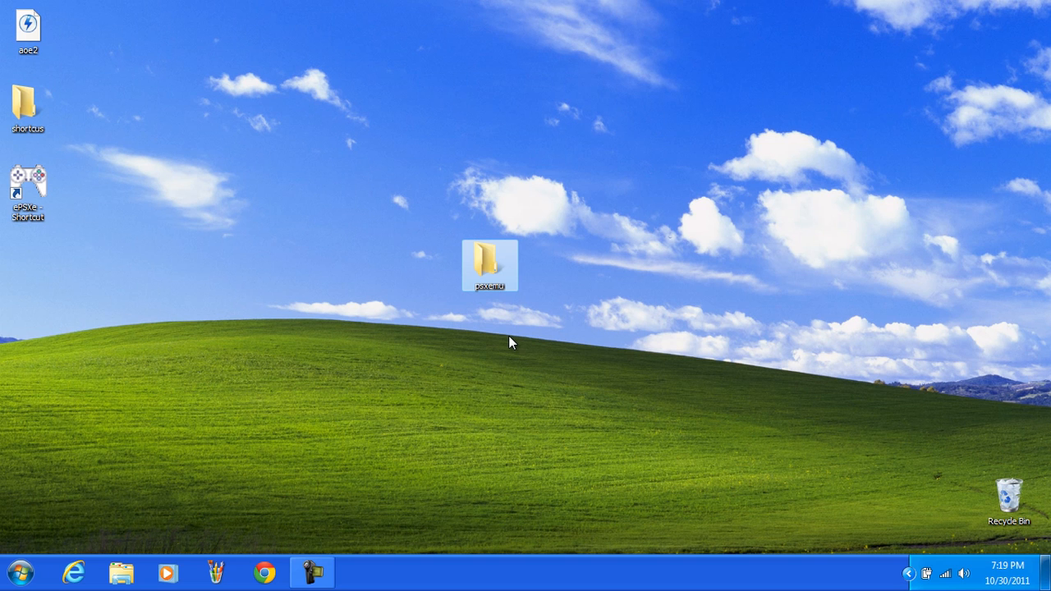
pyautogui.click(533, 299)
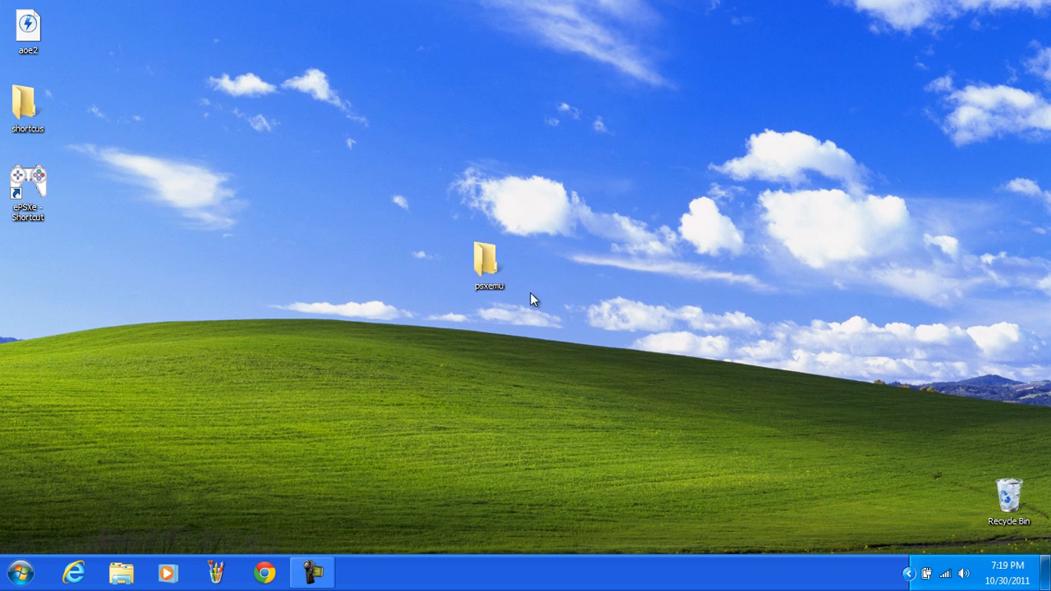
pyautogui.click(490, 258)
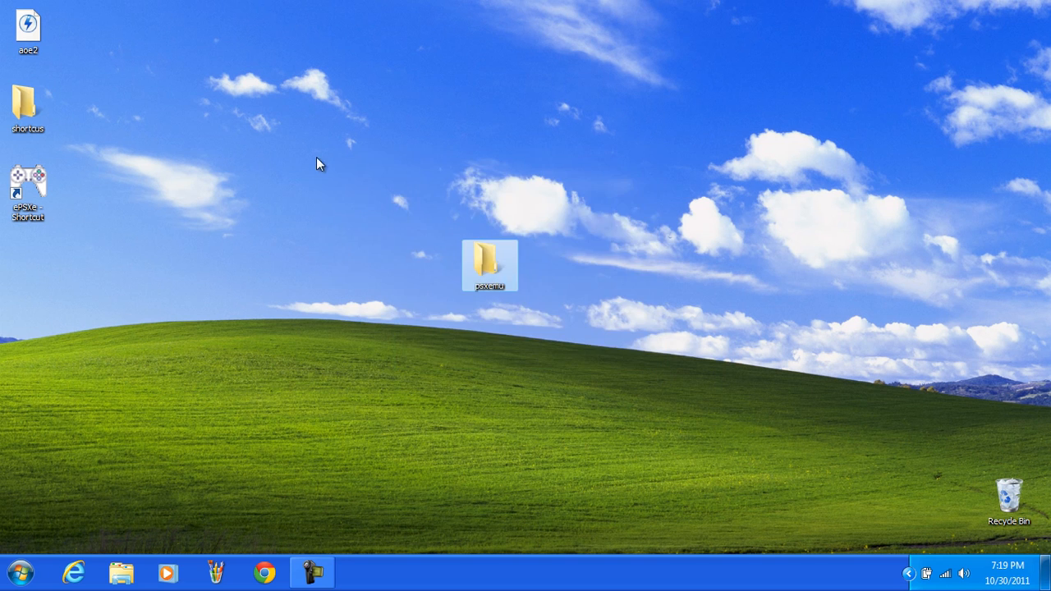
pyautogui.click(531, 476)
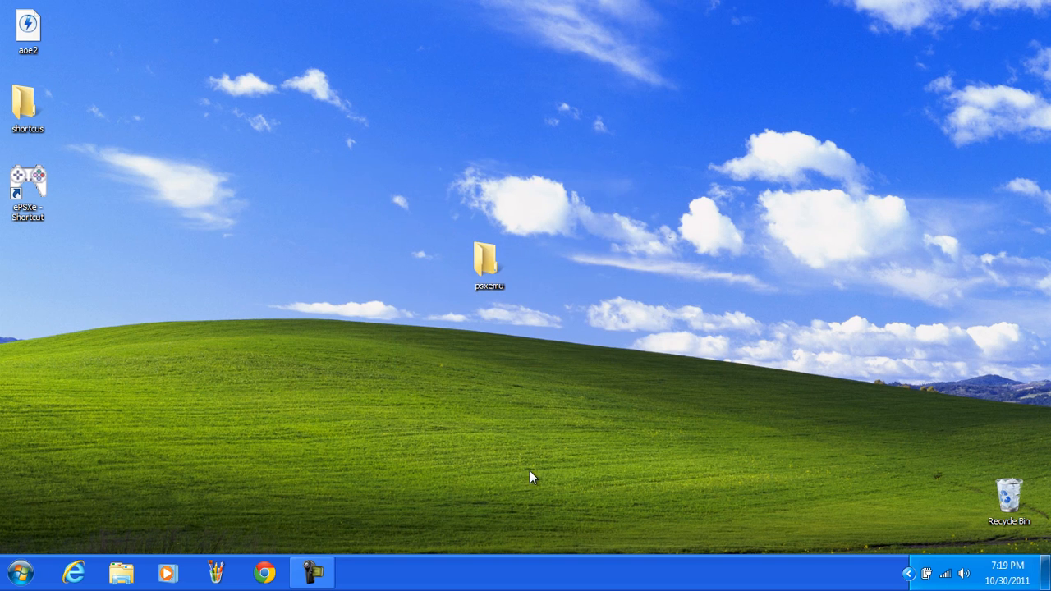
pyautogui.moveTo(391, 238)
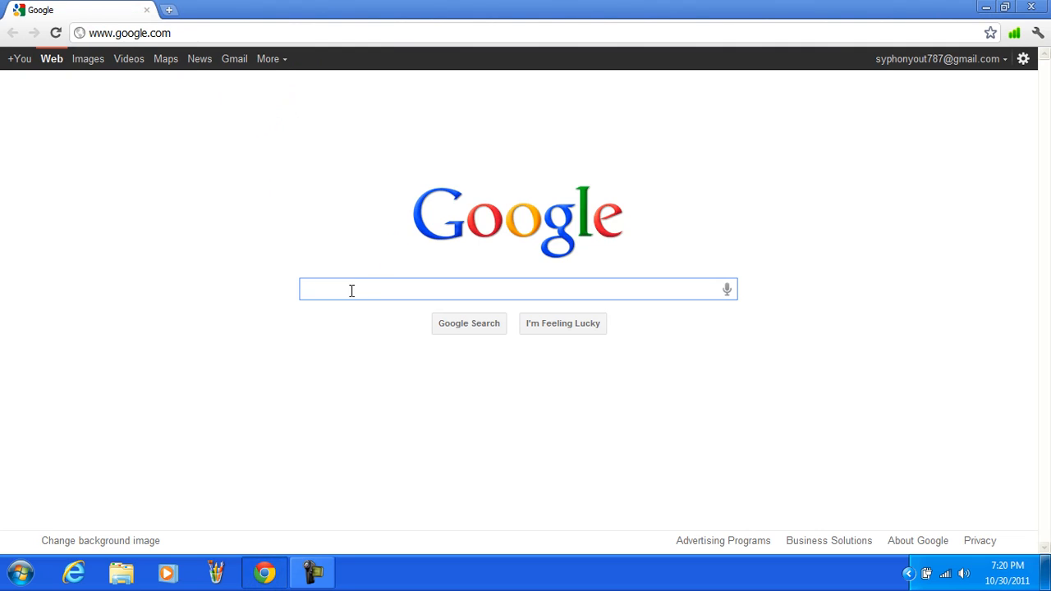
# Step: Google 'emulator zone' and follow the result to The Emulator Zone website
pyautogui.click(517, 289)
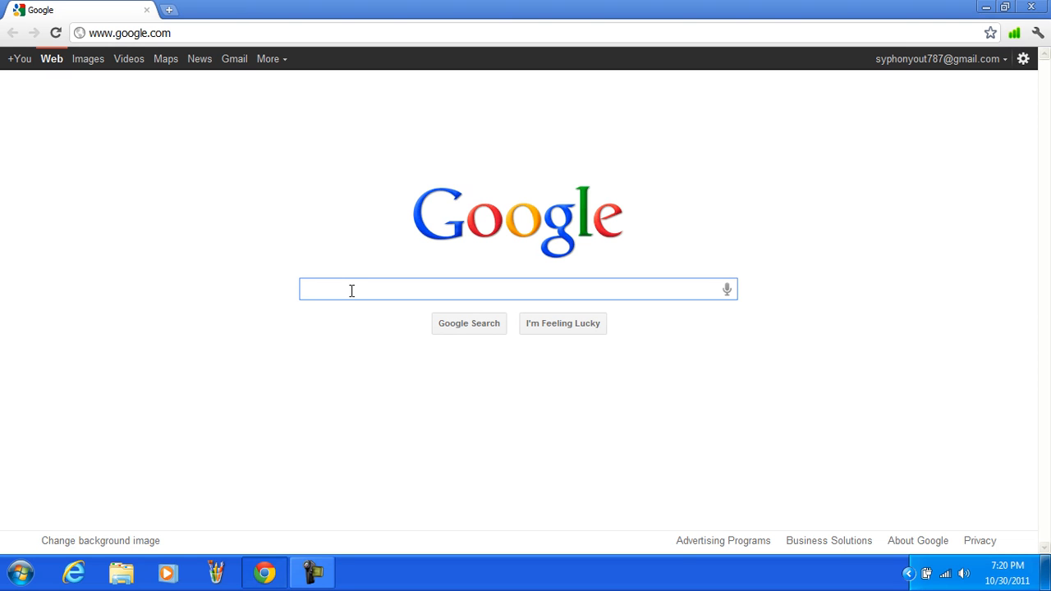
pyautogui.write('emulator')
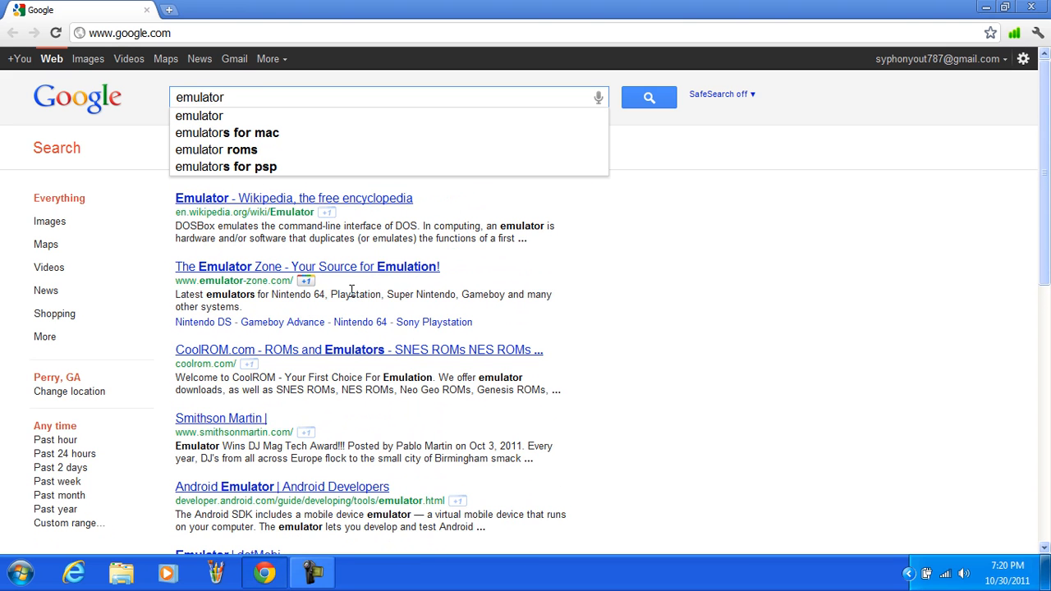
pyautogui.write('zone')
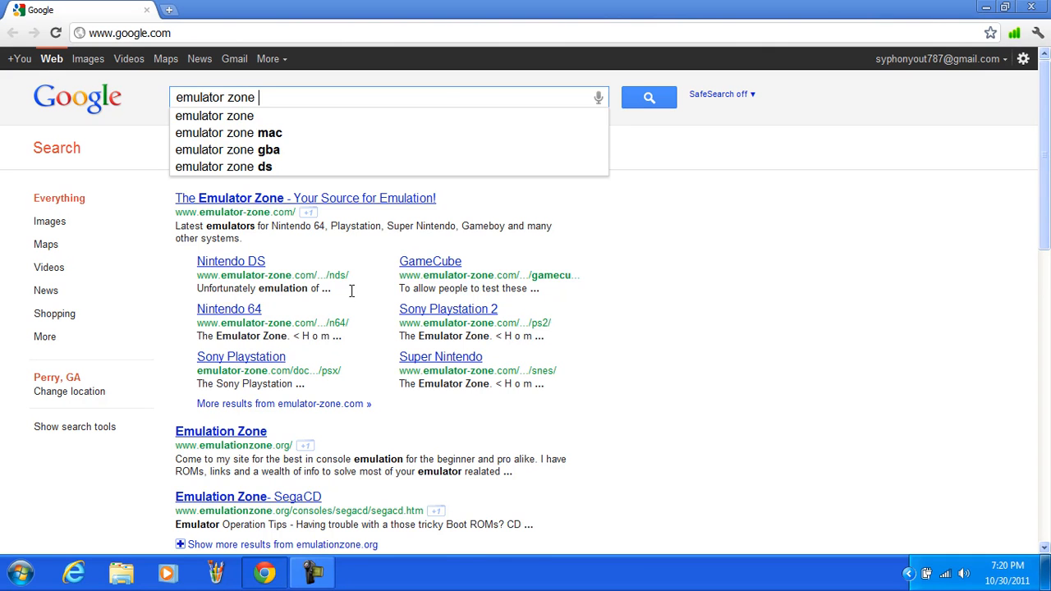
pyautogui.click(228, 131)
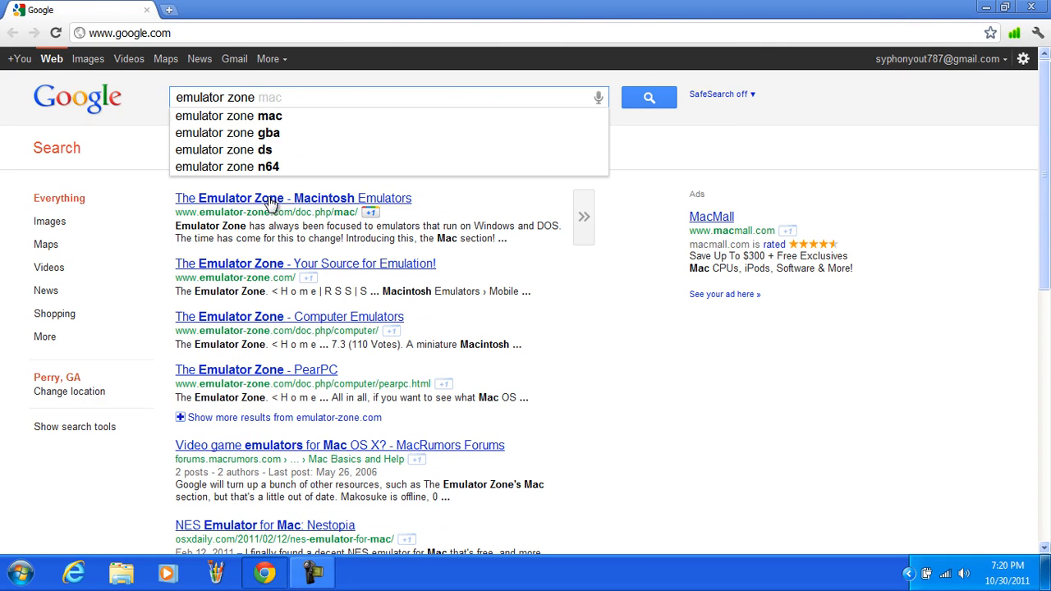
pyautogui.click(306, 263)
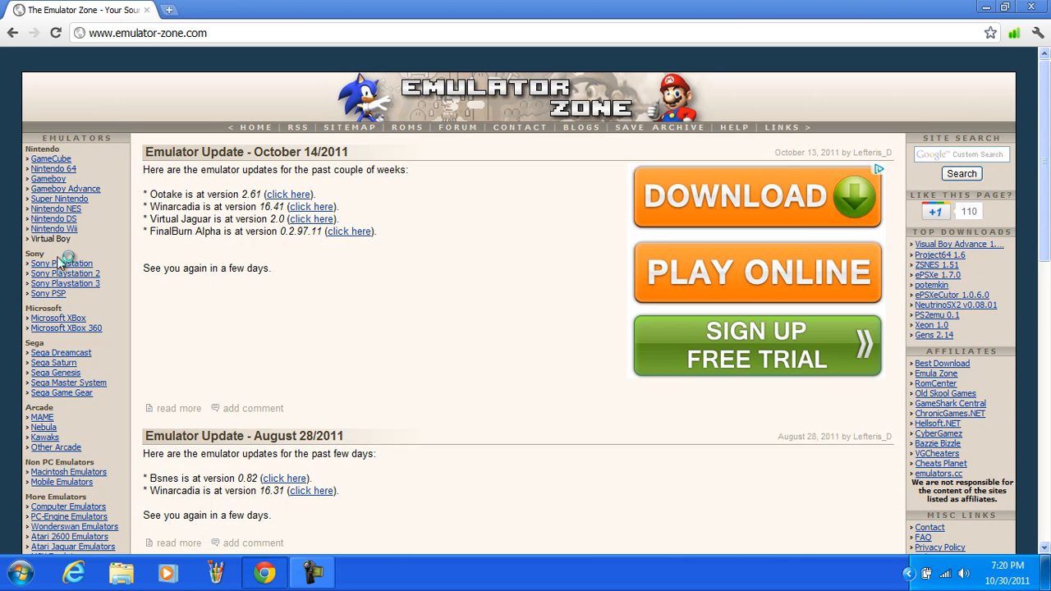
# Step: Open the Sony Playstation emulators page and reach the ePSXe entry in the download table
pyautogui.click(61, 260)
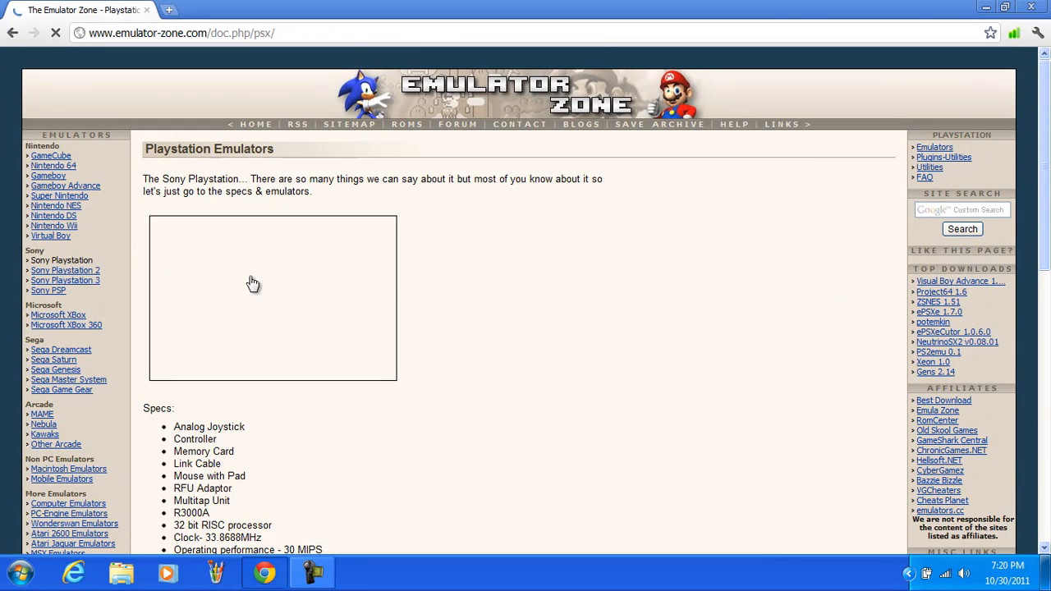
pyautogui.scroll(-3)
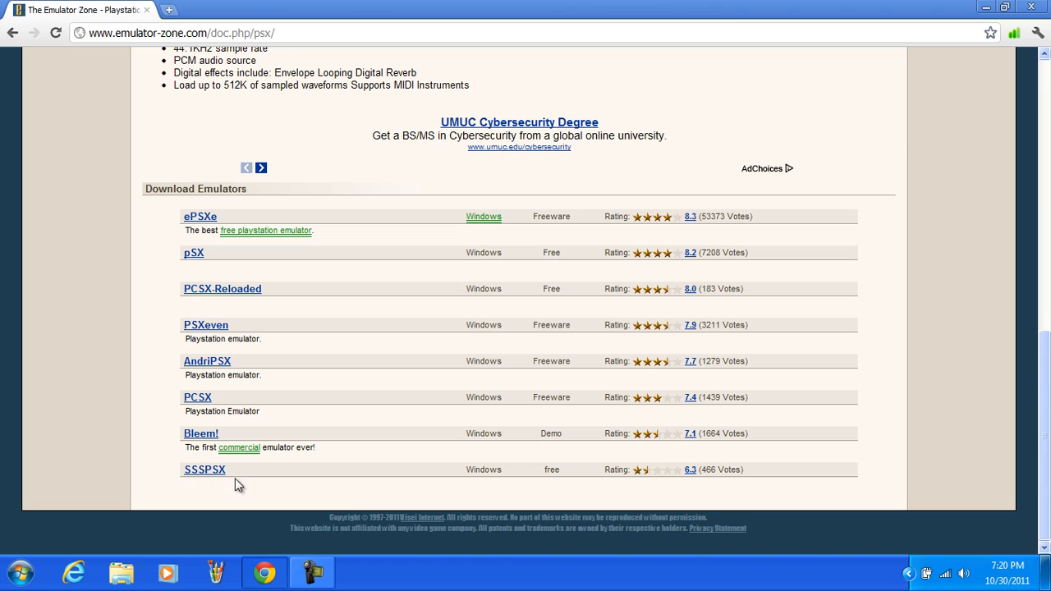
pyautogui.moveTo(161, 220)
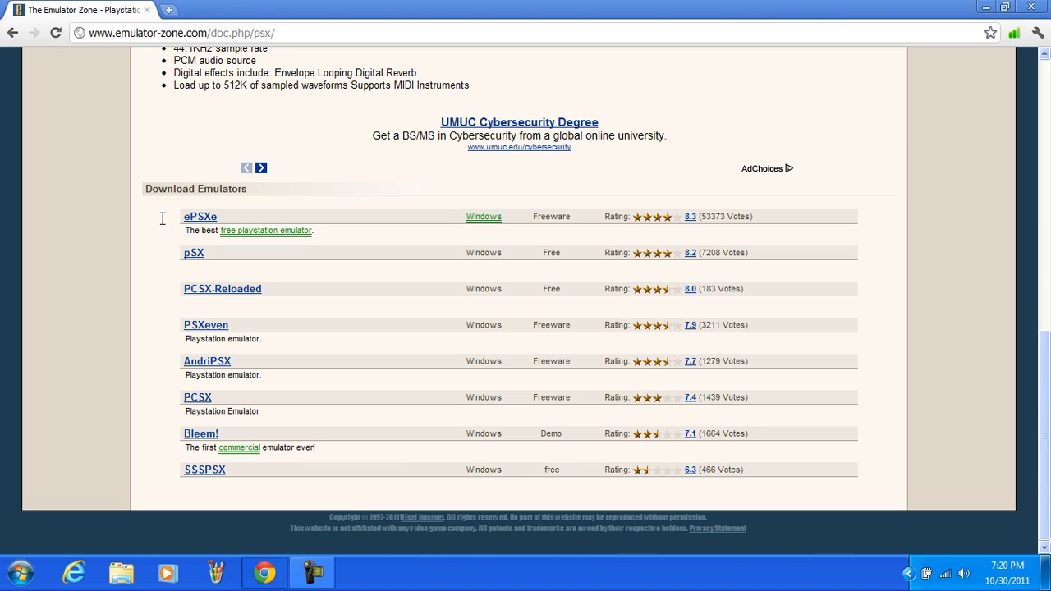
pyautogui.doubleClick(201, 217)
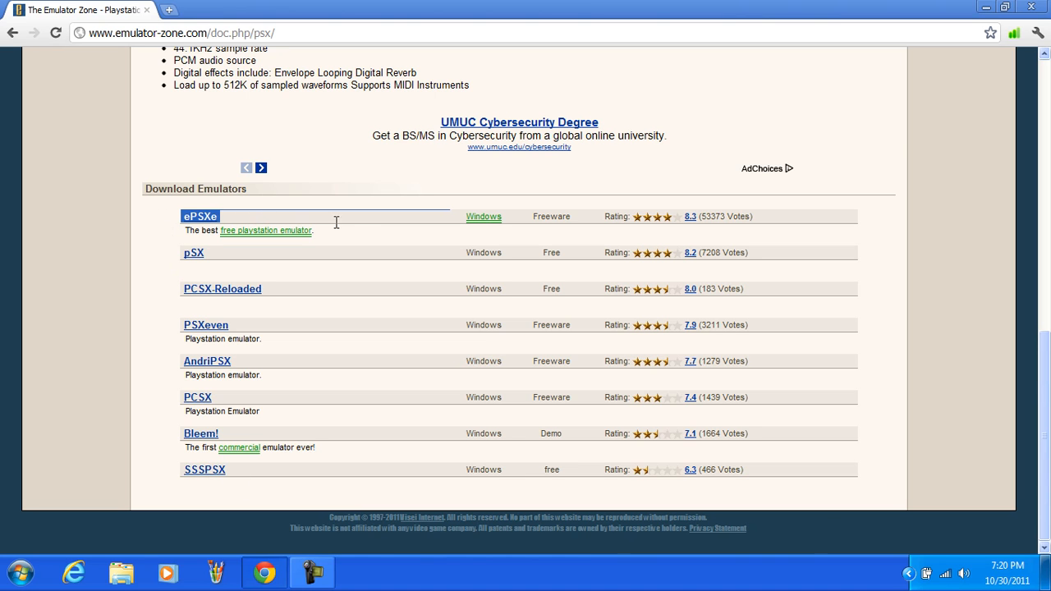
pyautogui.moveTo(306, 295)
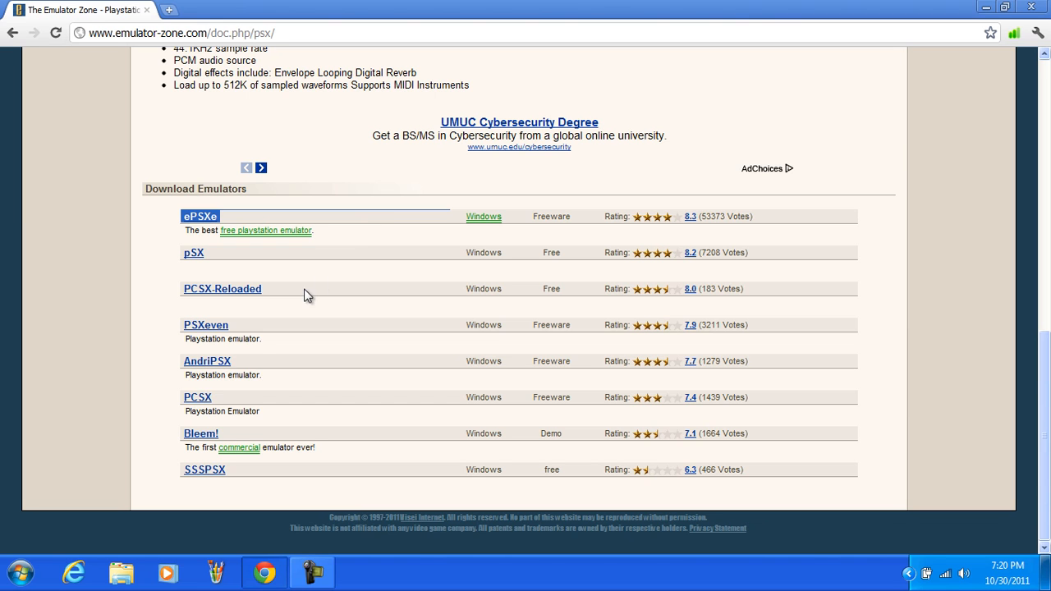
pyautogui.moveTo(230, 263)
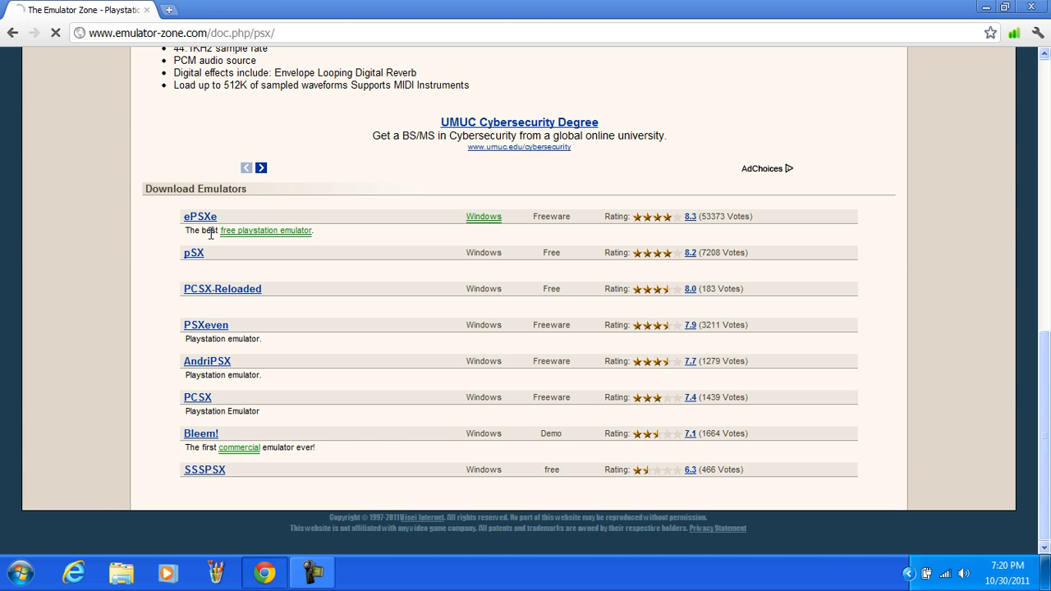
# Step: From the ePSXe page download the ePSXe 1.7.0 archive (epsxe170.zip)
pyautogui.click(200, 217)
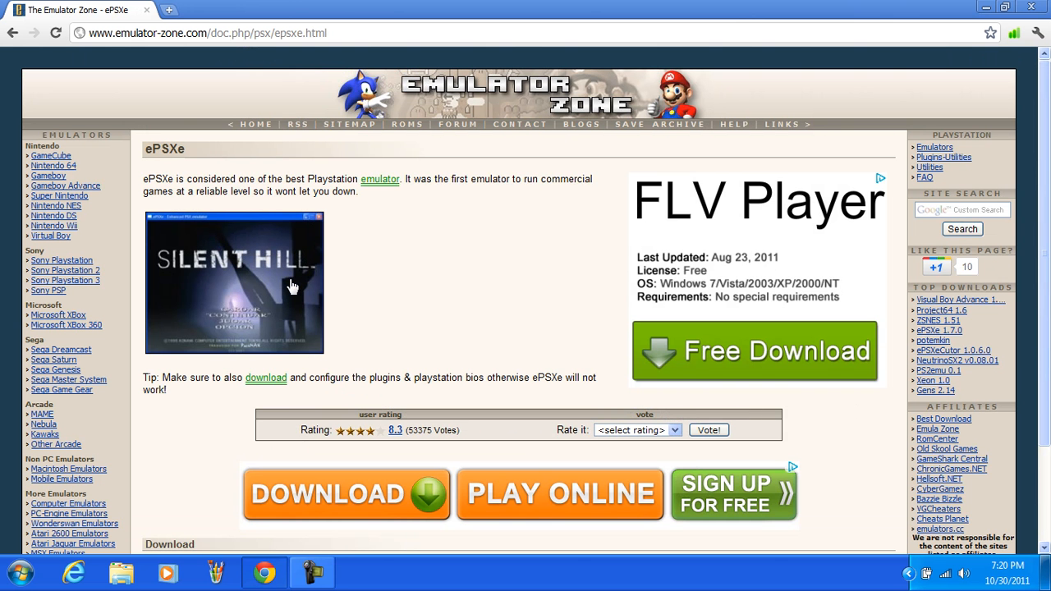
pyautogui.scroll(-3)
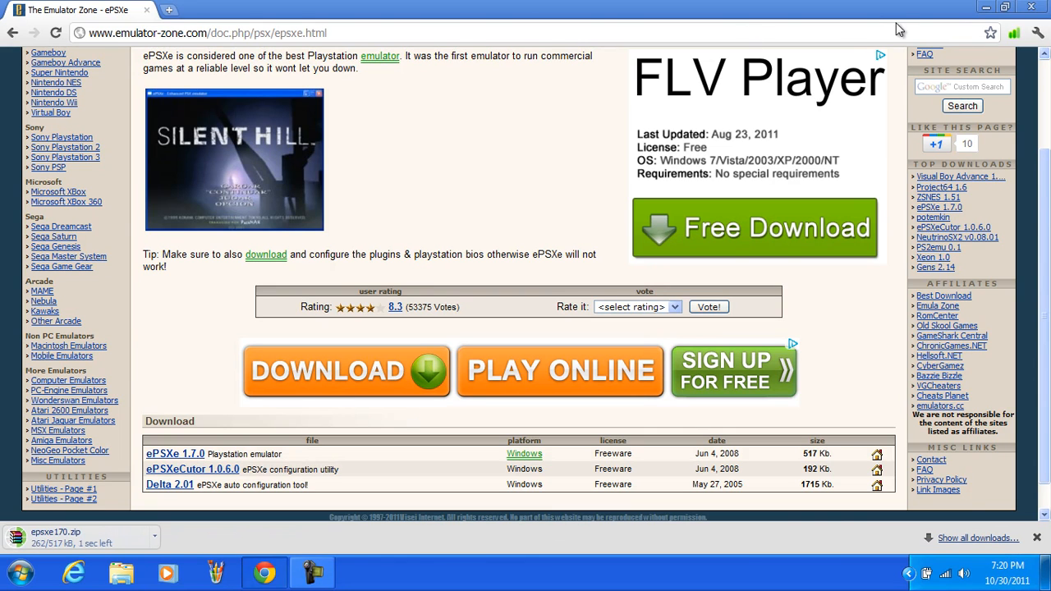
pyautogui.click(1006, 7)
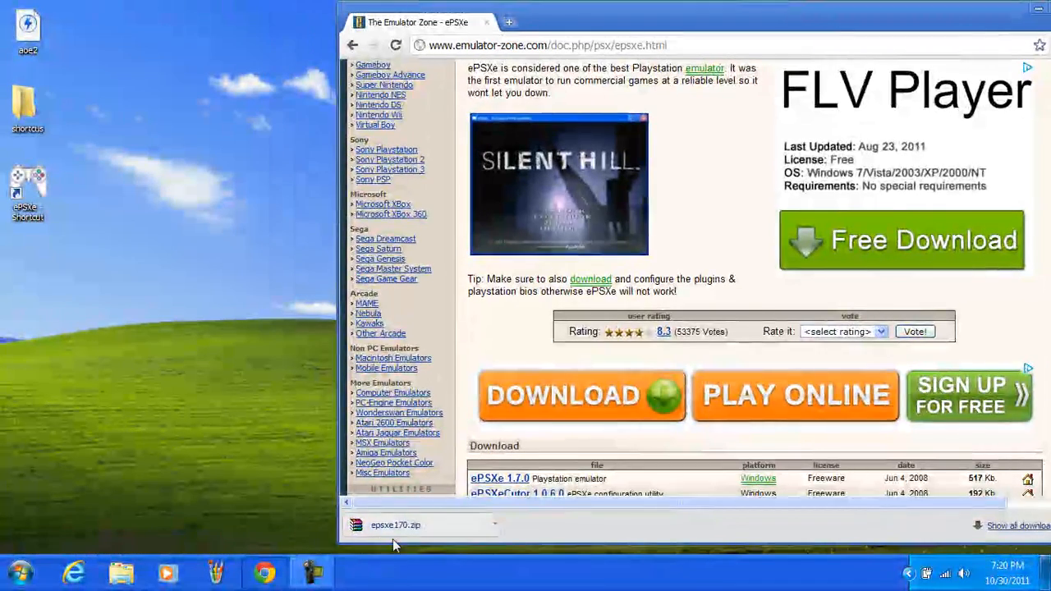
pyautogui.scroll(-3)
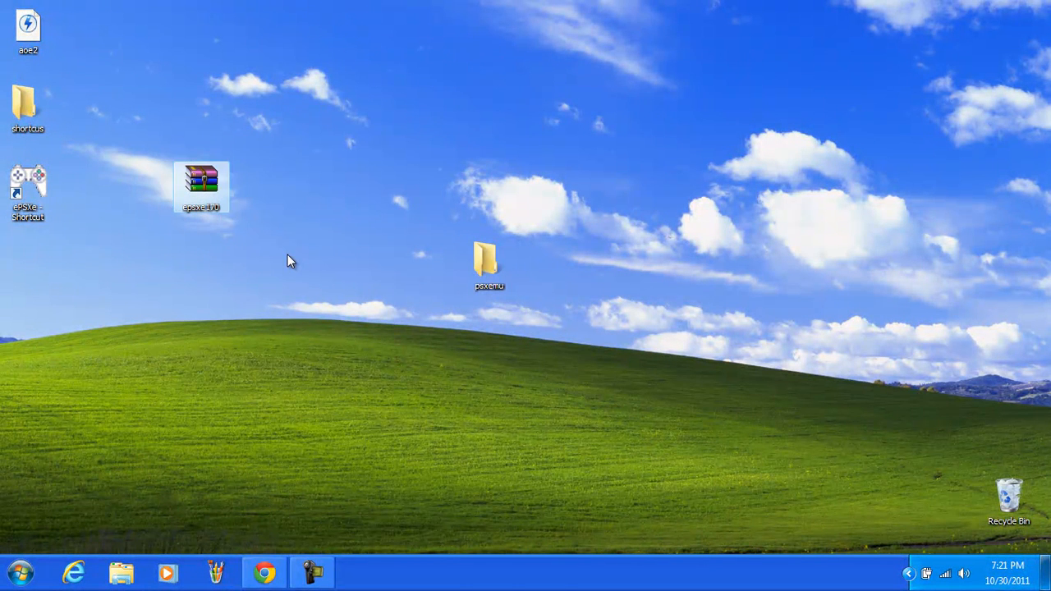
pyautogui.moveTo(282, 158)
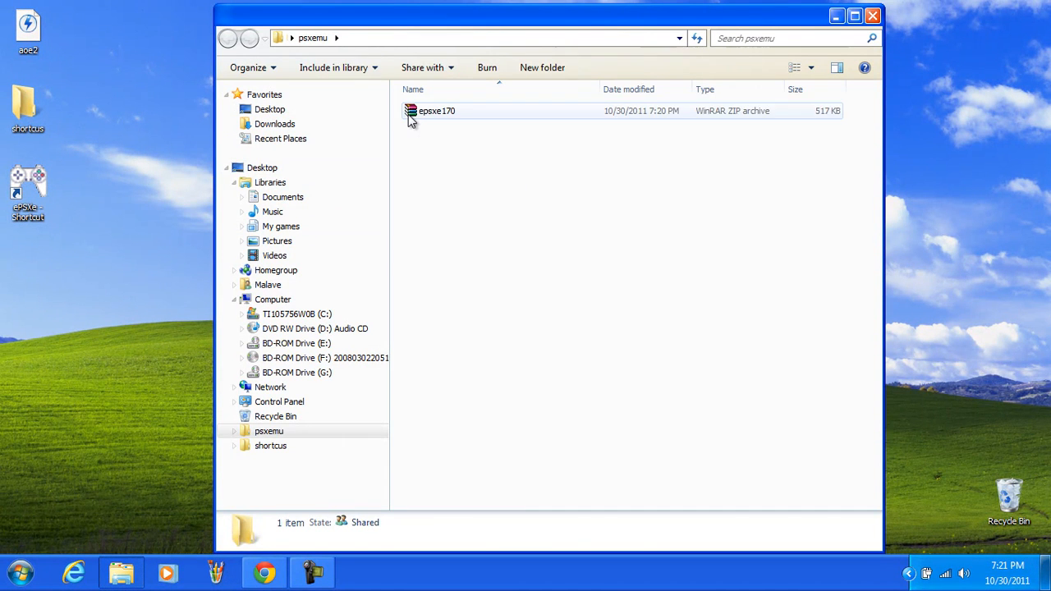
# Step: Extract epsxe170.zip in place inside the psxemu folder with Extract Here
pyautogui.rightClick(437, 111)
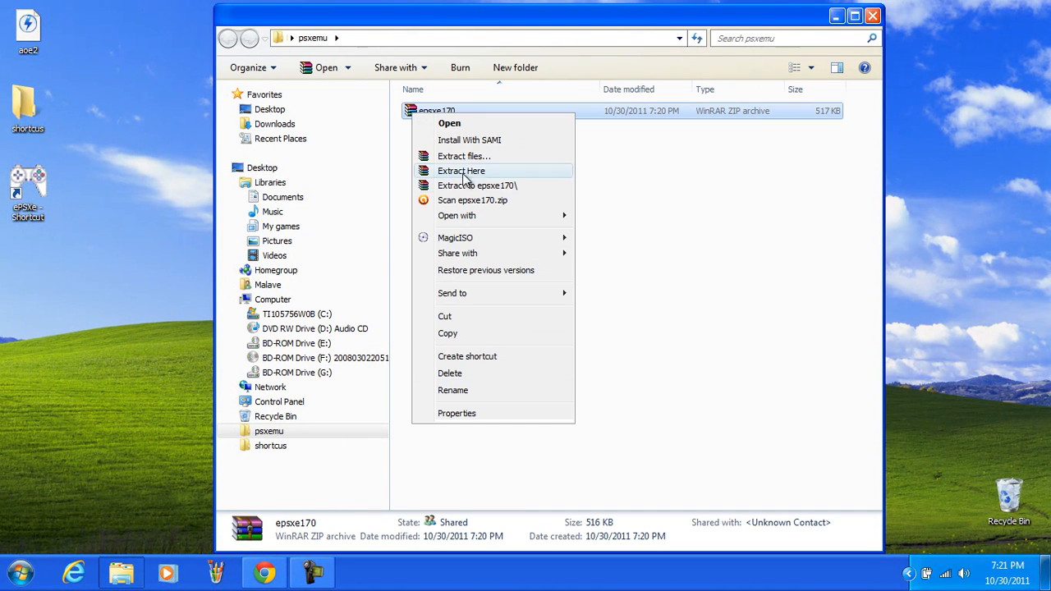
pyautogui.click(460, 169)
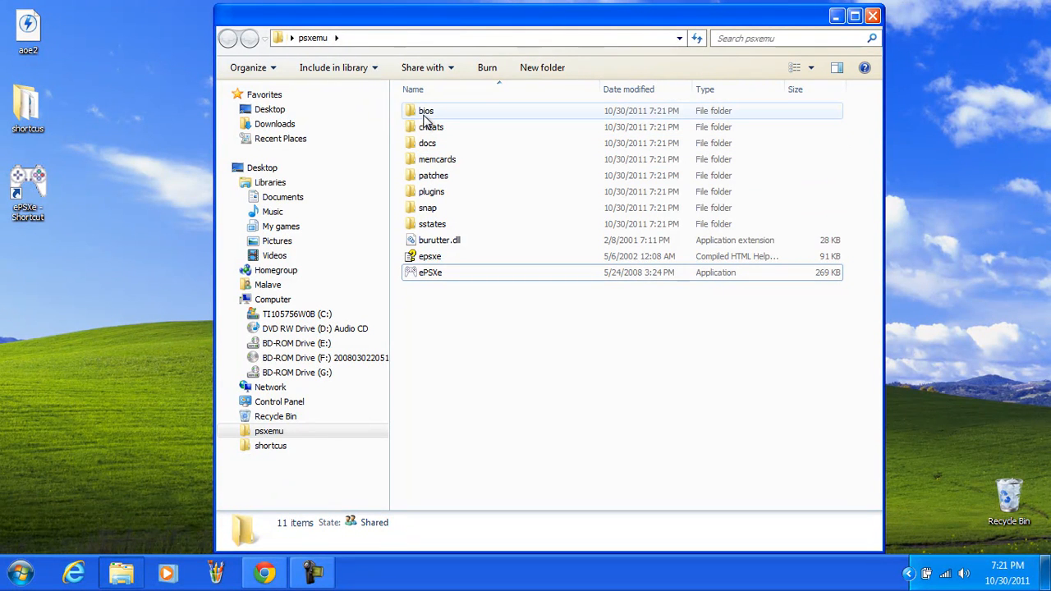
pyautogui.doubleClick(426, 111)
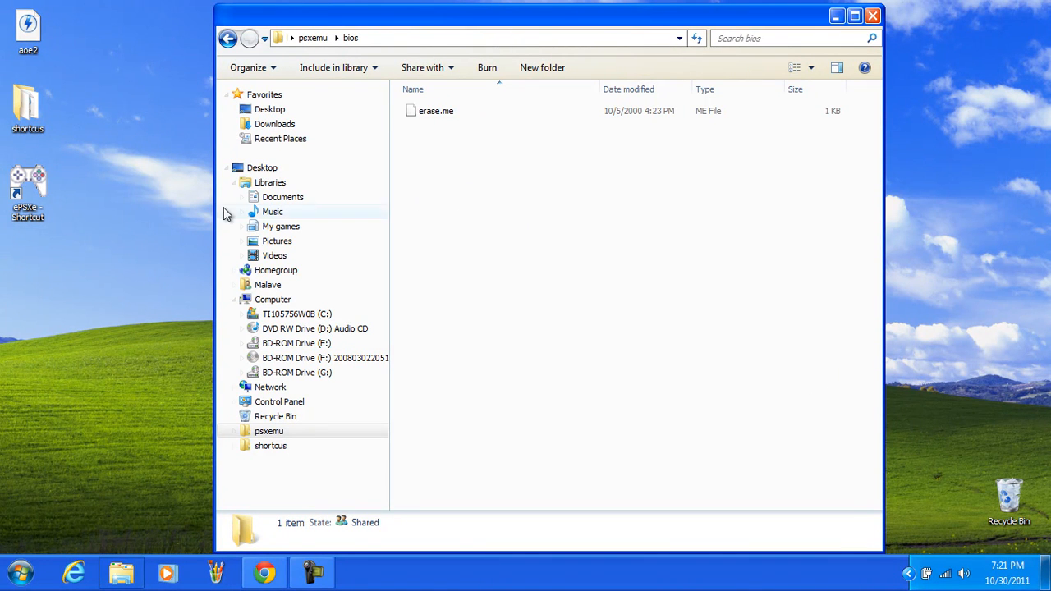
pyautogui.click(228, 37)
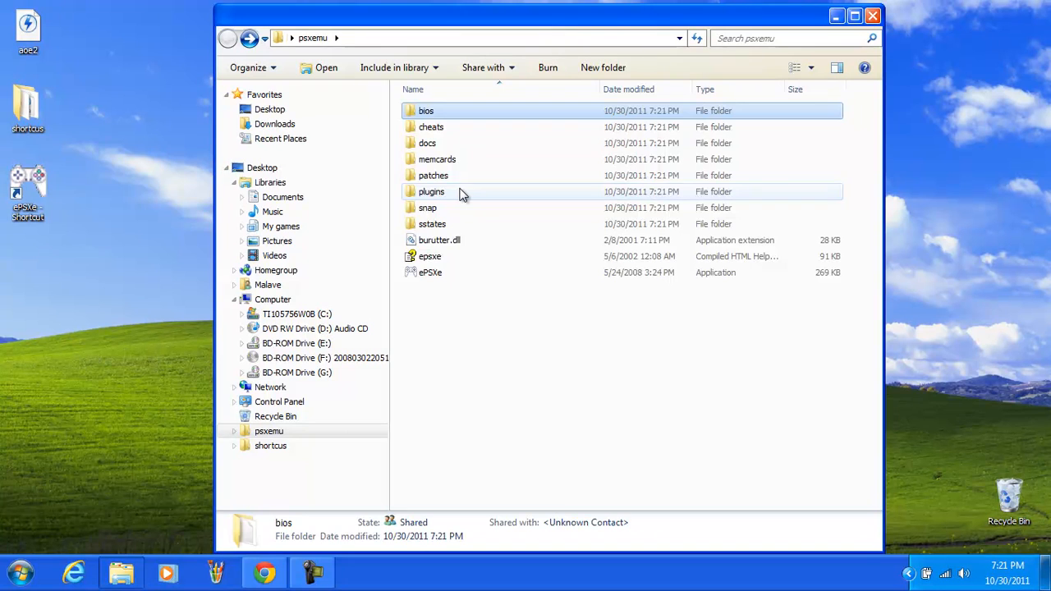
pyautogui.doubleClick(431, 190)
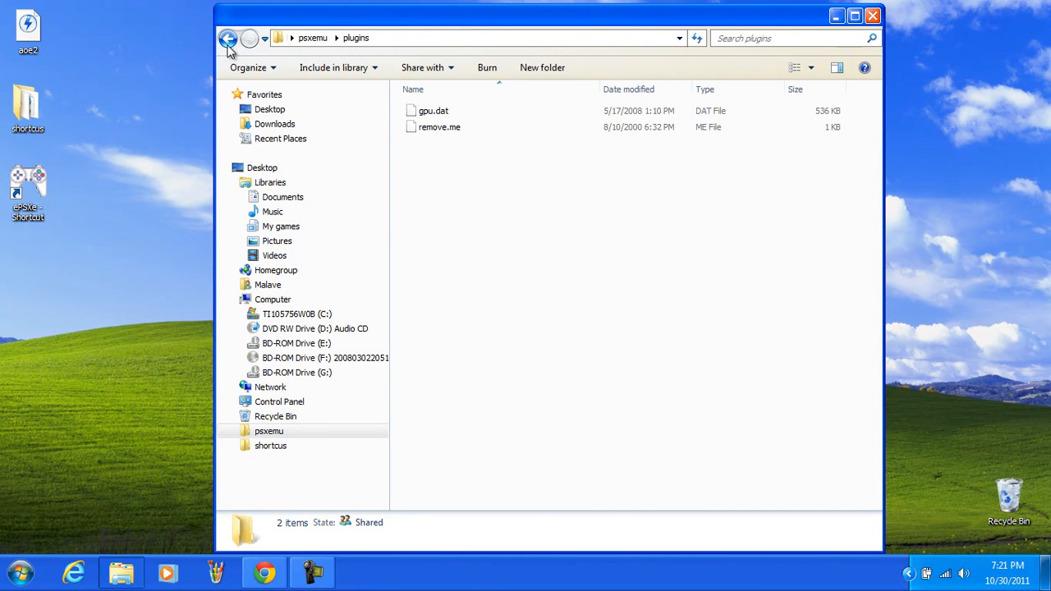
pyautogui.click(228, 38)
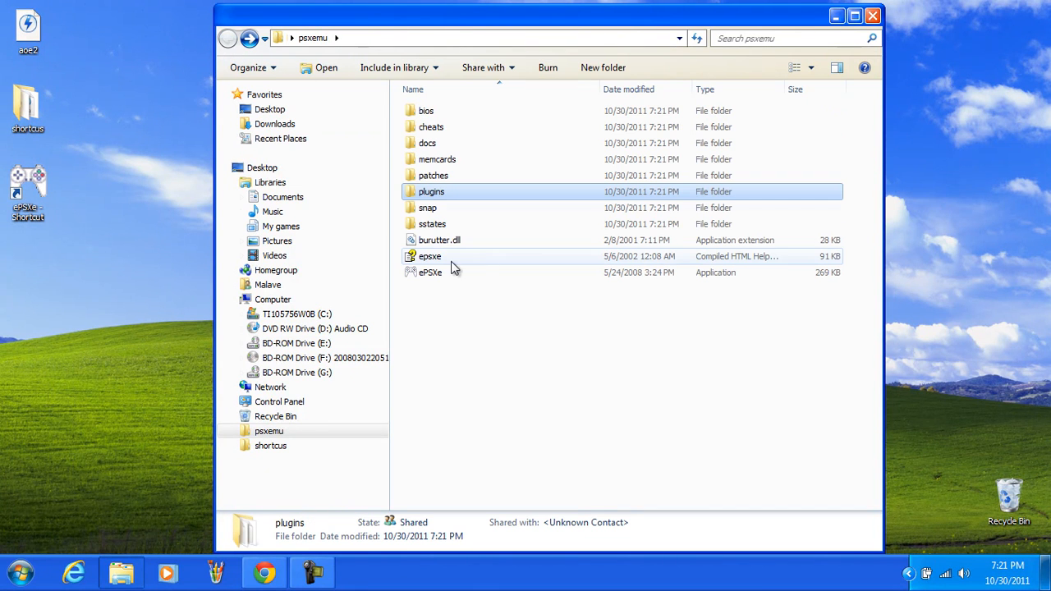
pyautogui.moveTo(426, 271)
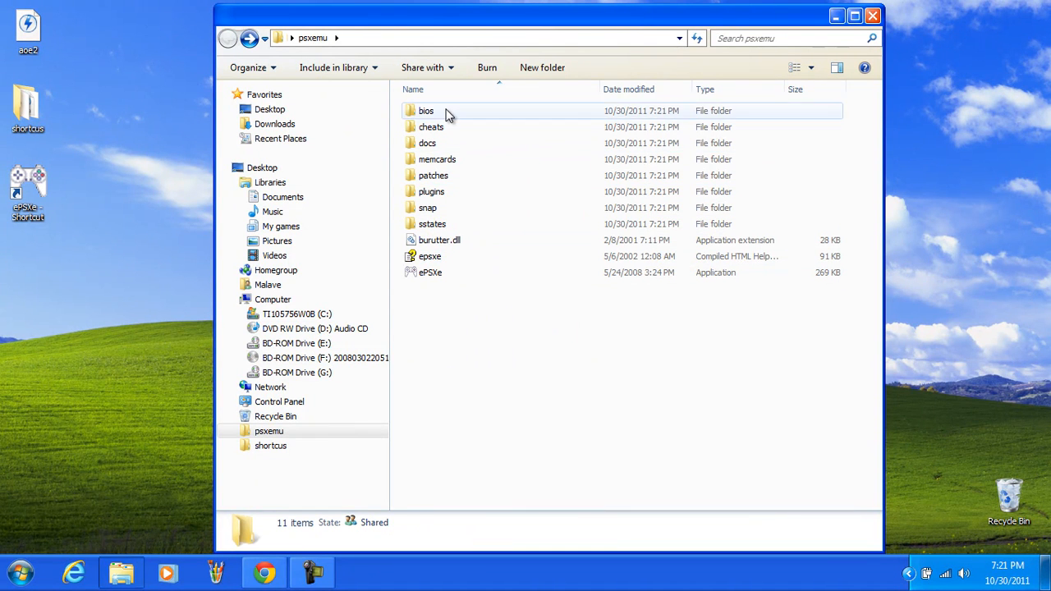
# Step: Navigate from the pcsxemu bios folder to the bios folder of the epsxe games library
pyautogui.doubleClick(425, 111)
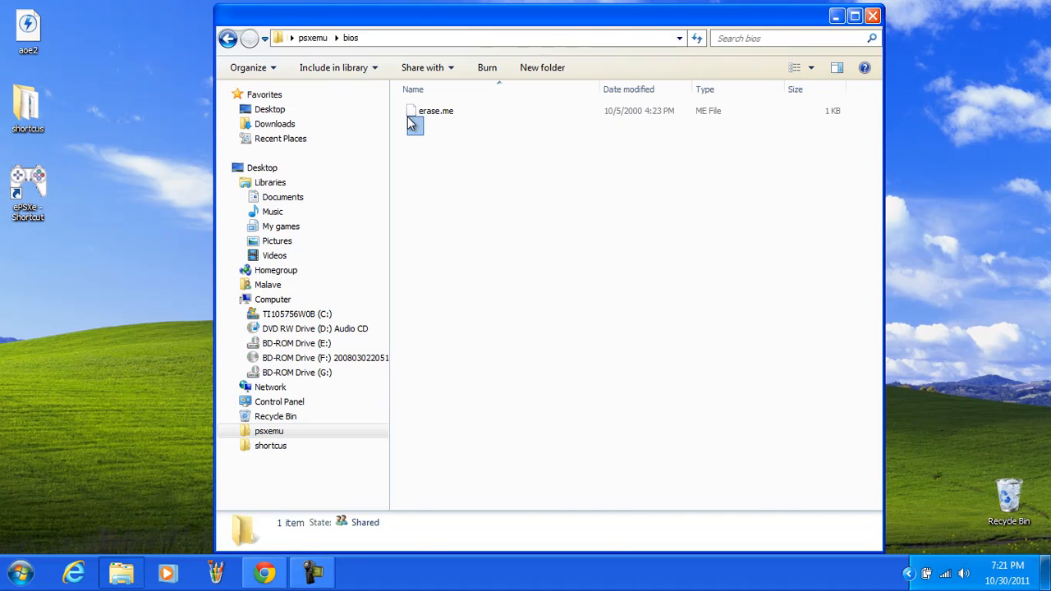
pyautogui.click(437, 112)
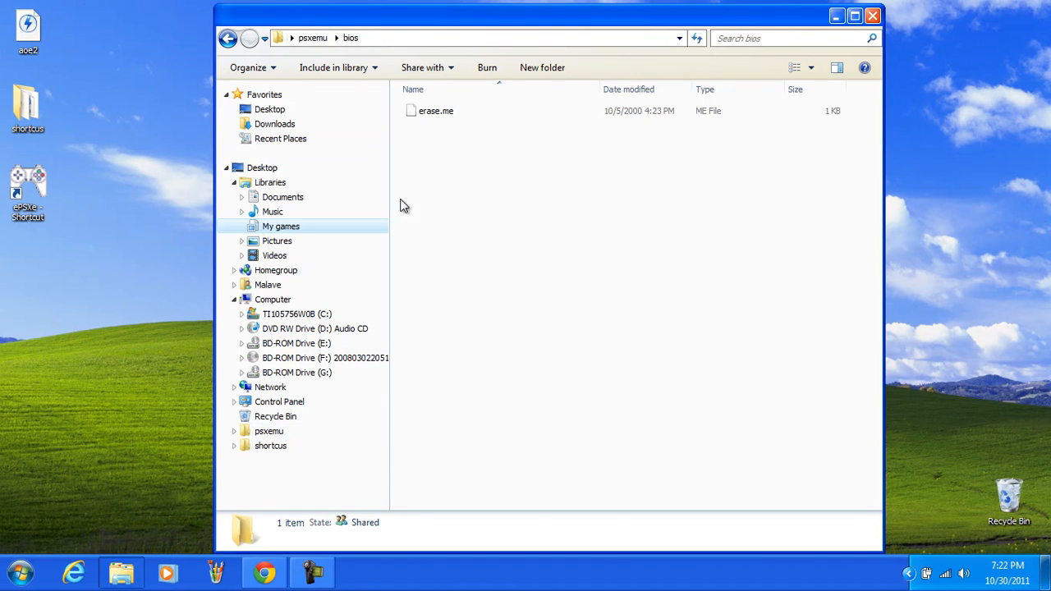
pyautogui.click(297, 240)
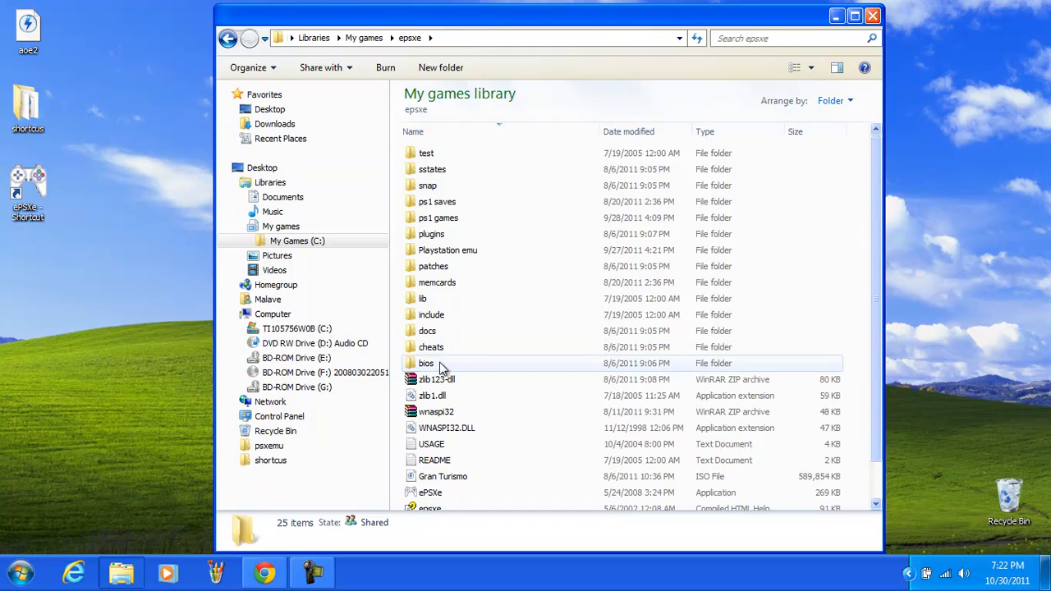
pyautogui.doubleClick(427, 363)
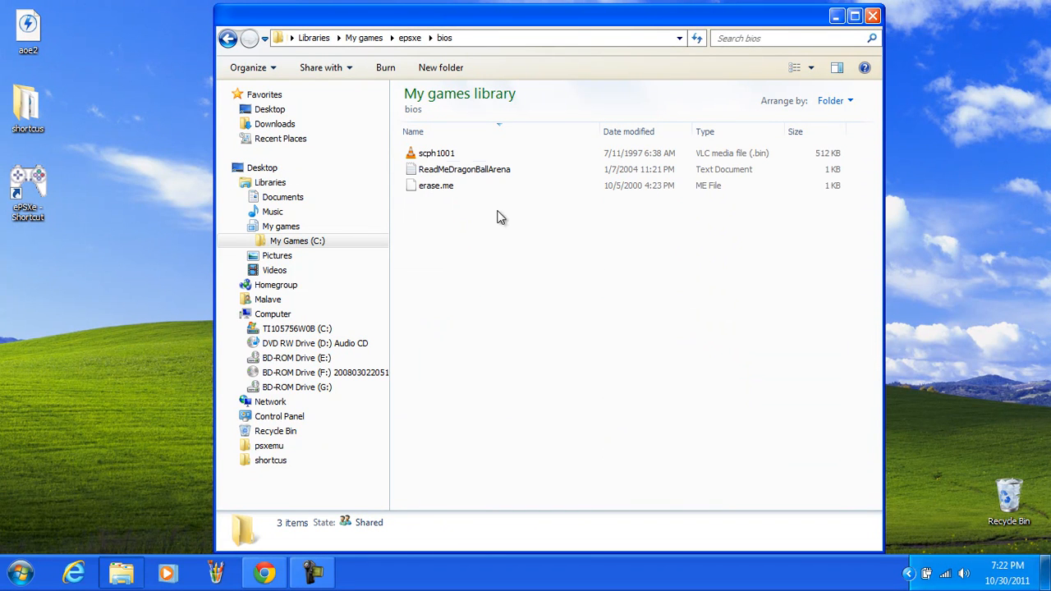
pyautogui.moveTo(437, 153)
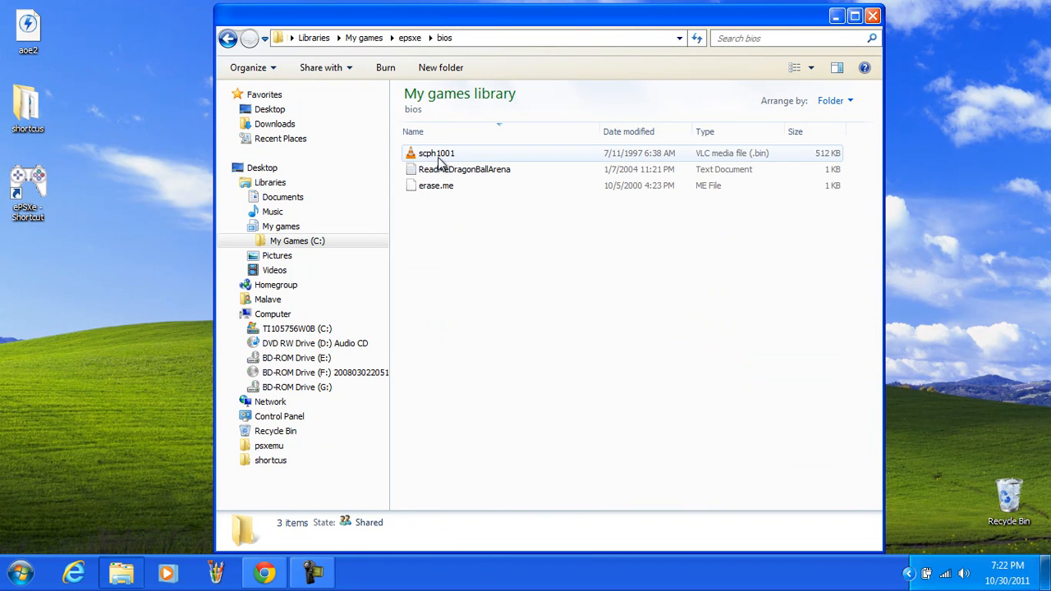
pyautogui.moveTo(228, 40)
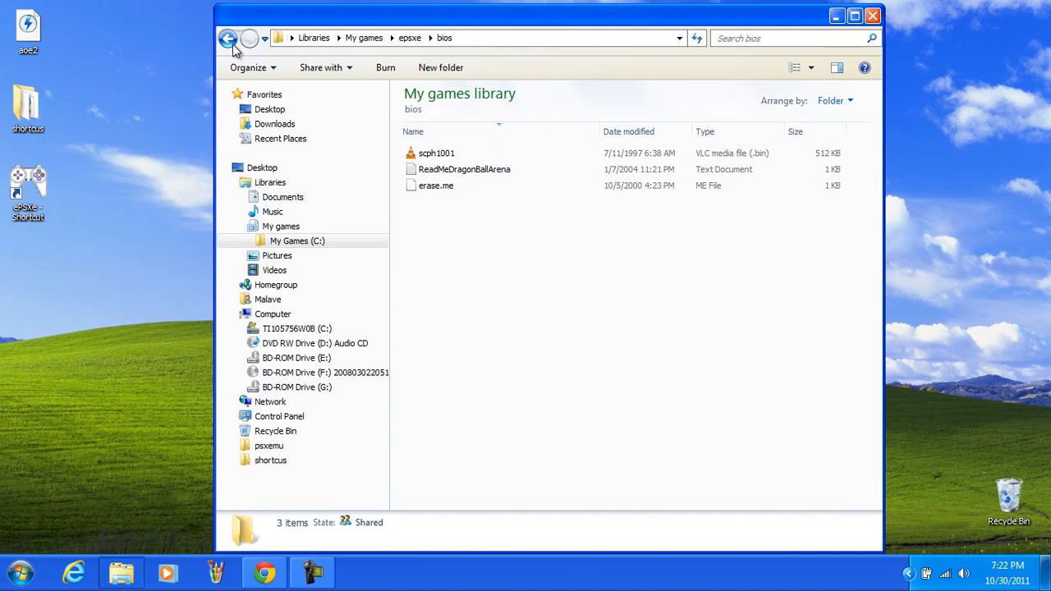
# Step: Copy the scph1001 BIOS file and head back to paste it into pcsxemu\bios
pyautogui.rightClick(437, 152)
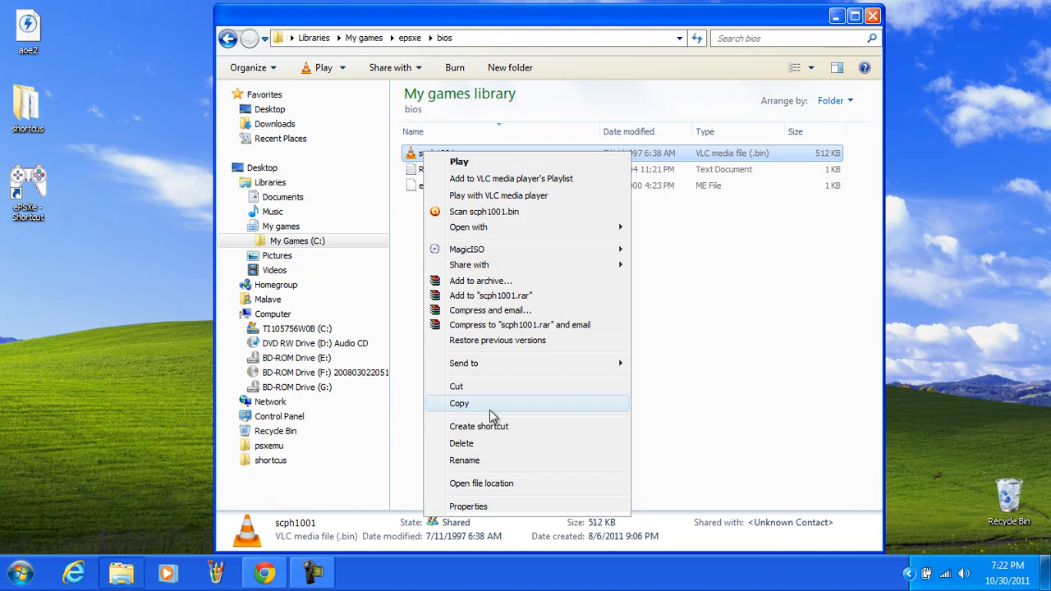
pyautogui.click(228, 38)
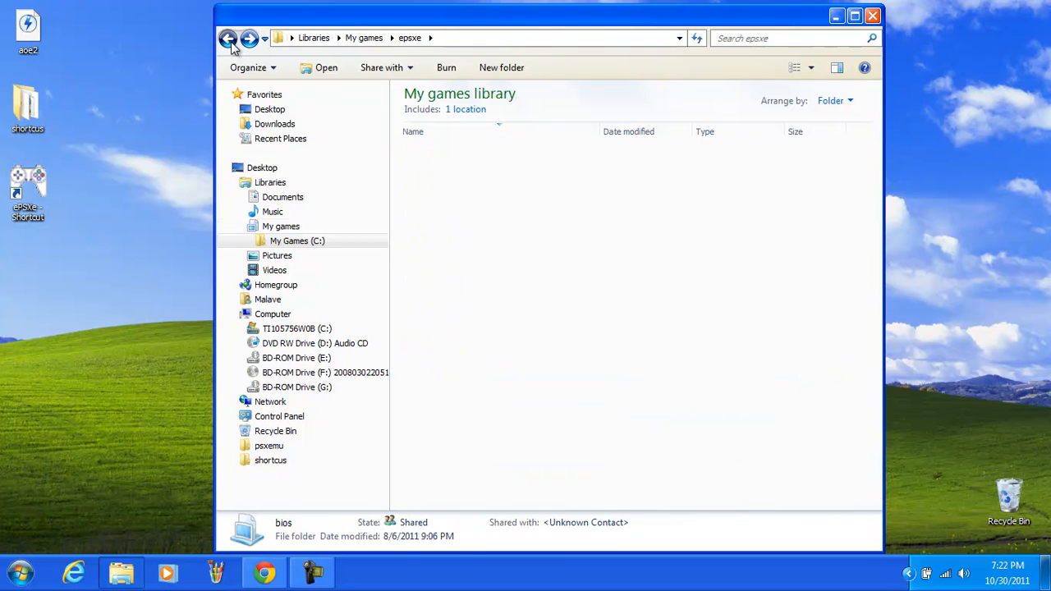
pyautogui.click(228, 38)
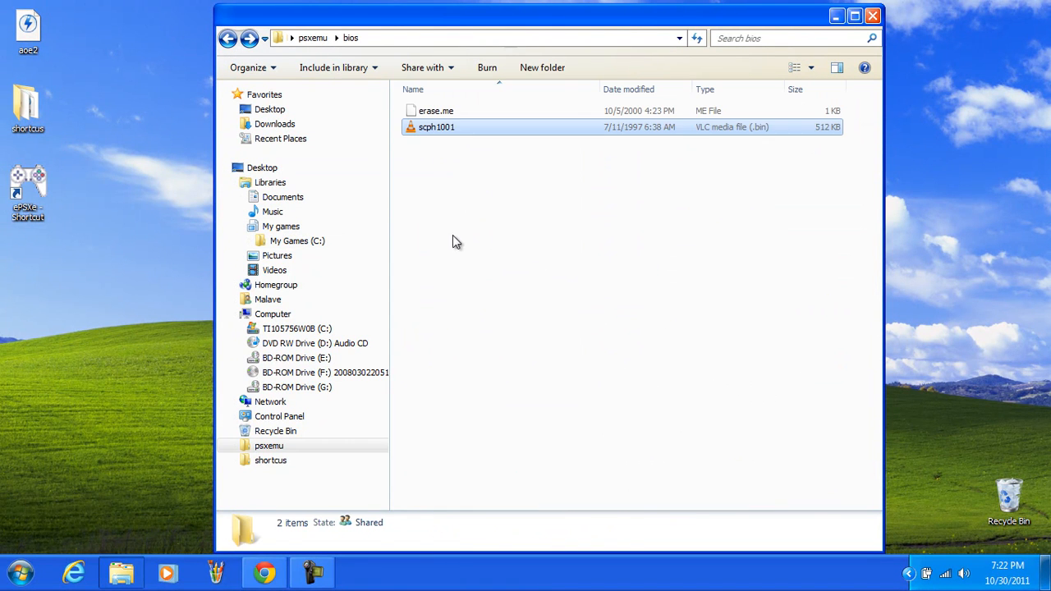
# Step: Return to Chrome and bring up the Google search page in a new tab
pyautogui.click(437, 127)
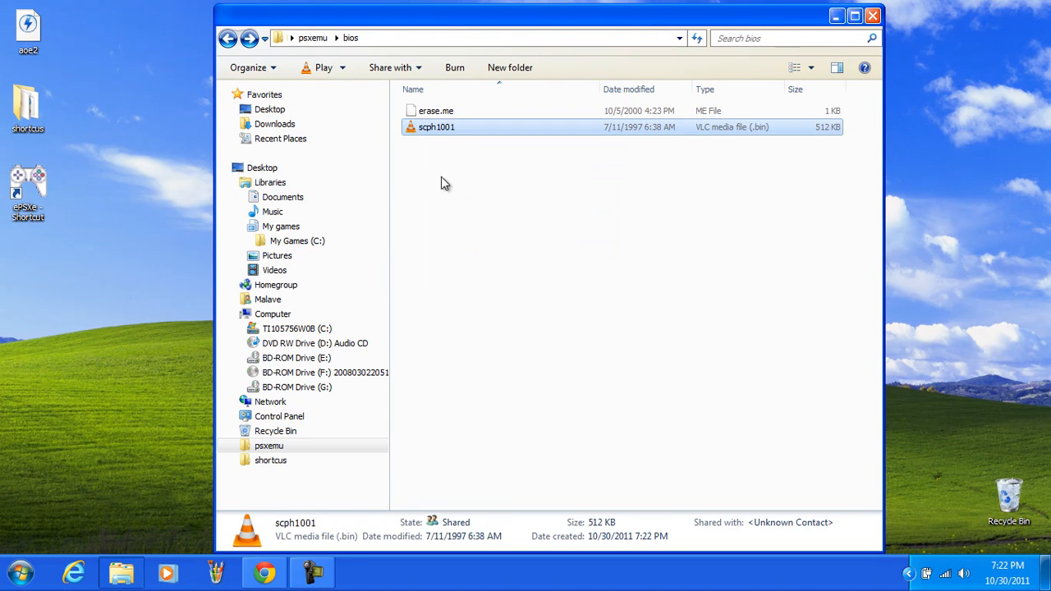
pyautogui.click(433, 252)
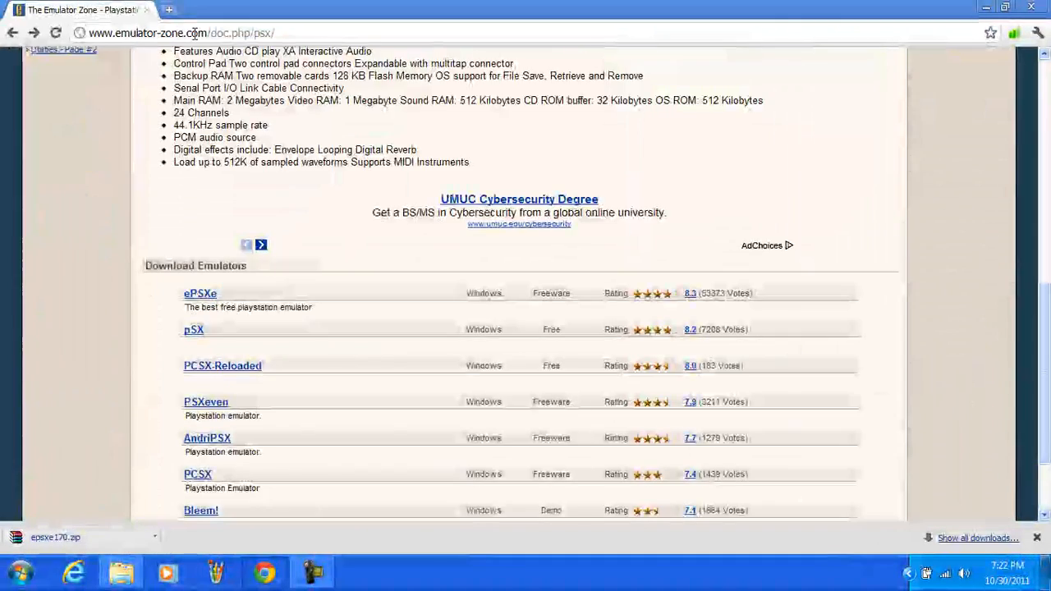
pyautogui.click(169, 10)
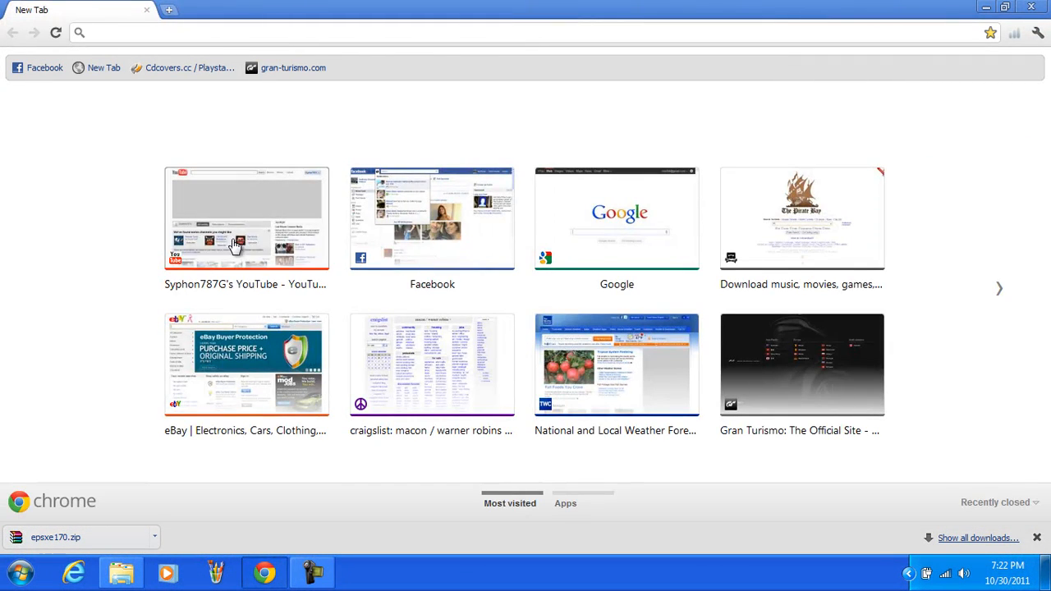
pyautogui.click(618, 217)
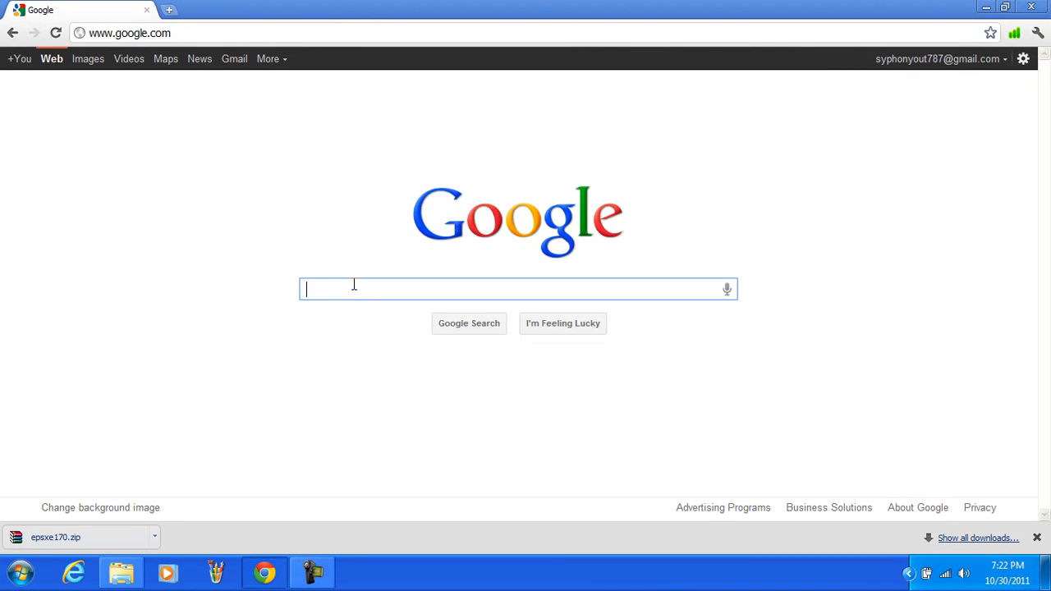
# Step: Search Google for 'epsxe plugins pack'
pyautogui.write('epsxe p')
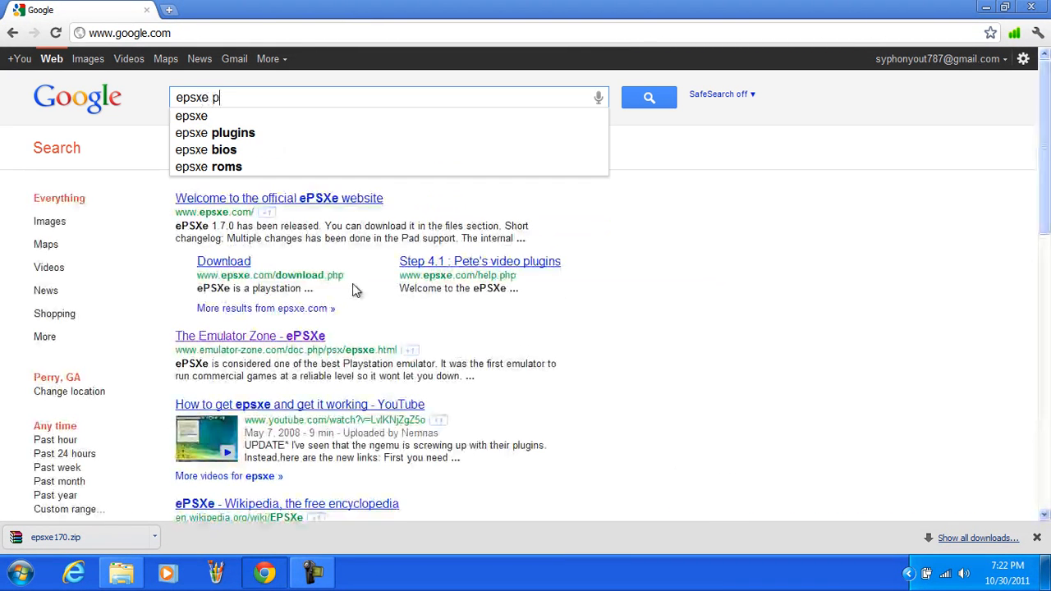
pyautogui.write('lugt')
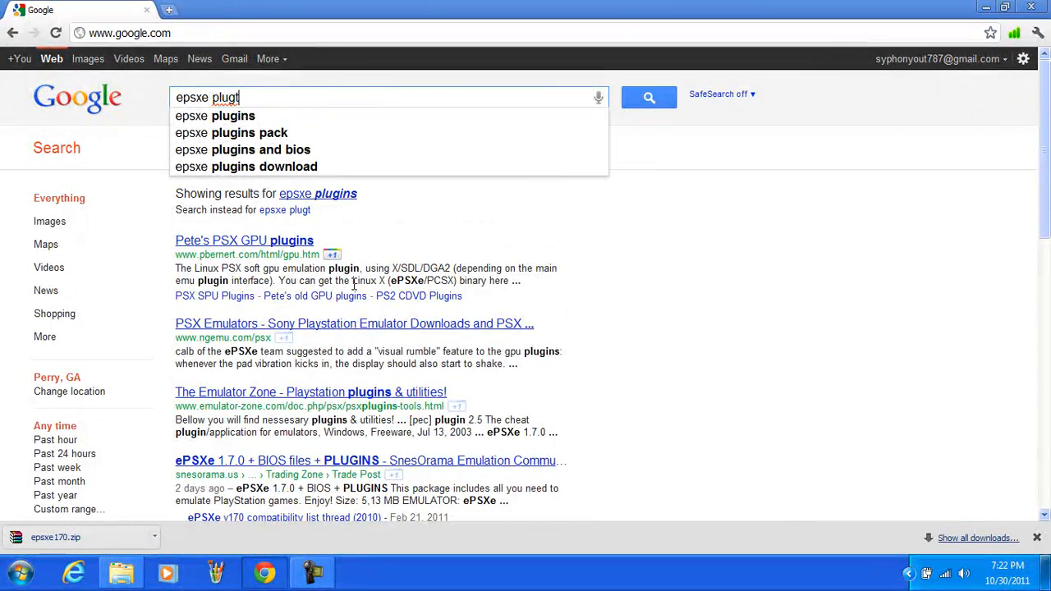
pyautogui.click(230, 132)
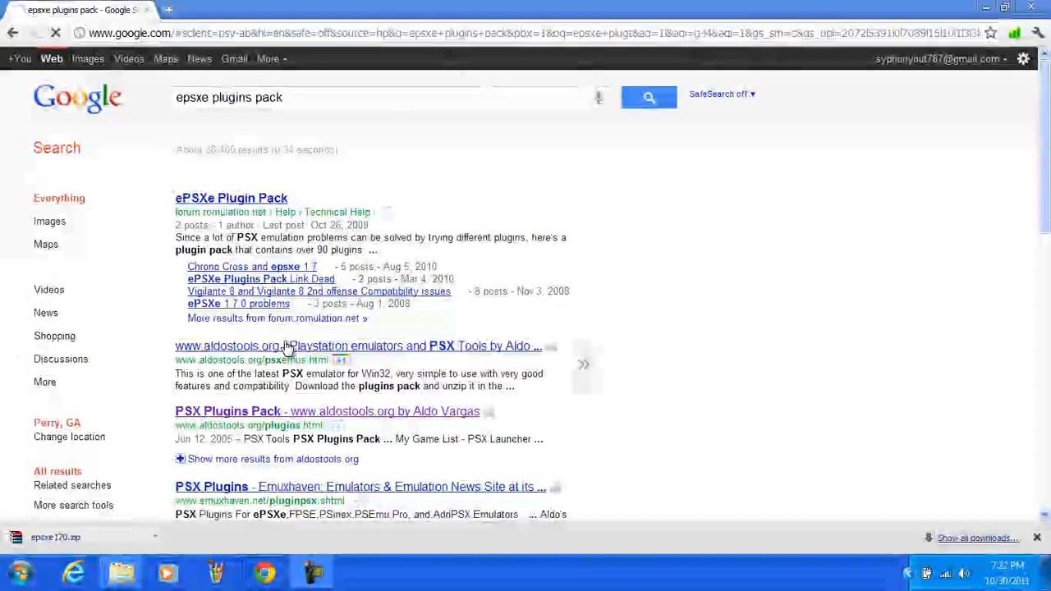
# Step: Open Aldo's Tools PlayStation emulators page and scroll to its ePSXe section
pyautogui.click(358, 345)
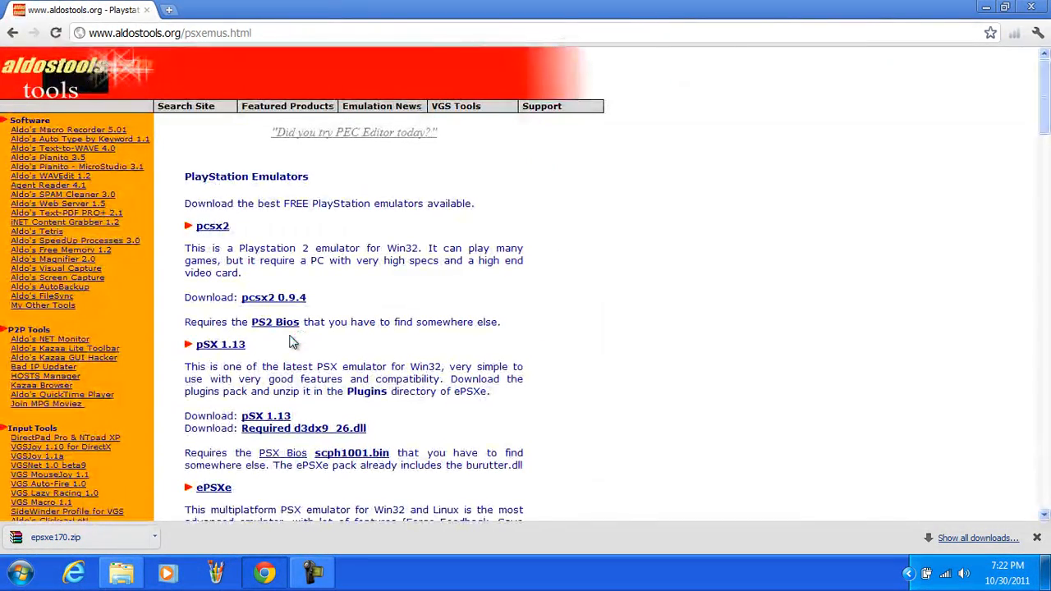
pyautogui.scroll(-3)
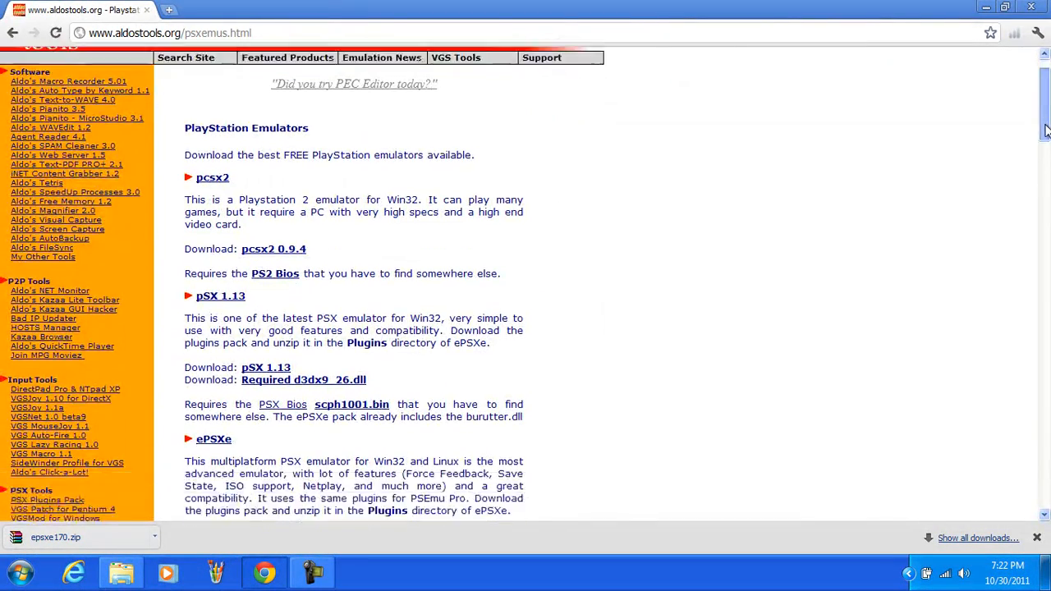
pyautogui.scroll(-3)
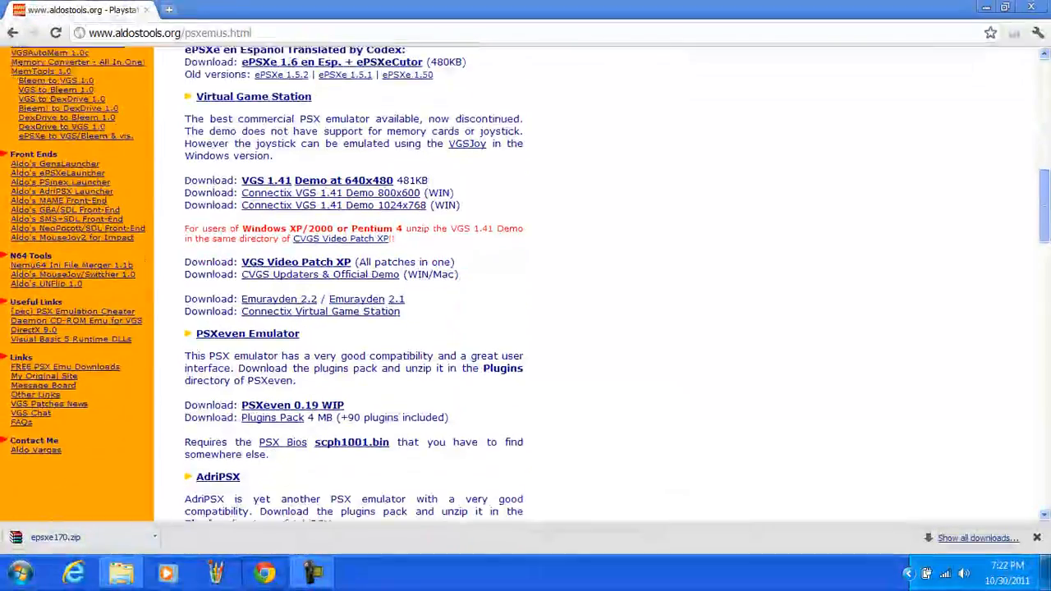
pyautogui.scroll(-3)
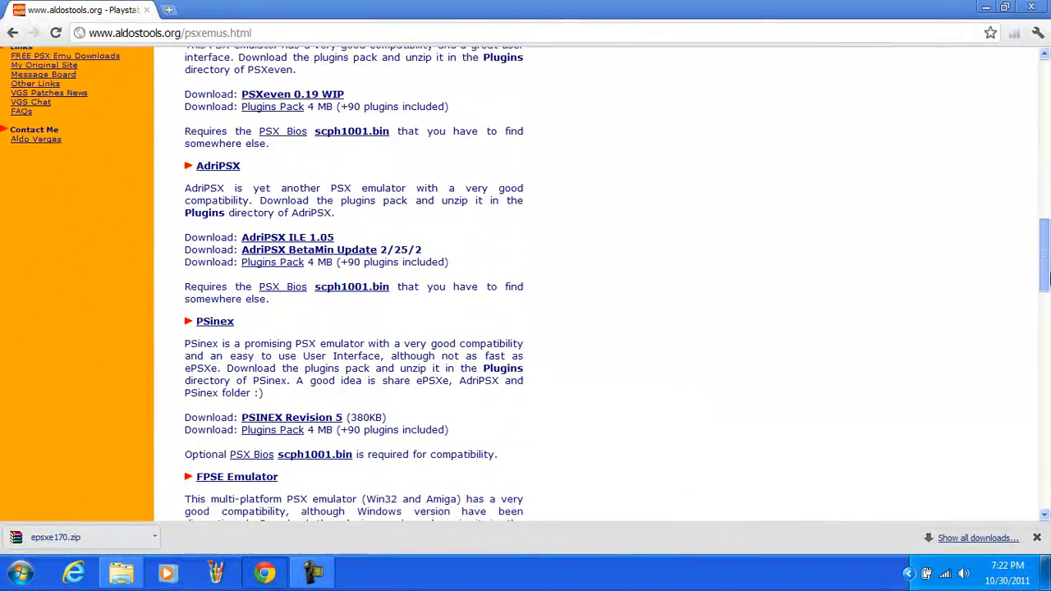
pyautogui.scroll(-3)
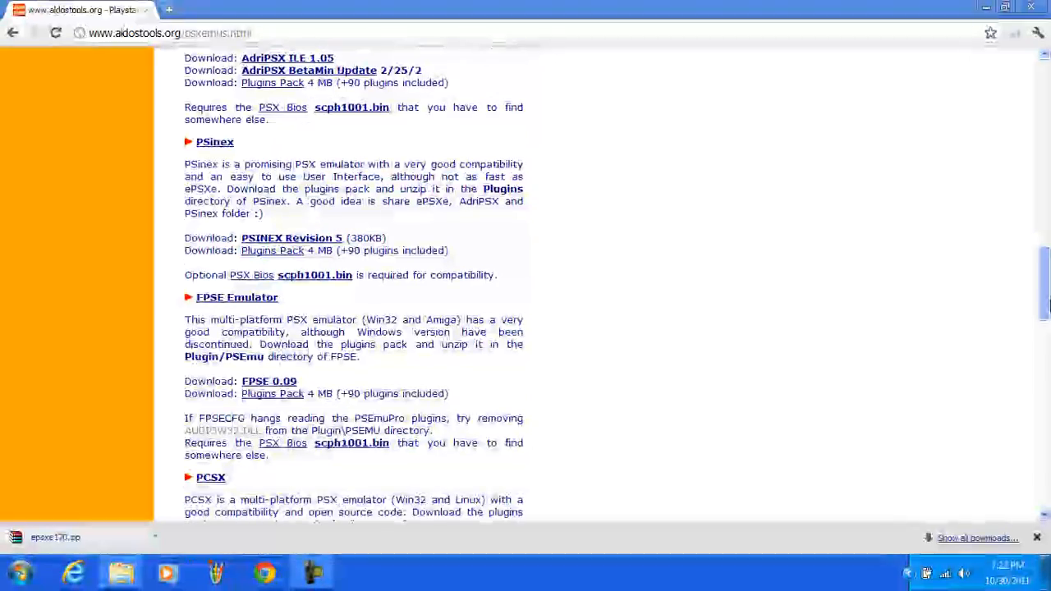
pyautogui.scroll(-3)
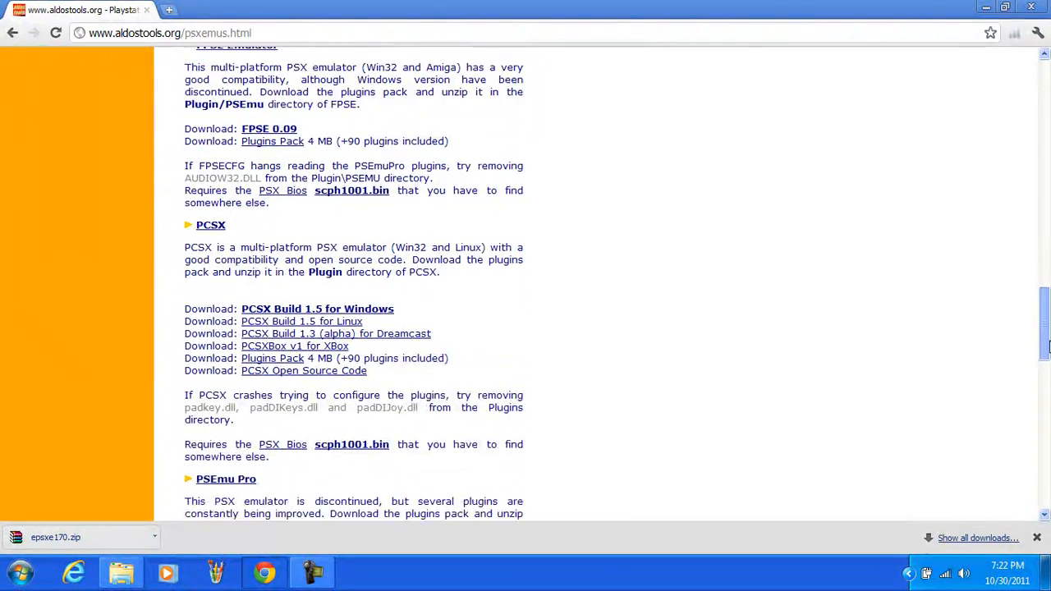
pyautogui.scroll(-3)
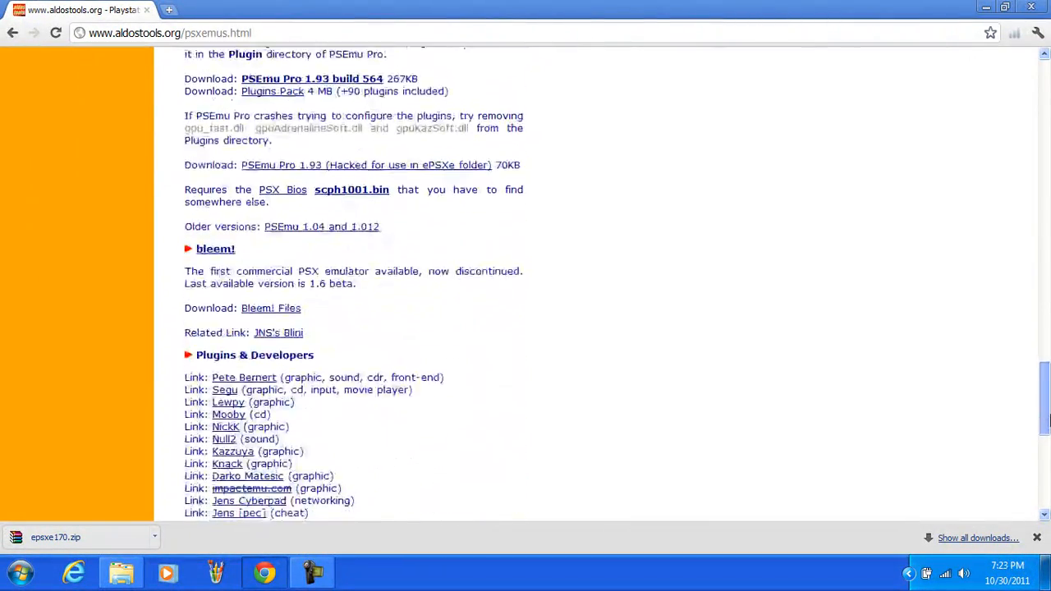
pyautogui.scroll(-3)
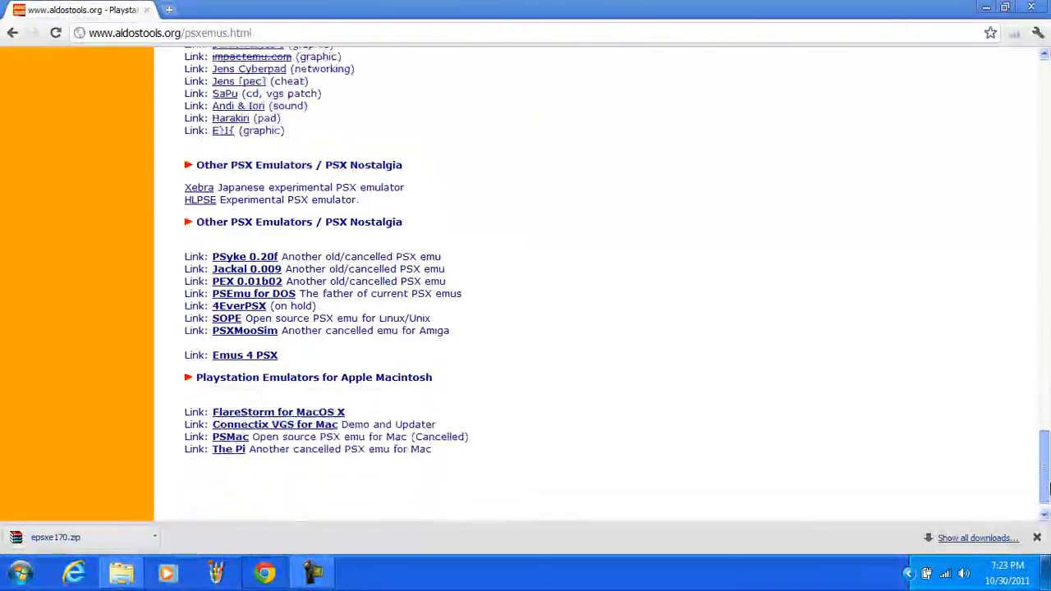
pyautogui.scroll(3)
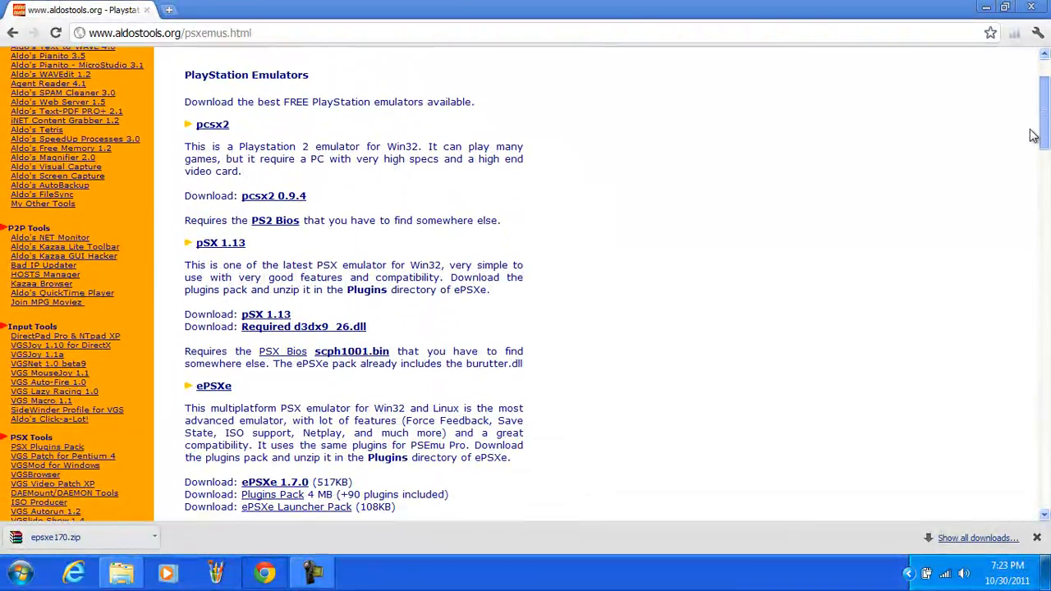
pyautogui.scroll(-3)
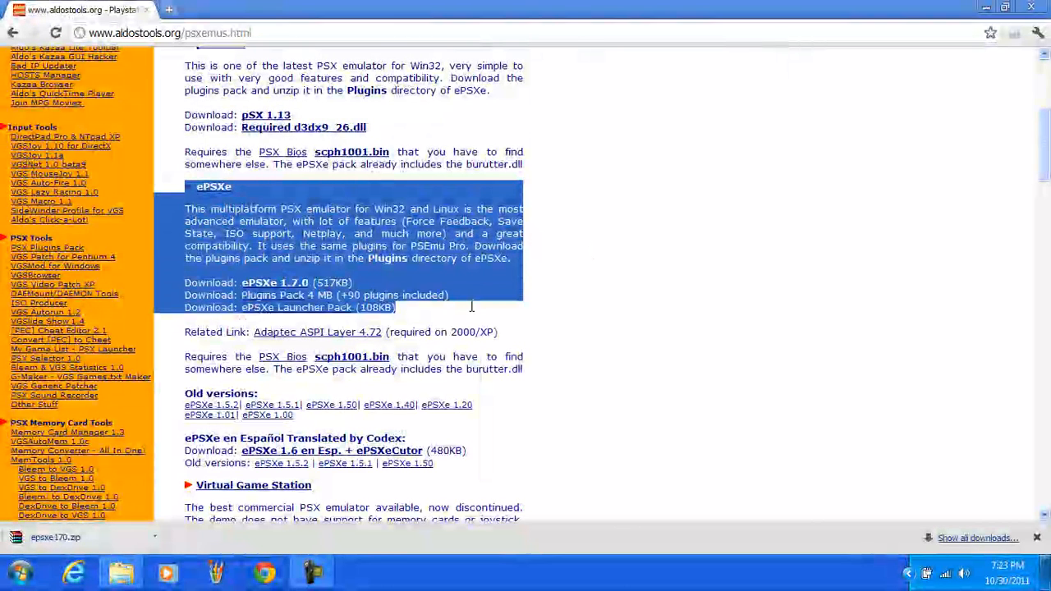
# Step: Download the ePSXe Plugins Pack (plugins.zip)
pyautogui.click(249, 319)
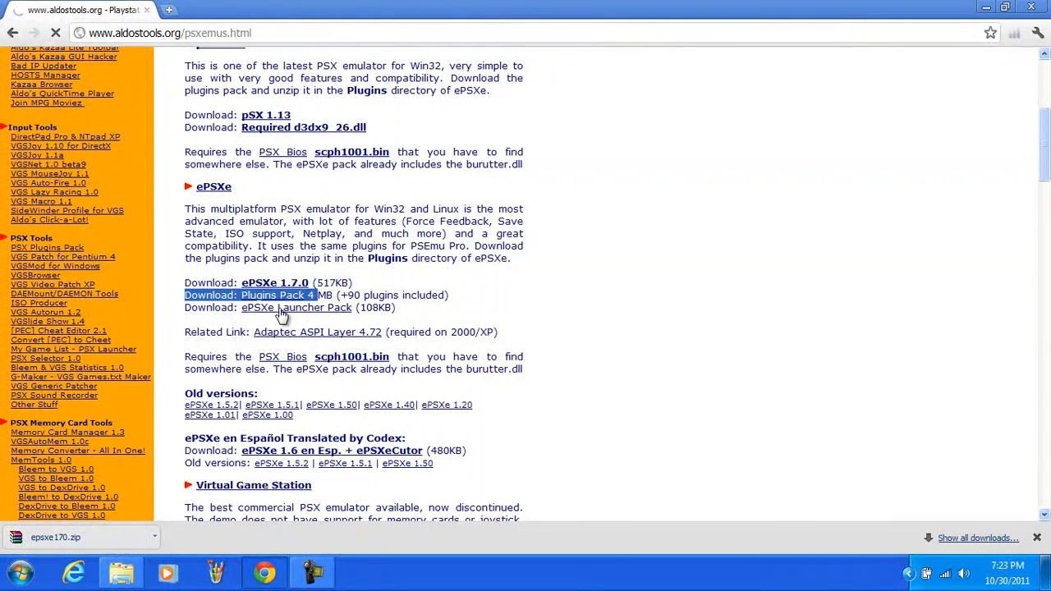
pyautogui.click(272, 296)
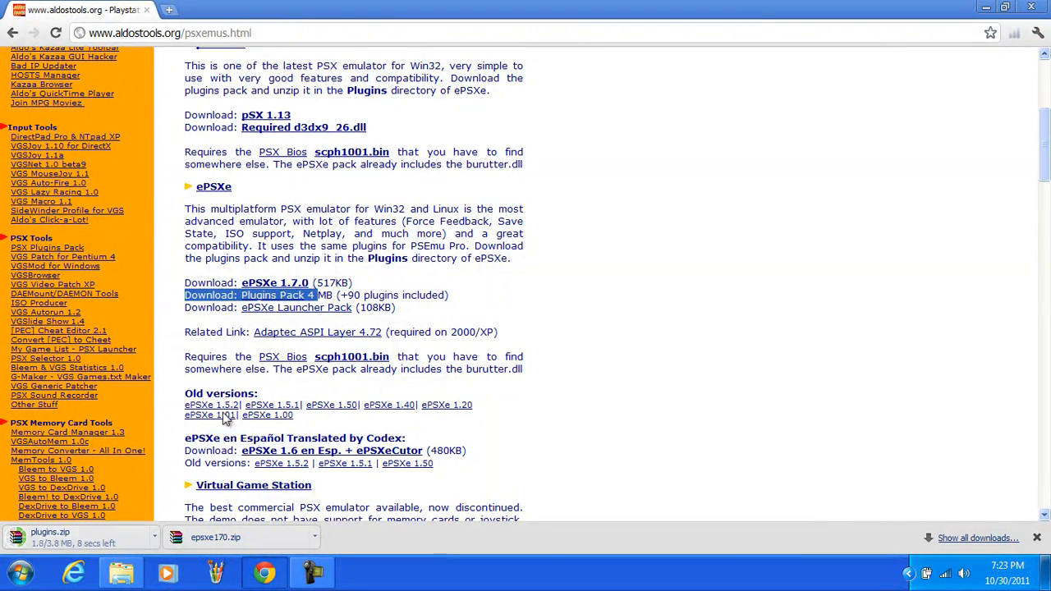
pyautogui.moveTo(129, 431)
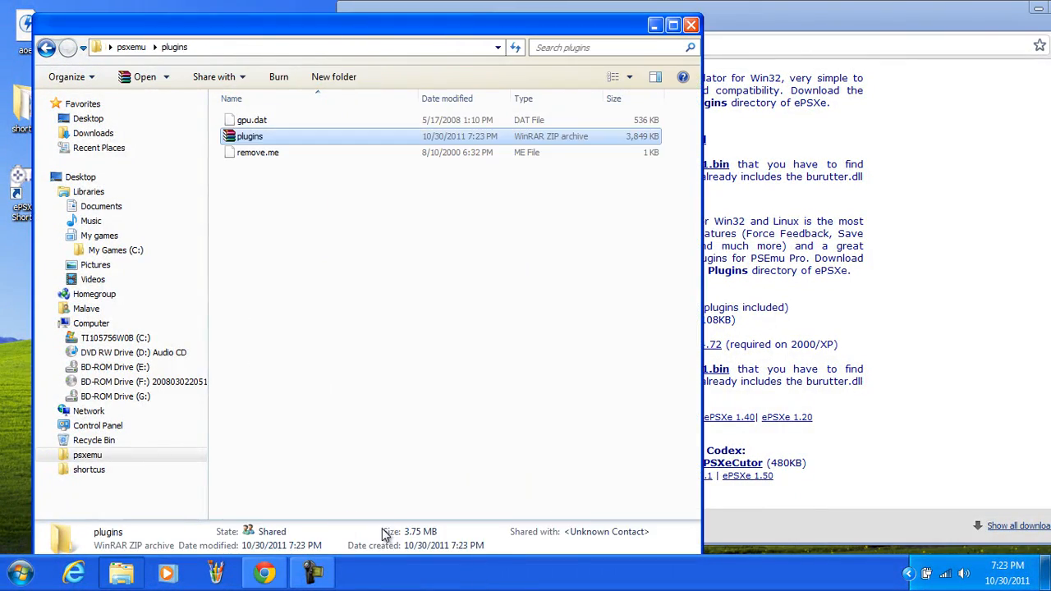
# Step: Extract plugins.zip in the psxemu plugins folder and run the extracted plugins_install.exe
pyautogui.rightClick(250, 135)
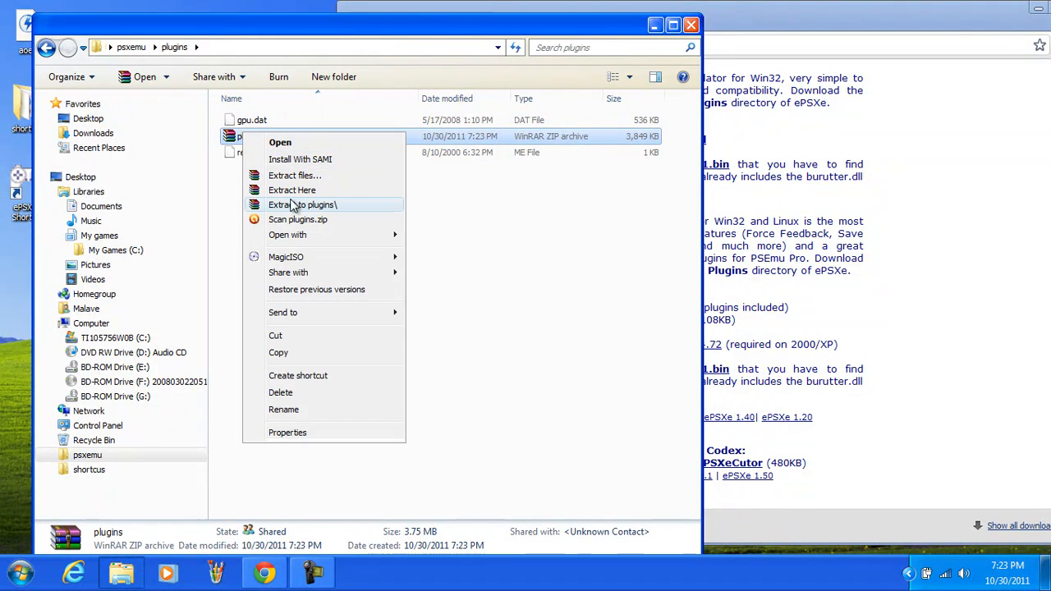
pyautogui.moveTo(293, 190)
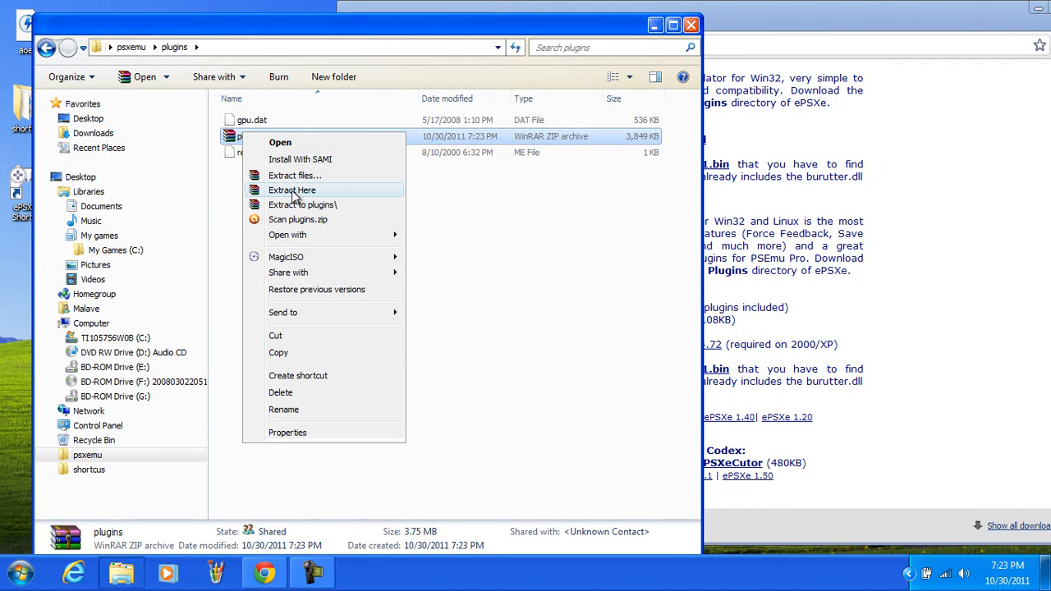
pyautogui.click(402, 243)
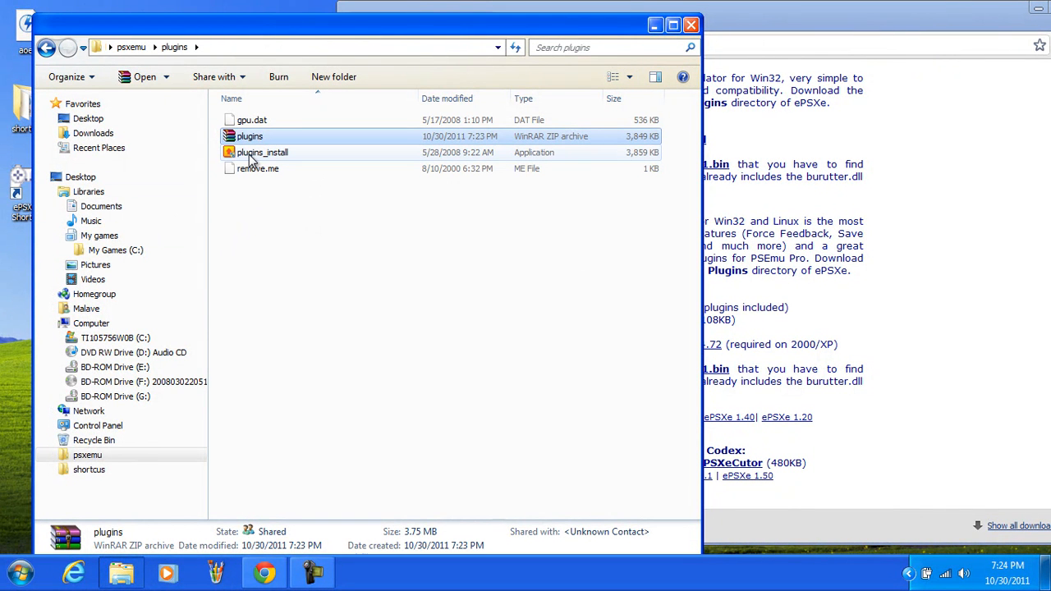
pyautogui.click(262, 151)
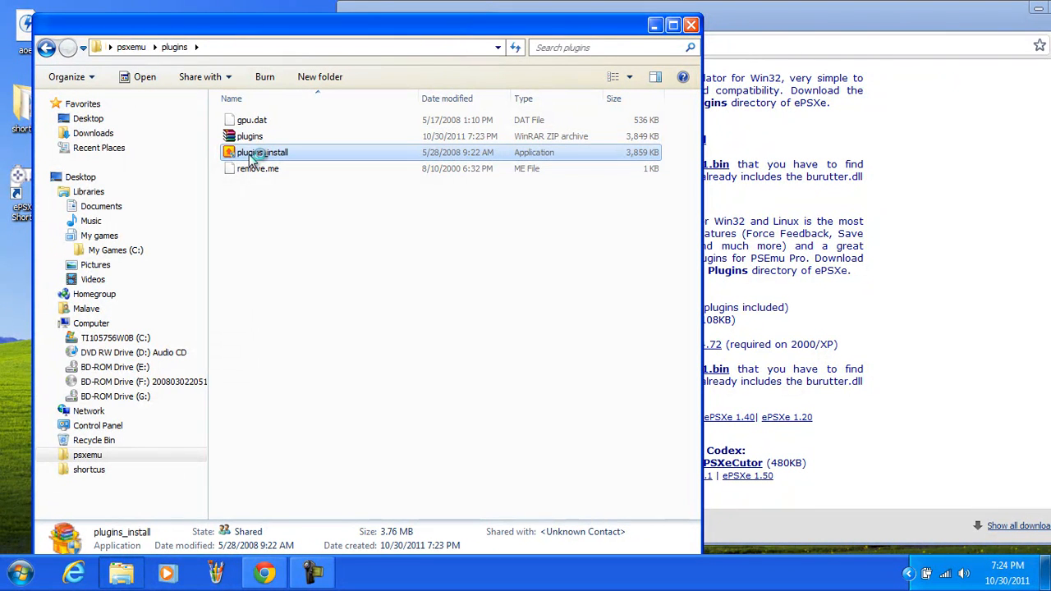
pyautogui.doubleClick(263, 151)
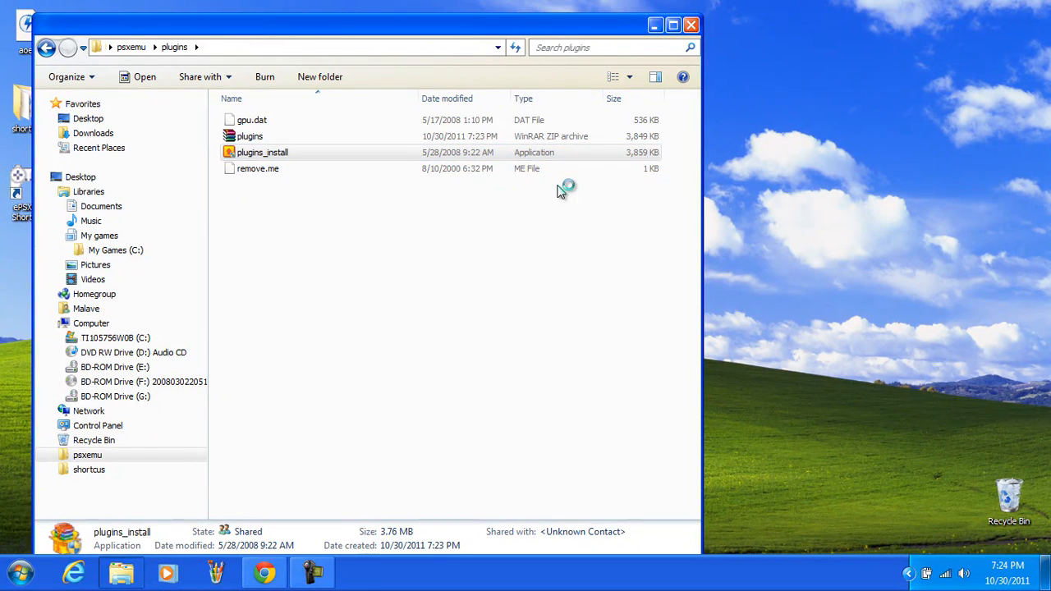
# Step: Confirm the installer's destination folder, install the plugins pack, and close the finished installer
pyautogui.doubleClick(263, 151)
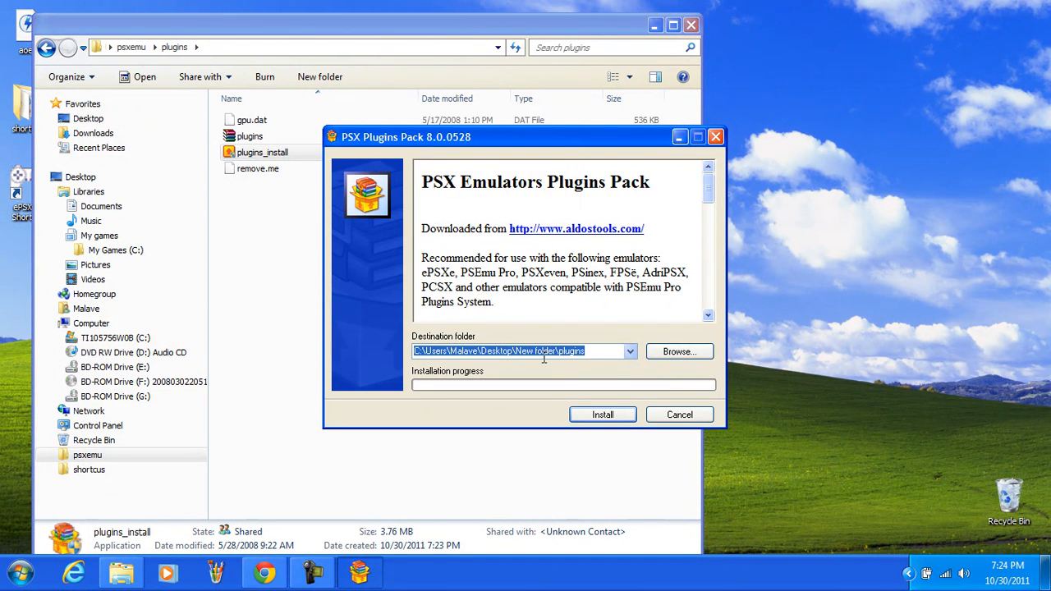
pyautogui.moveTo(382, 332)
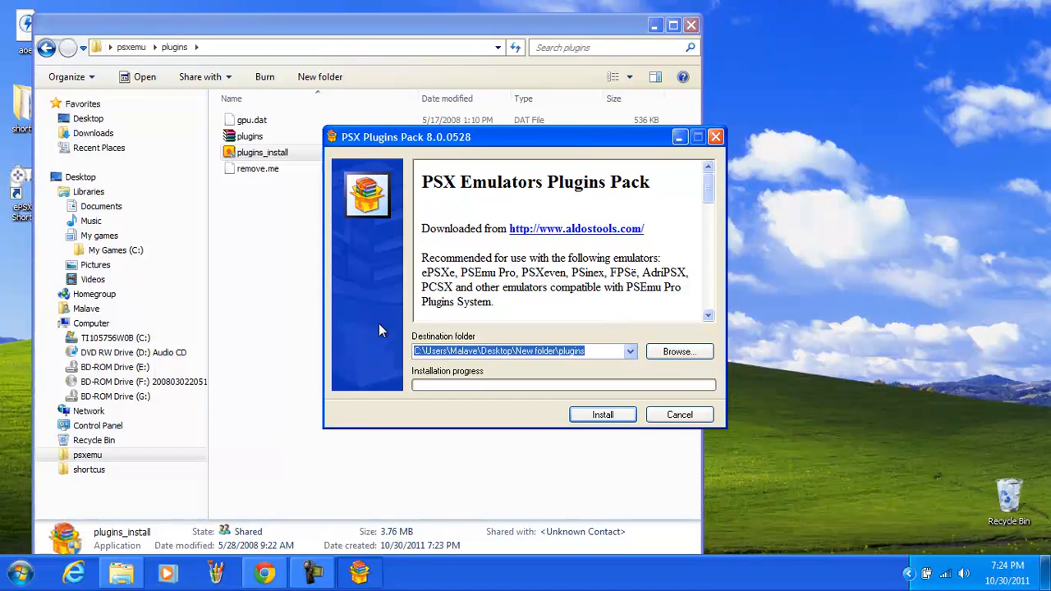
pyautogui.moveTo(524, 375)
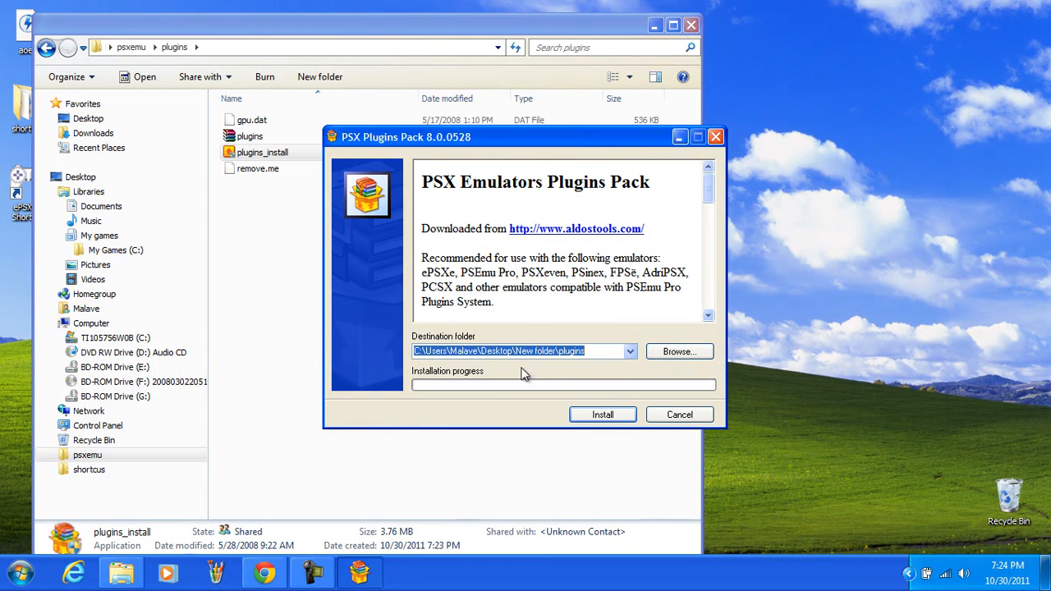
pyautogui.click(679, 351)
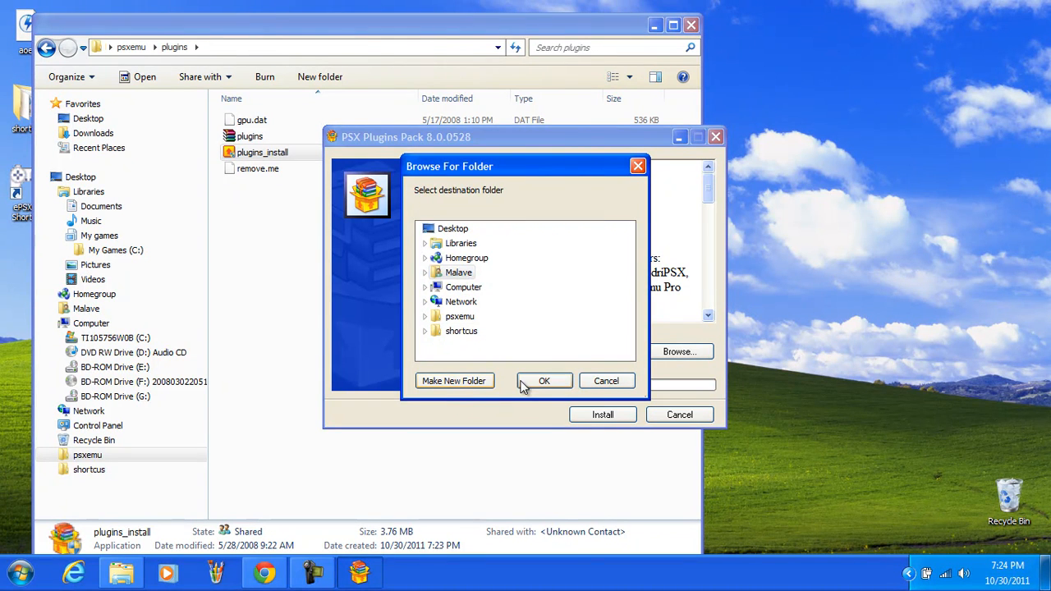
pyautogui.click(544, 381)
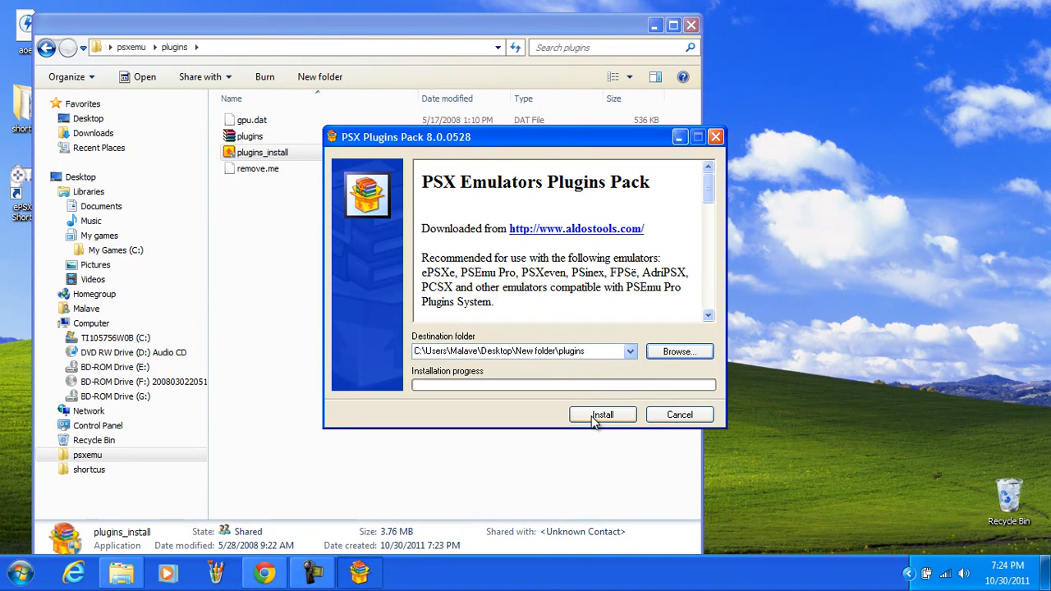
pyautogui.click(603, 414)
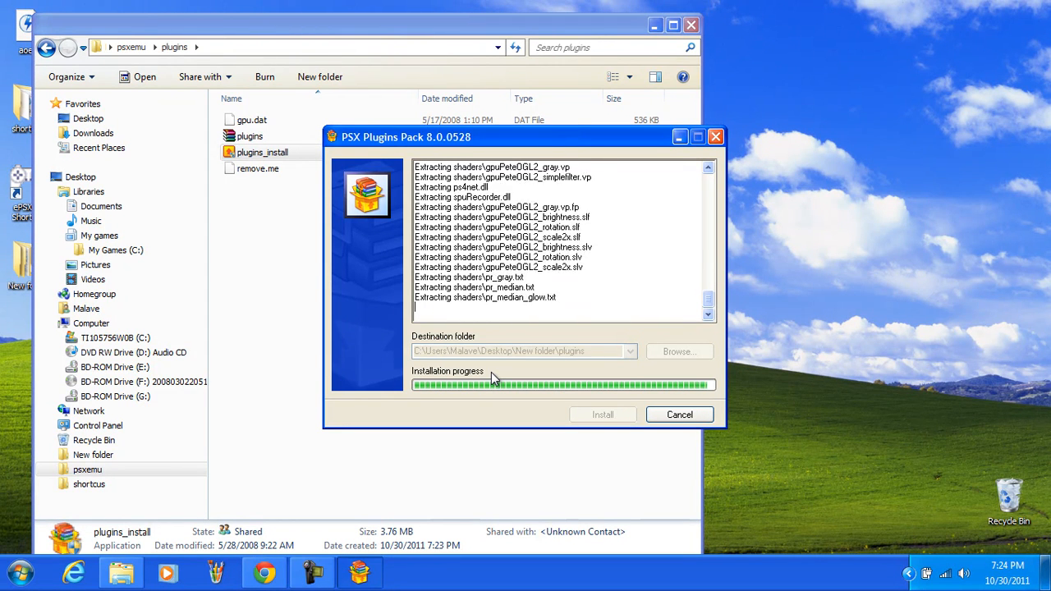
pyautogui.click(681, 414)
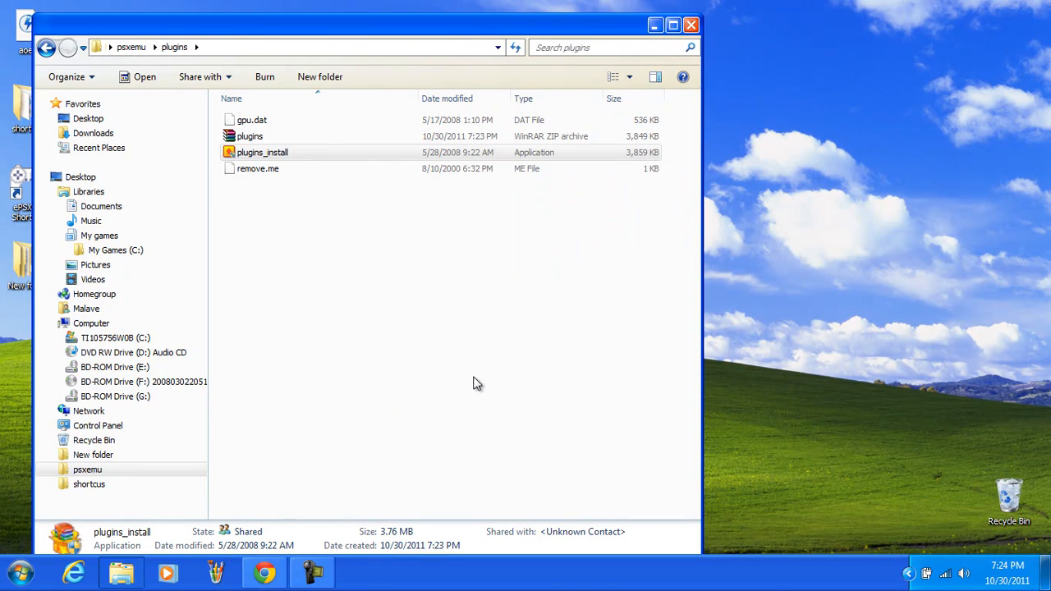
# Step: Bring up New folder's plugins folder alongside the psxemu plugins window
pyautogui.doubleClick(263, 152)
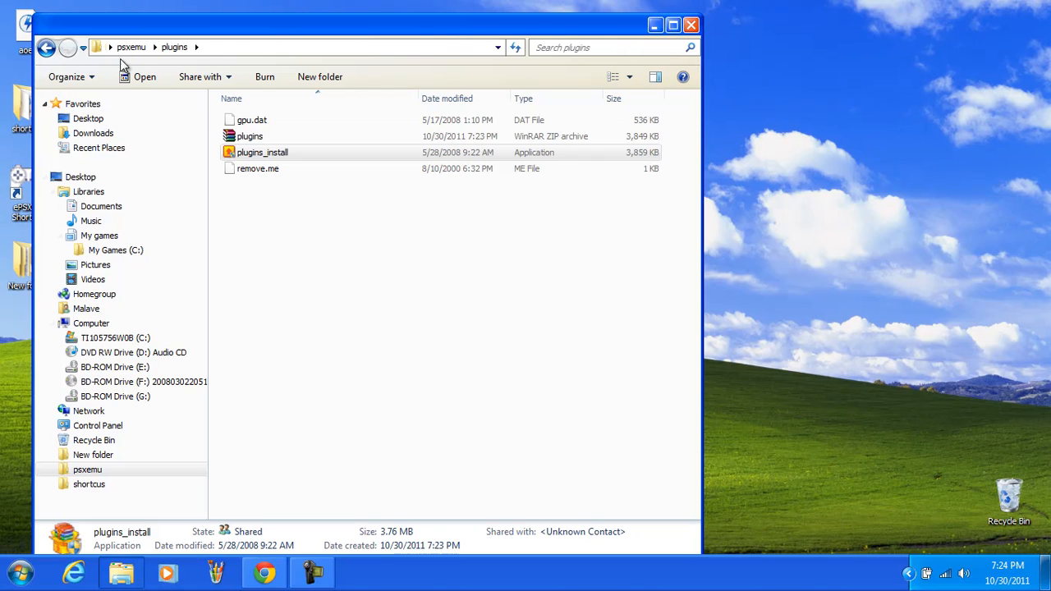
pyautogui.moveTo(297, 195)
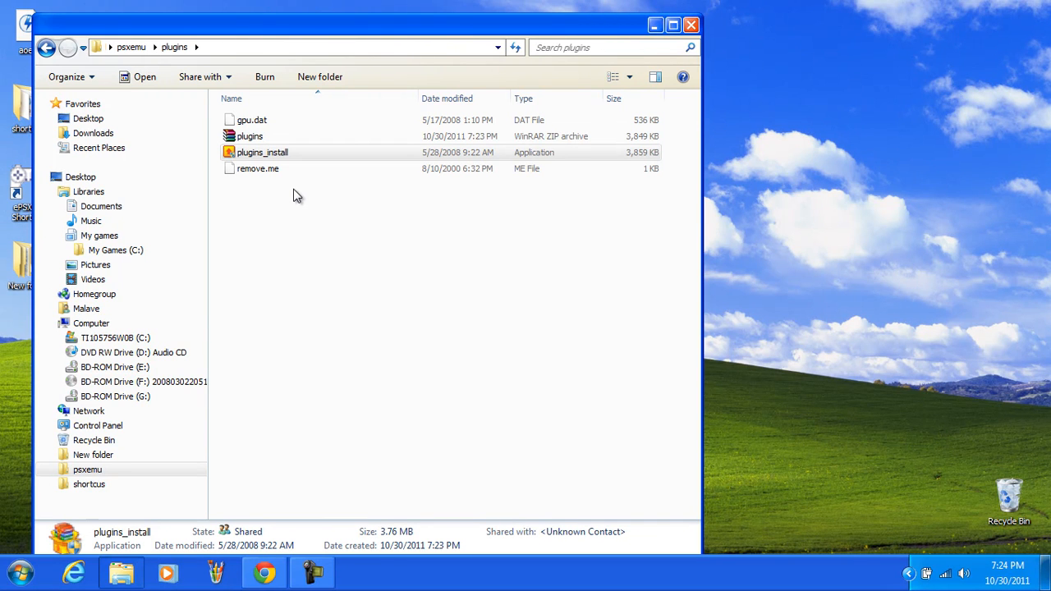
pyautogui.moveTo(361, 24); pyautogui.dragTo(463, 49)
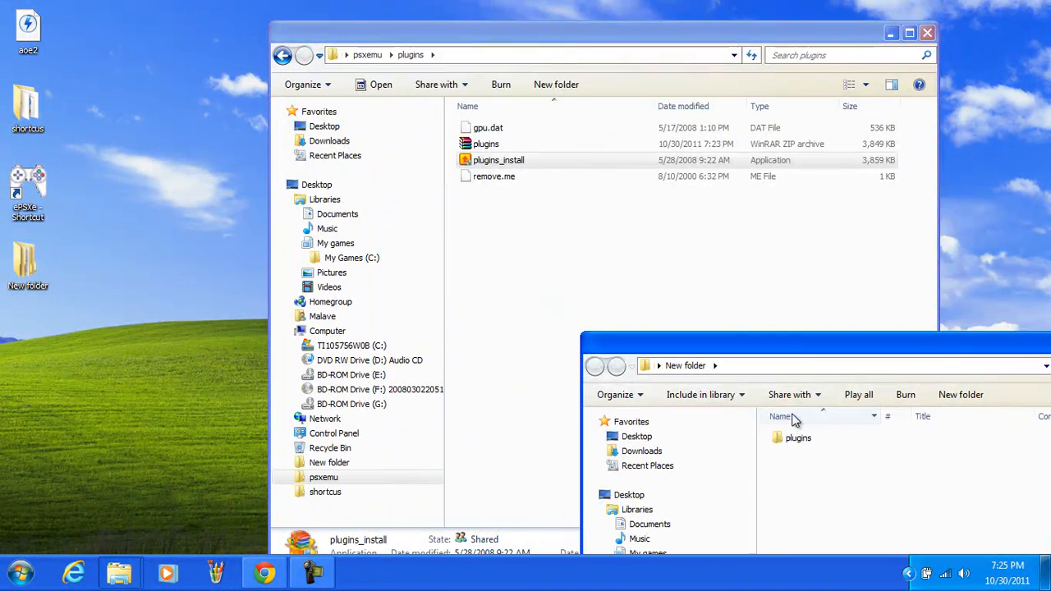
pyautogui.doubleClick(798, 437)
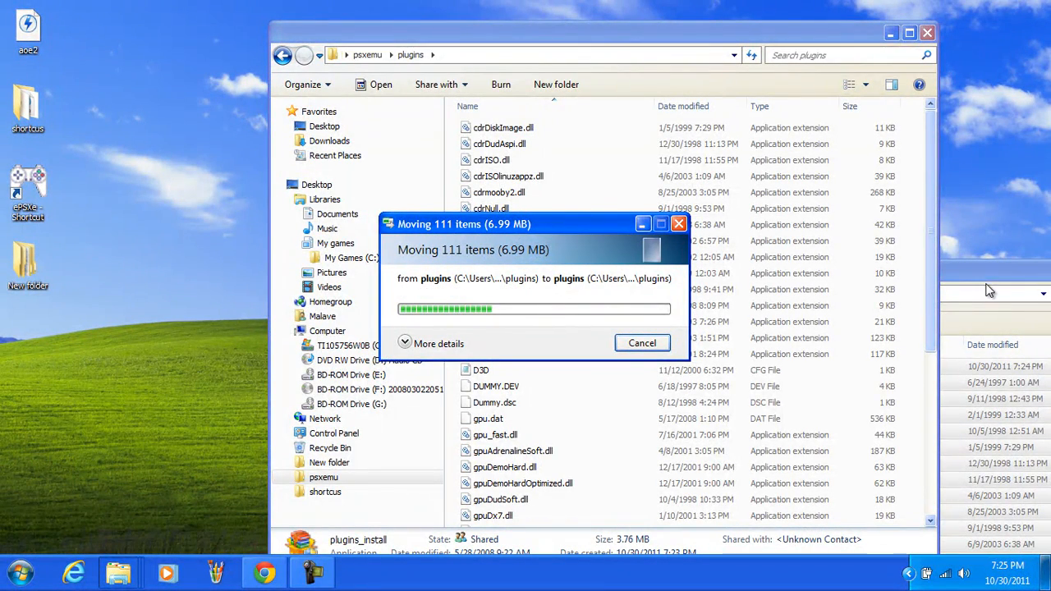
pyautogui.moveTo(868, 328)
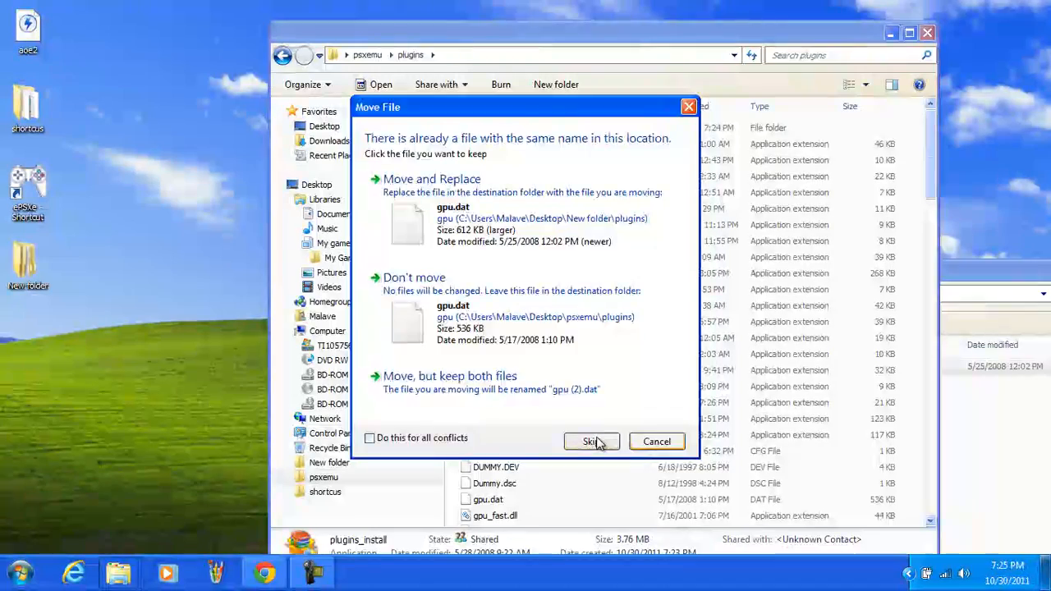
# Step: Move the plugin files into psxemu\plugins, skipping the gpu.dat conflict to keep the existing one
pyautogui.click(590, 440)
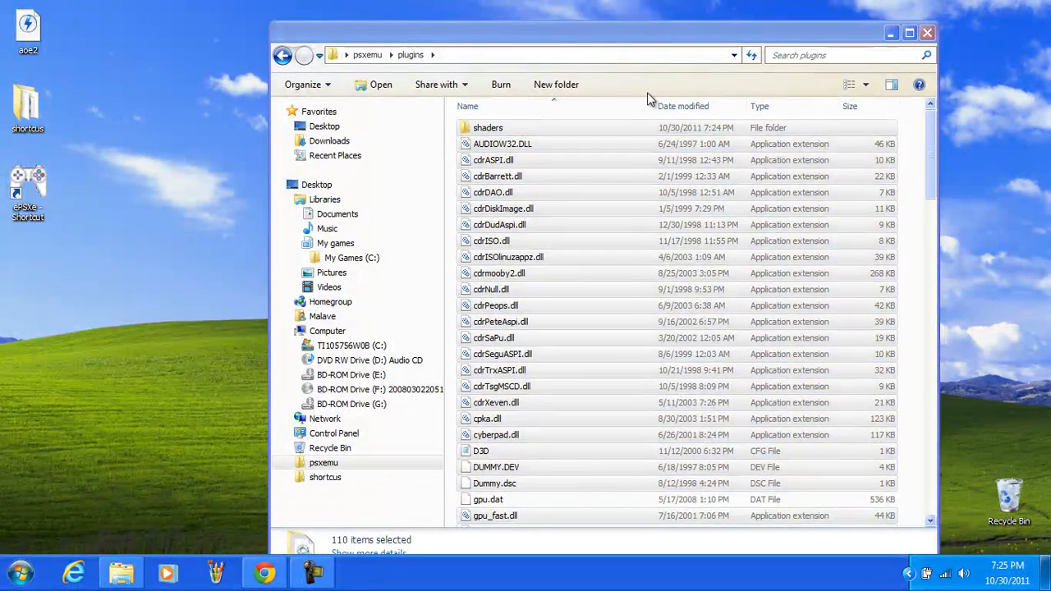
pyautogui.click(283, 54)
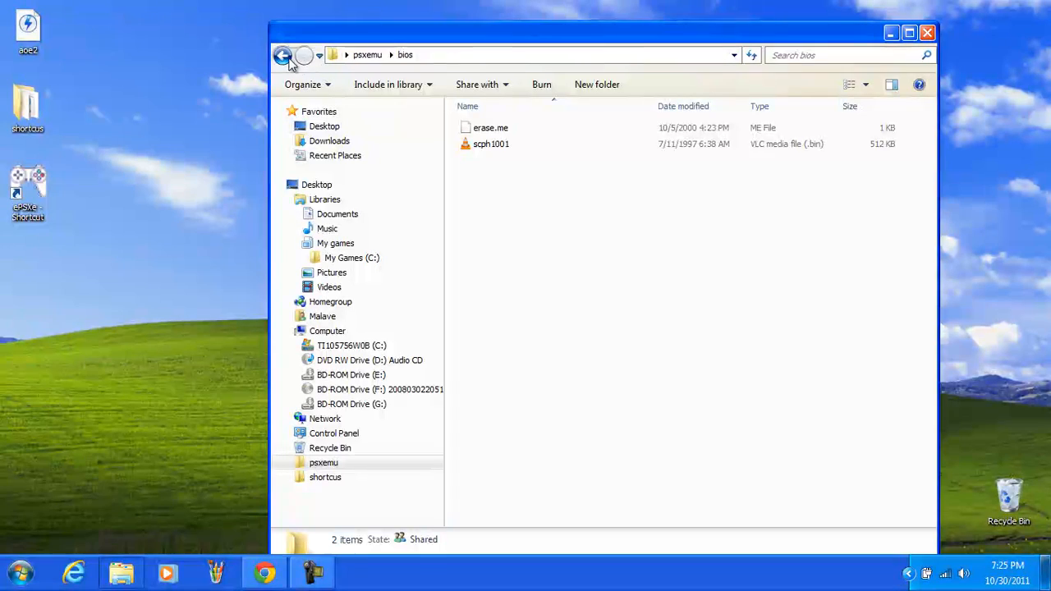
# Step: Verify psxemu's plugins folder now holds 114 items and return to the psxemu folder
pyautogui.click(283, 56)
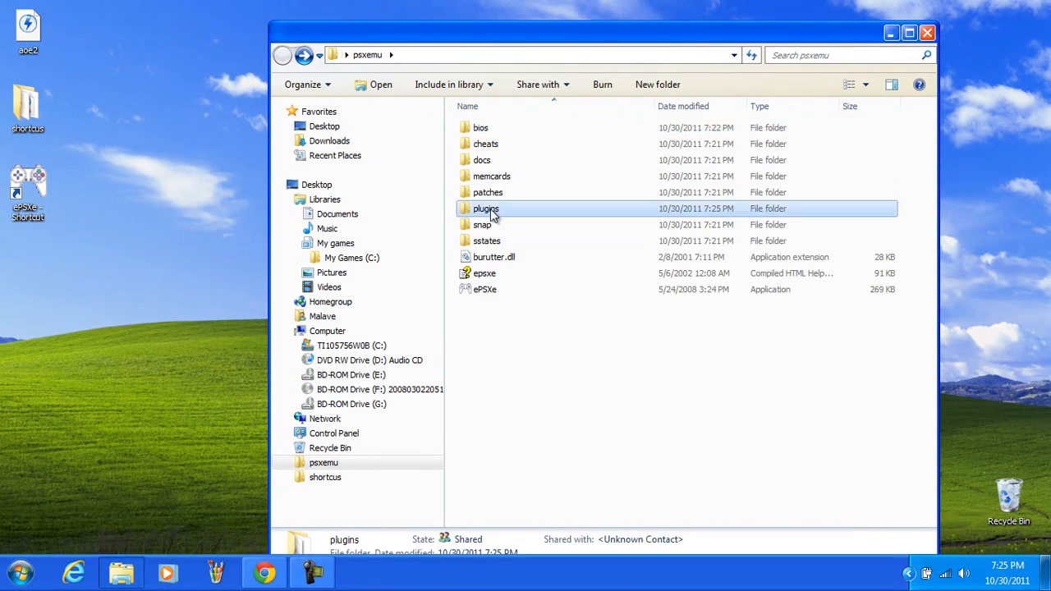
pyautogui.doubleClick(487, 207)
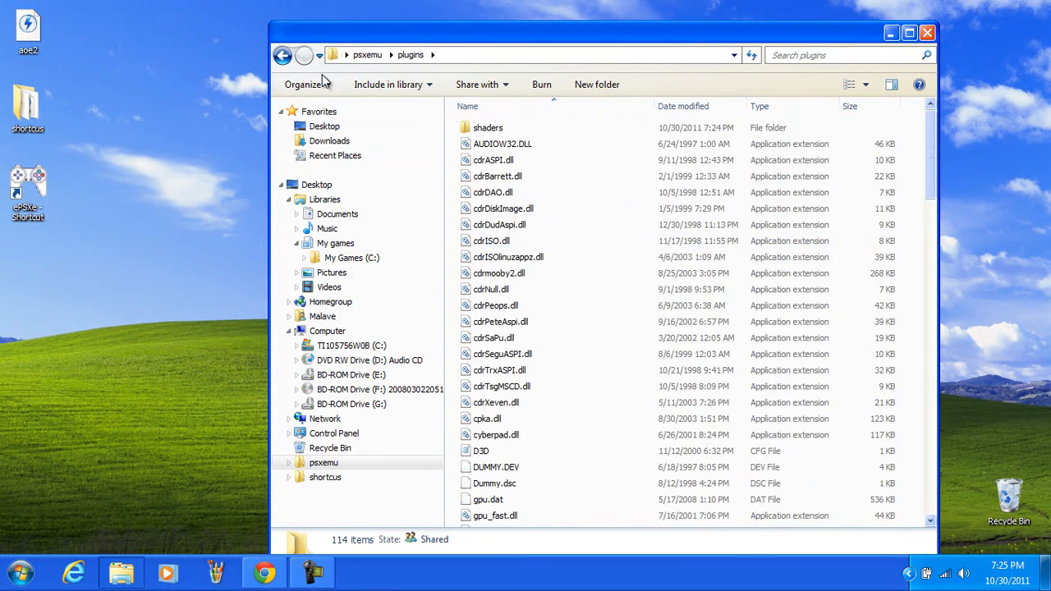
pyautogui.click(282, 56)
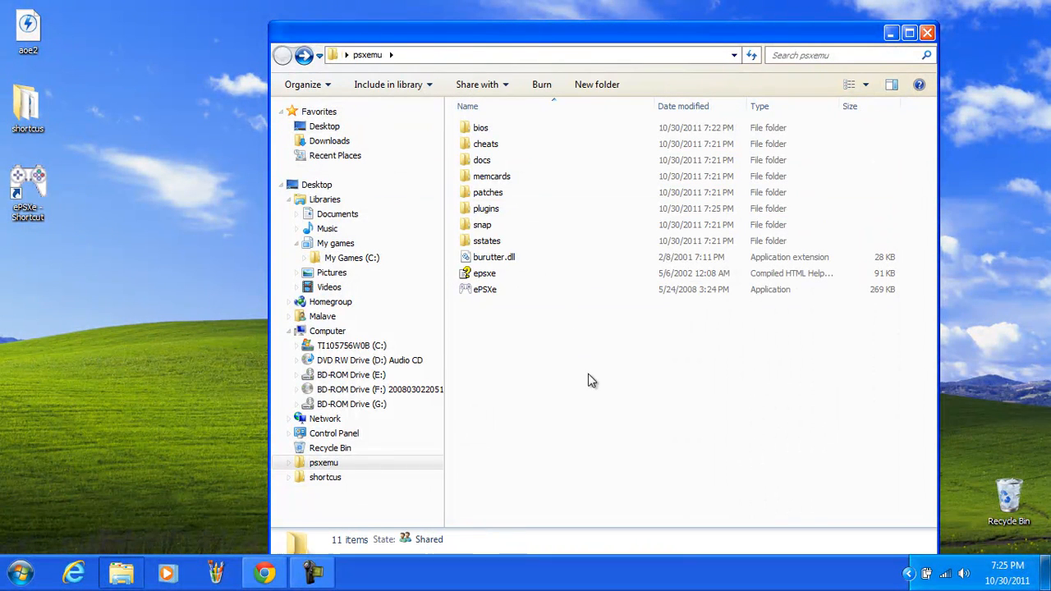
pyautogui.moveTo(312, 571)
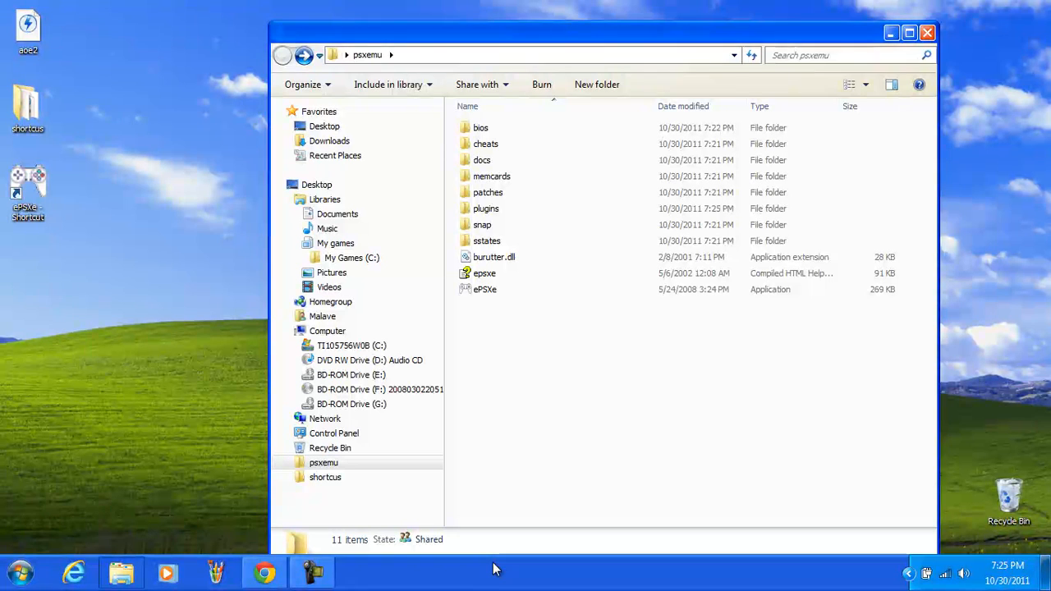
pyautogui.moveTo(473, 345)
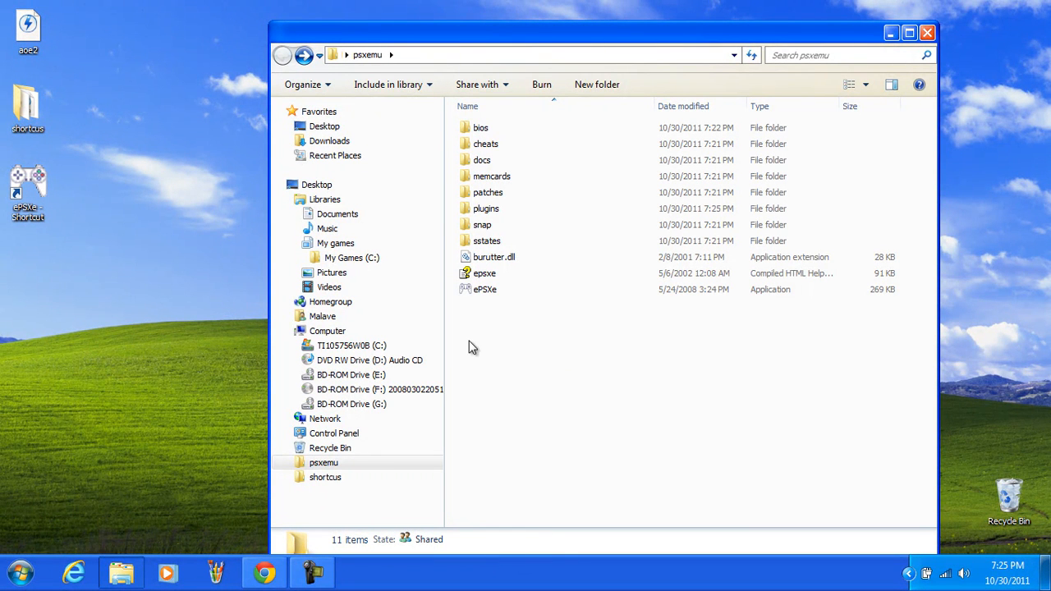
pyautogui.moveTo(473, 345); pyautogui.dragTo(940, 470)
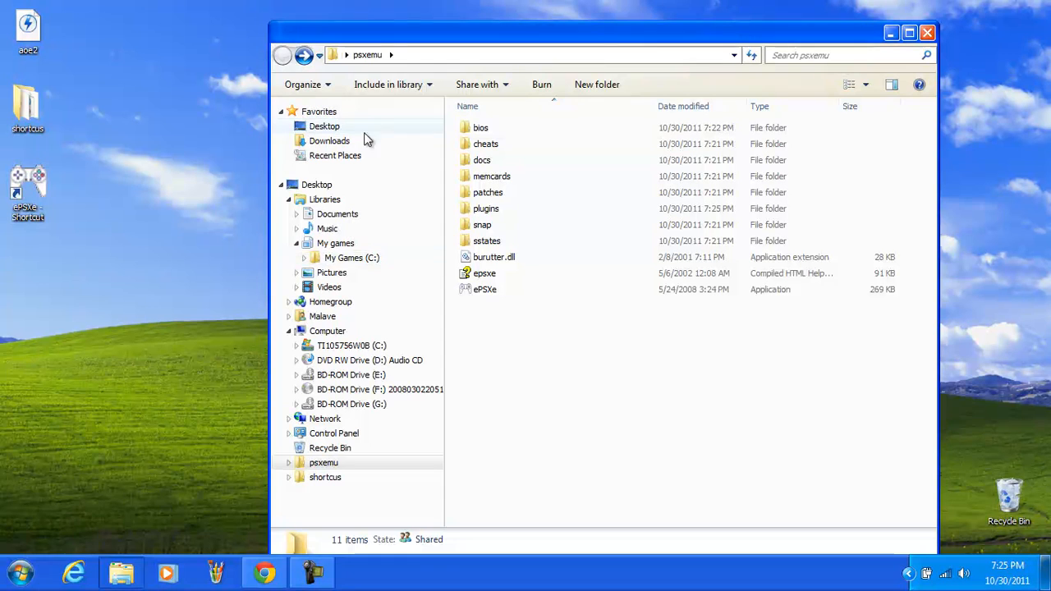
pyautogui.moveTo(598, 401)
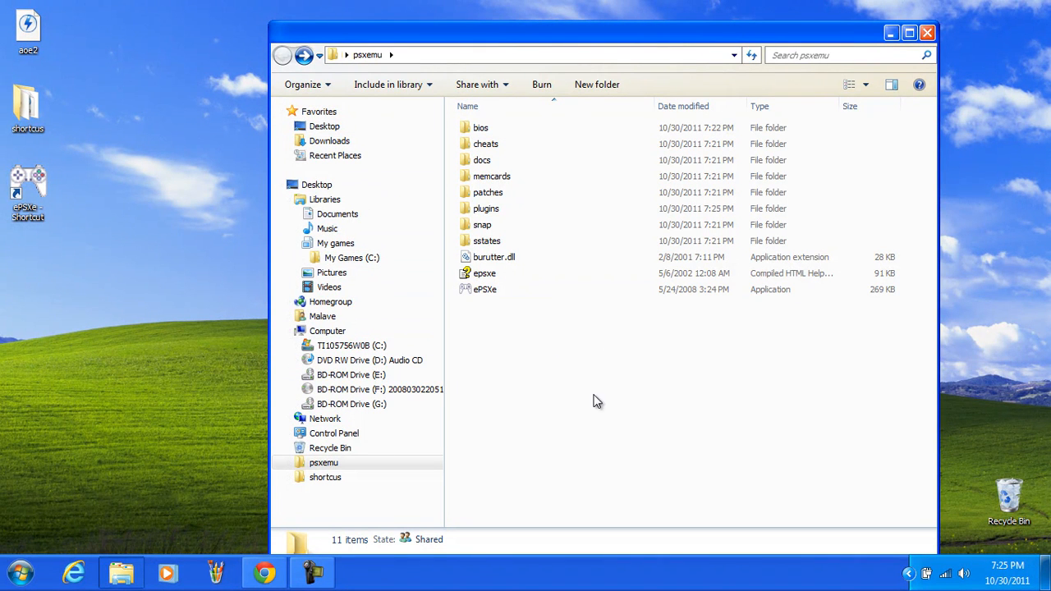
# Step: Copy WINASPI32.DLL and zlib1.dll from the My Games > epsxe folder
pyautogui.click(323, 464)
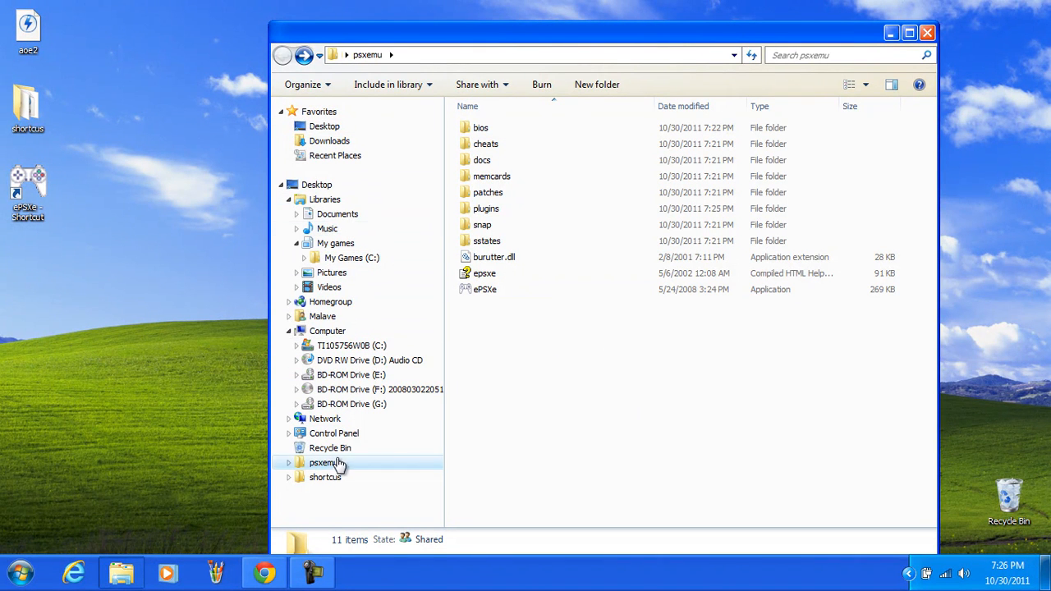
pyautogui.click(351, 257)
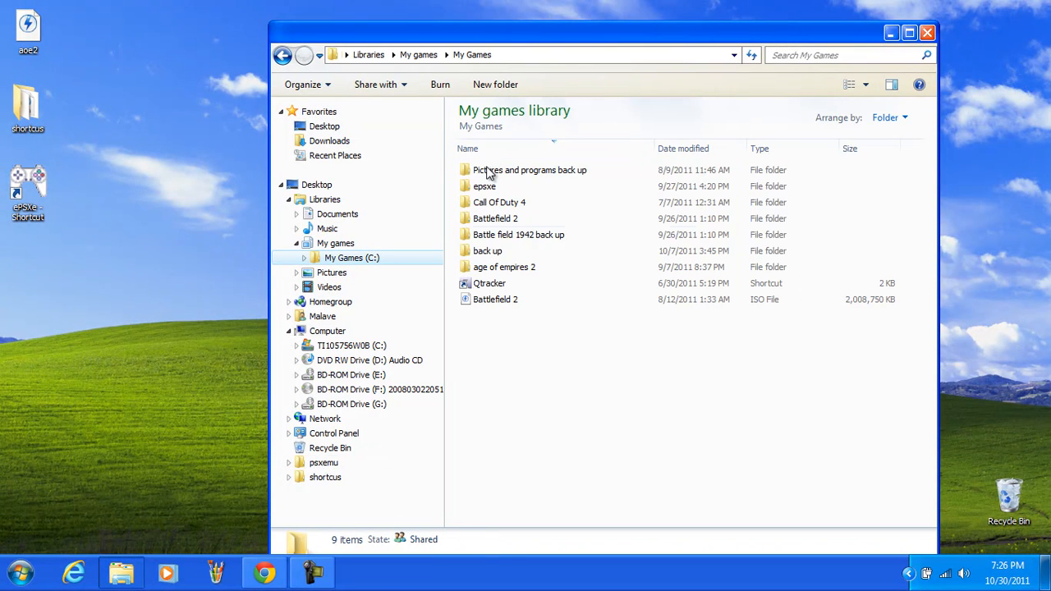
pyautogui.doubleClick(484, 185)
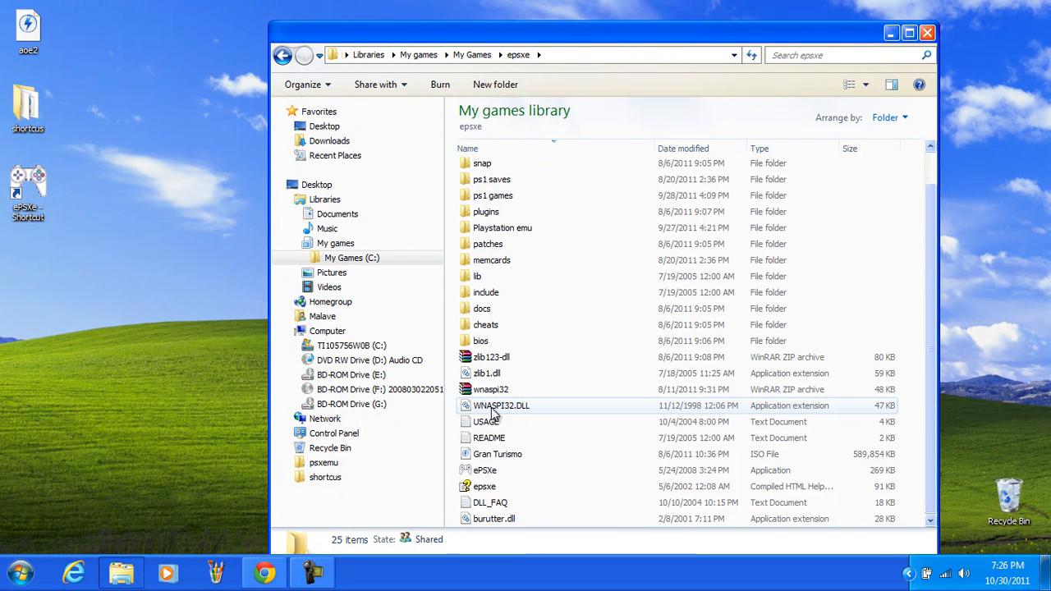
pyautogui.moveTo(513, 414)
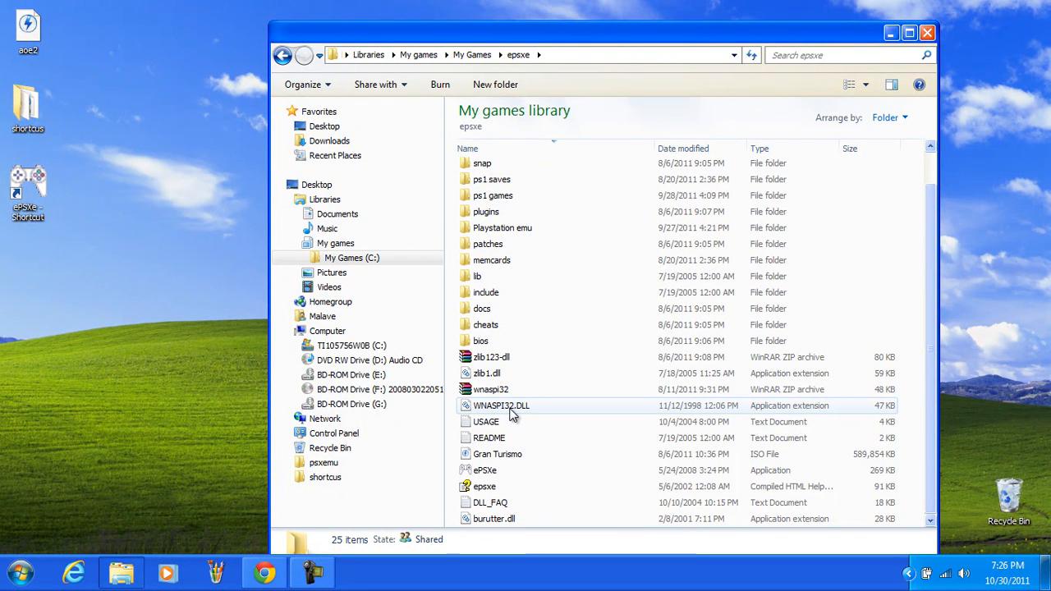
pyautogui.rightClick(501, 406)
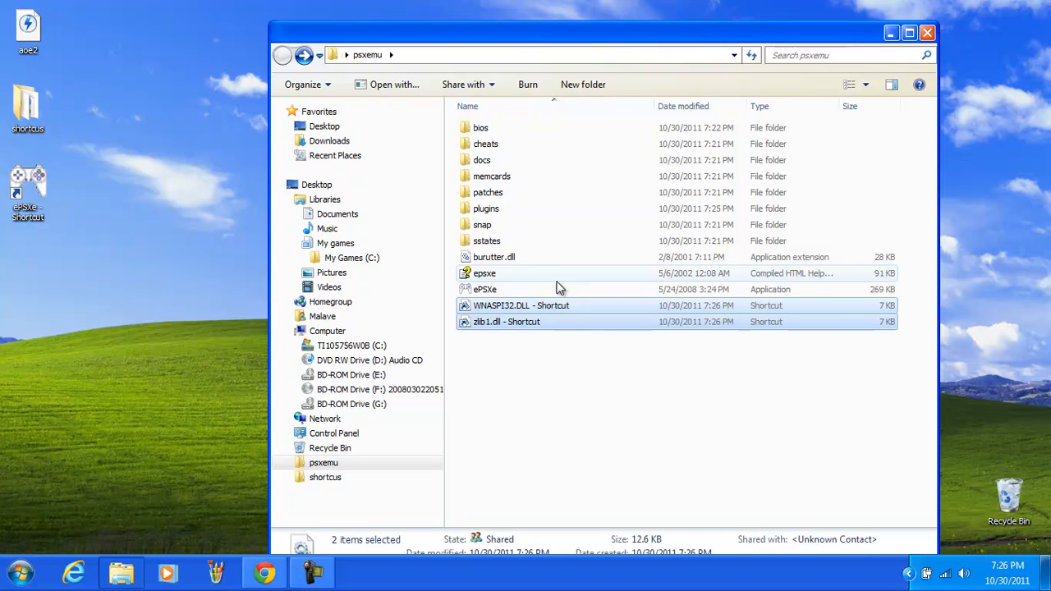
# Step: Remove the mistakenly pasted shortcuts in psxemu and paste the real DLL files instead
pyautogui.press('Delete')
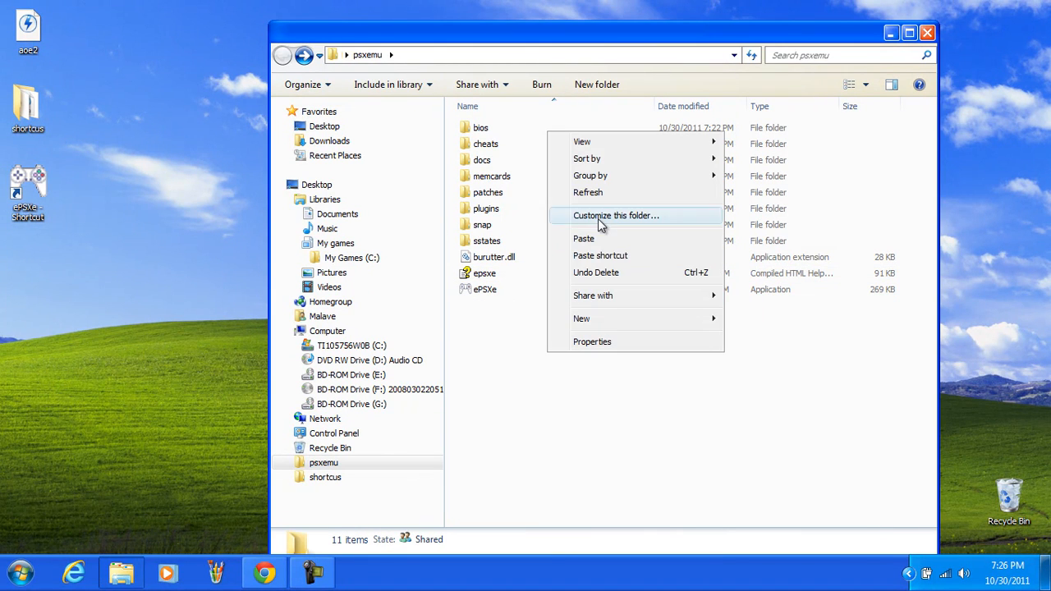
pyautogui.click(585, 239)
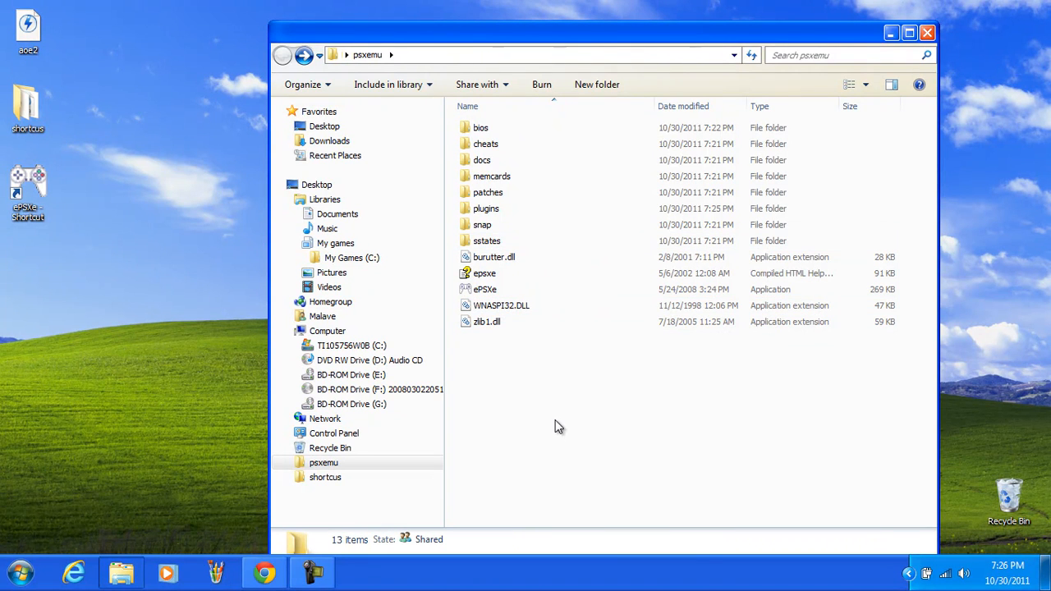
pyautogui.doubleClick(480, 128)
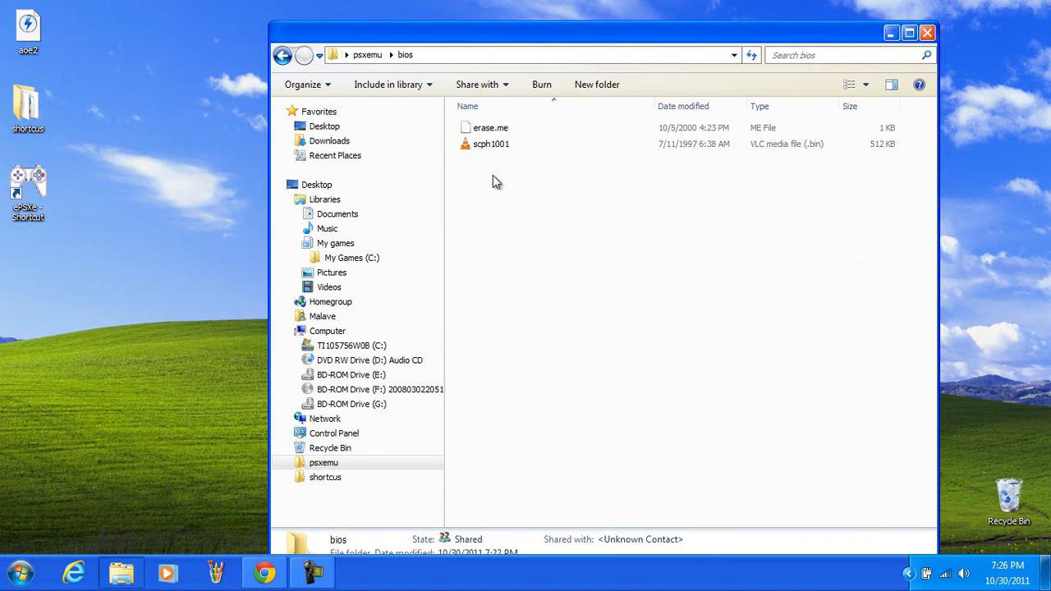
pyautogui.click(491, 145)
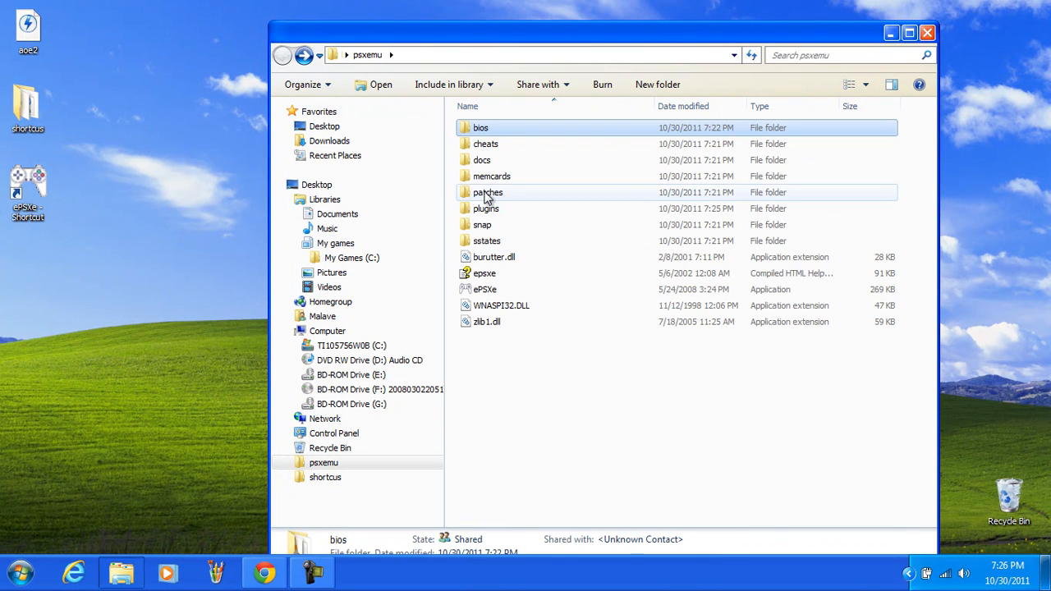
pyautogui.doubleClick(488, 207)
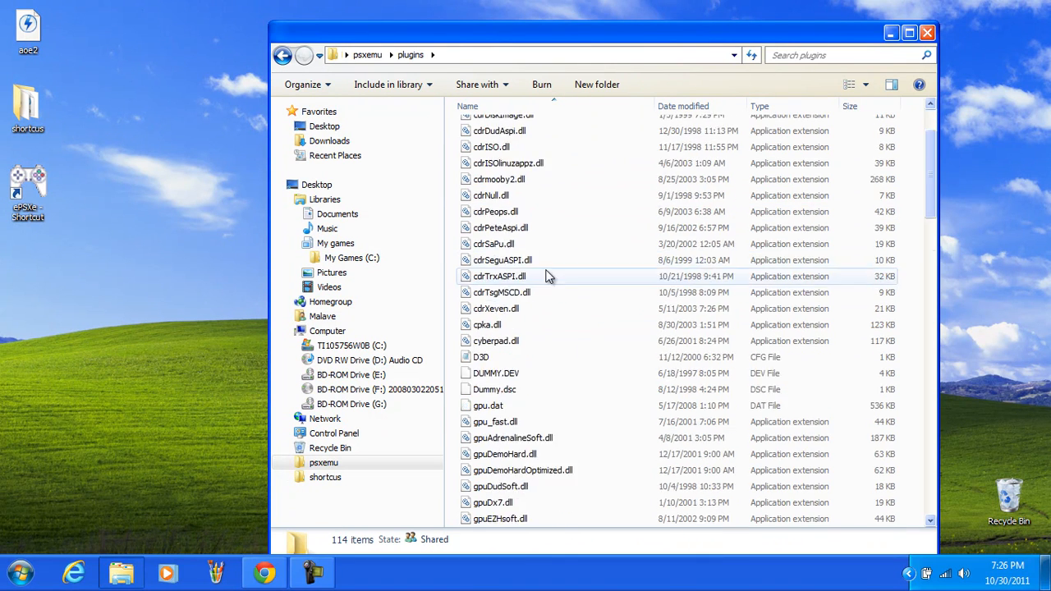
pyautogui.scroll(-3)
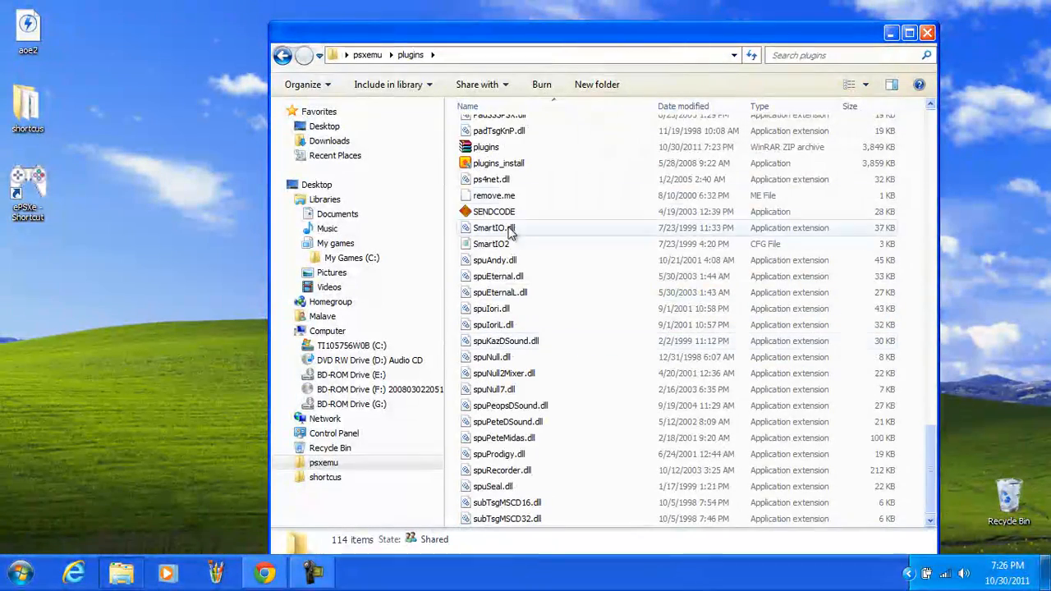
pyautogui.click(282, 56)
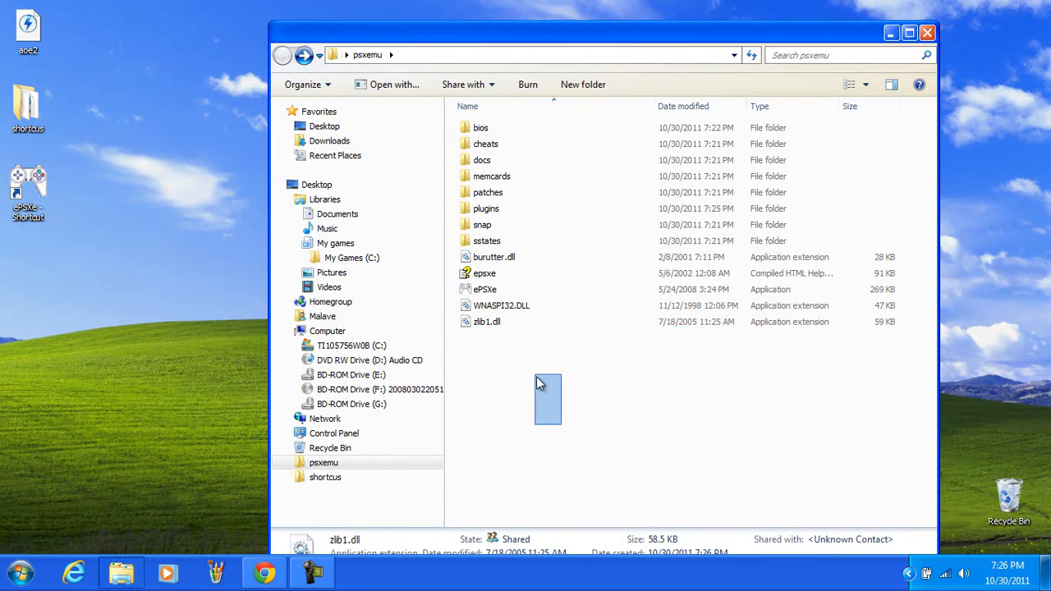
pyautogui.click(523, 374)
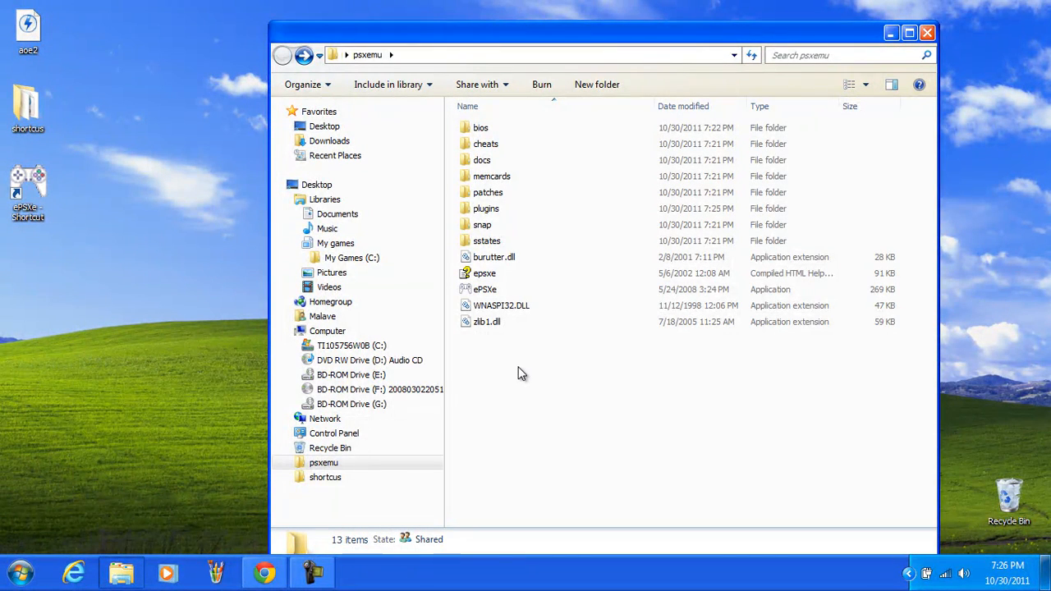
pyautogui.click(485, 289)
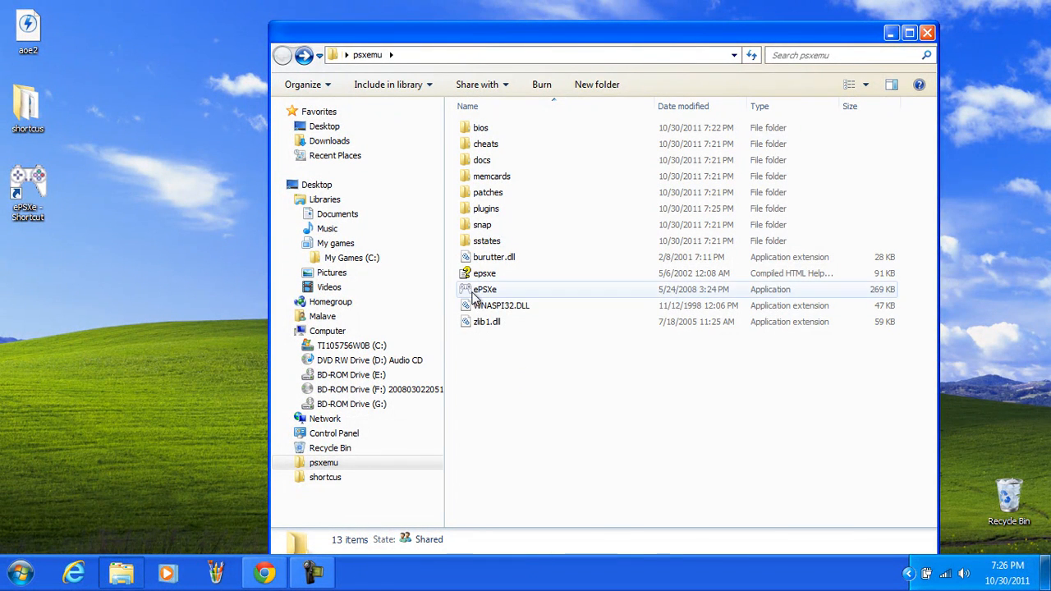
# Step: Launch ePSXe, start Config > Wizard Guide and proceed to the BIOS step showing scph1001 - USA
pyautogui.doubleClick(485, 289)
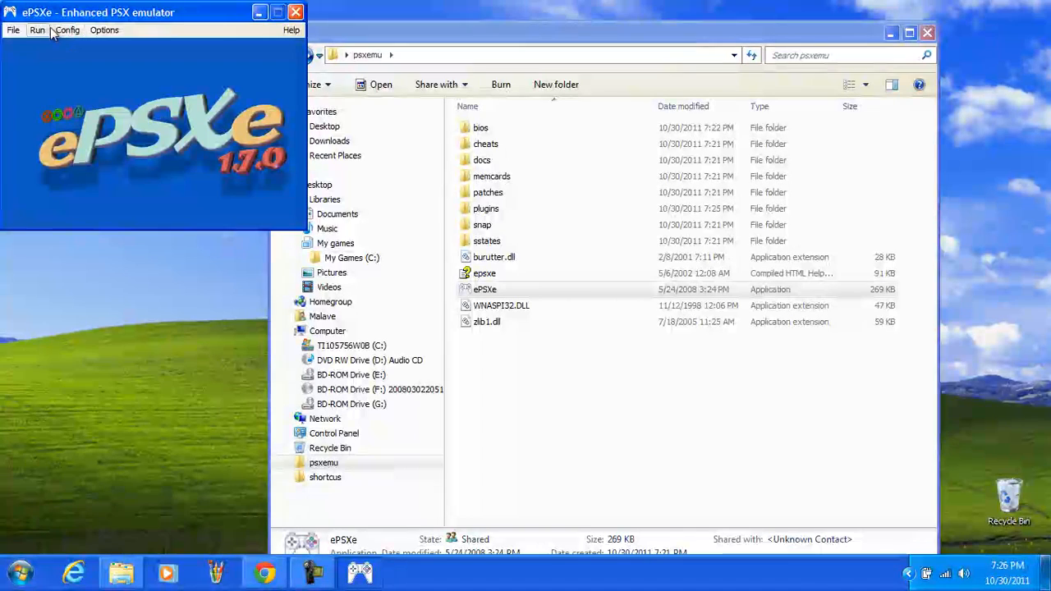
pyautogui.click(67, 29)
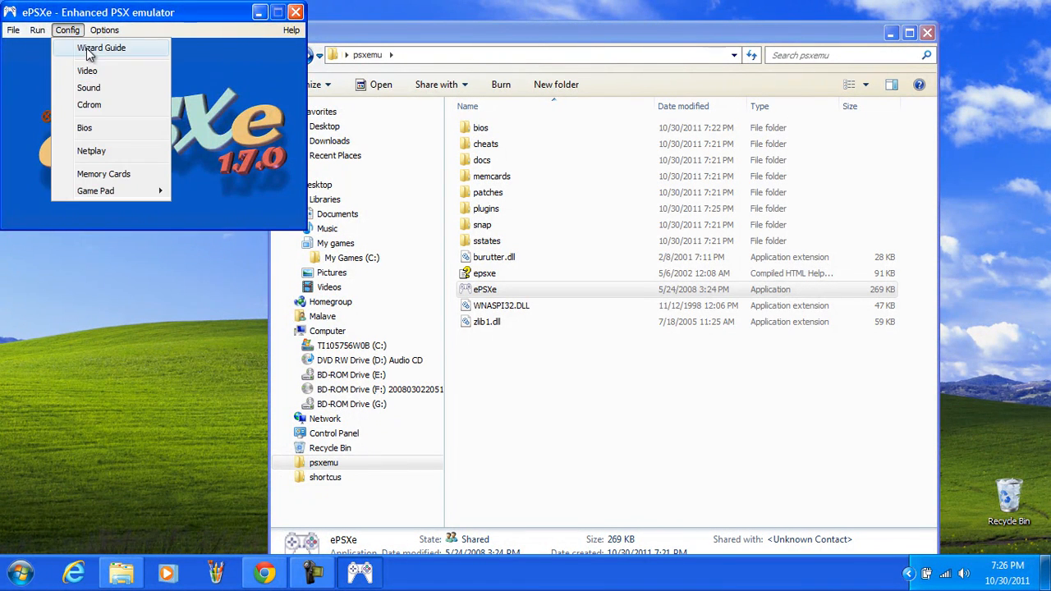
pyautogui.click(102, 46)
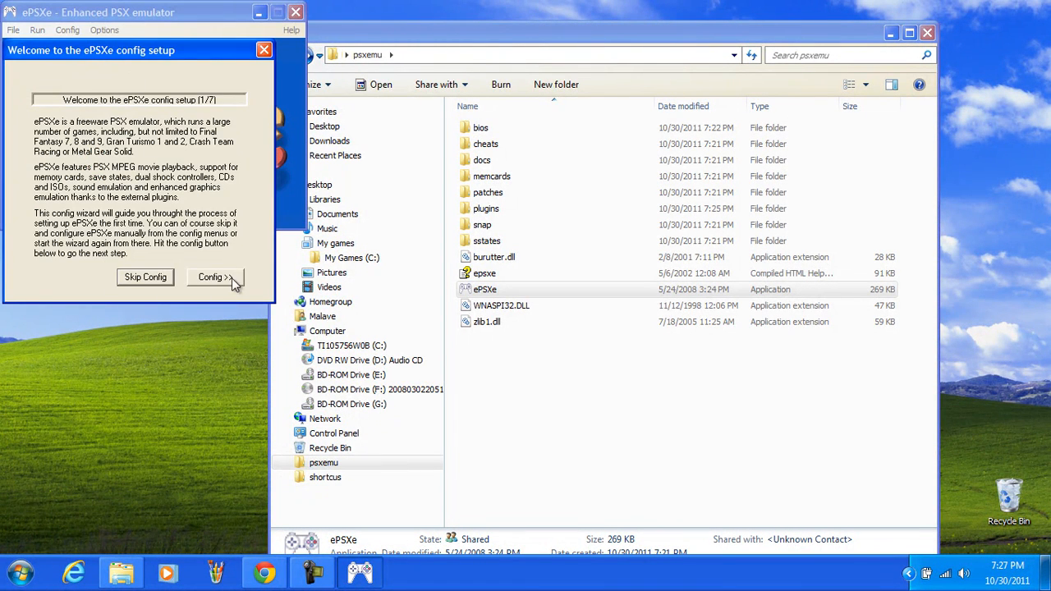
pyautogui.click(214, 276)
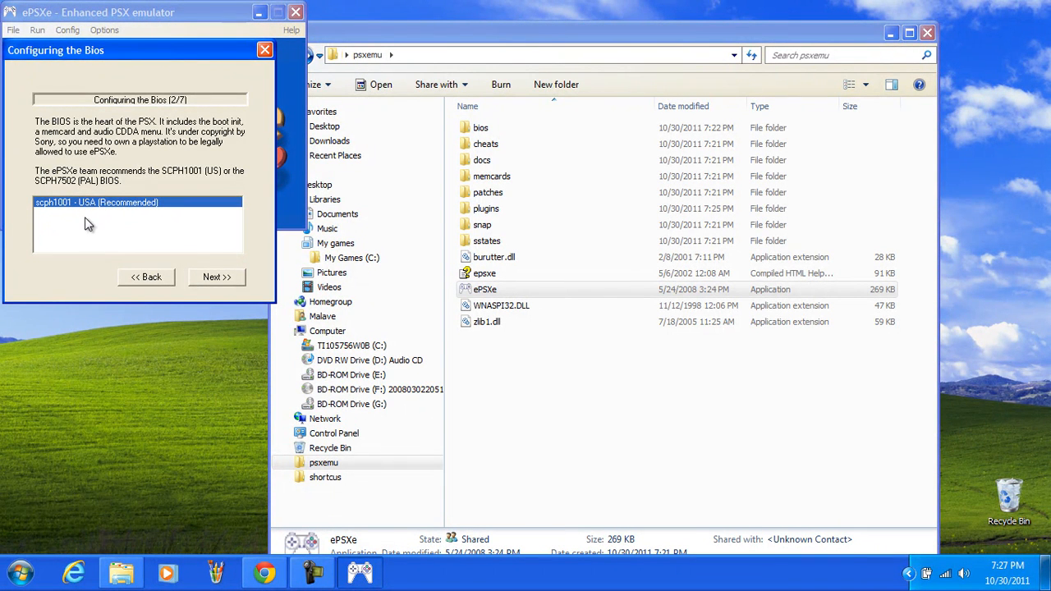
pyautogui.moveTo(184, 278)
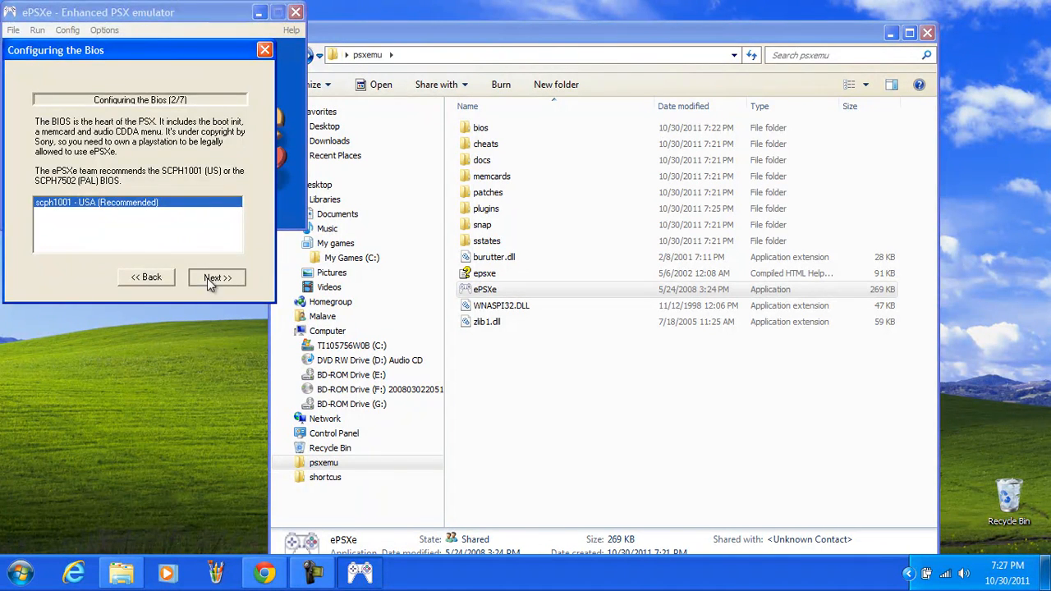
# Step: Accept the BIOS and pick Pete's D3D Driver 1.77 as the video plugin, opening its settings
pyautogui.click(217, 276)
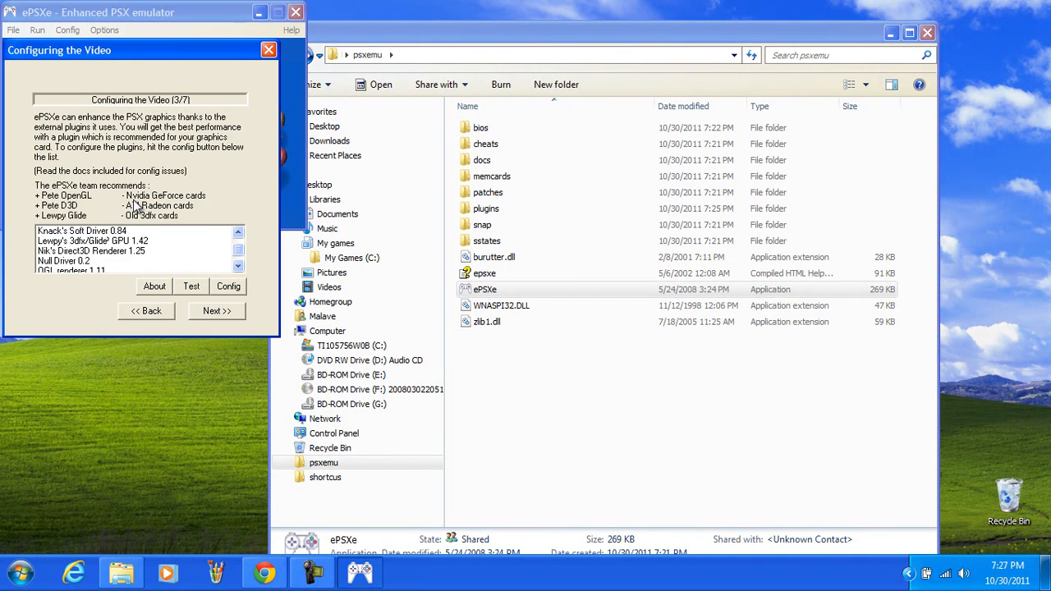
pyautogui.moveTo(168, 228)
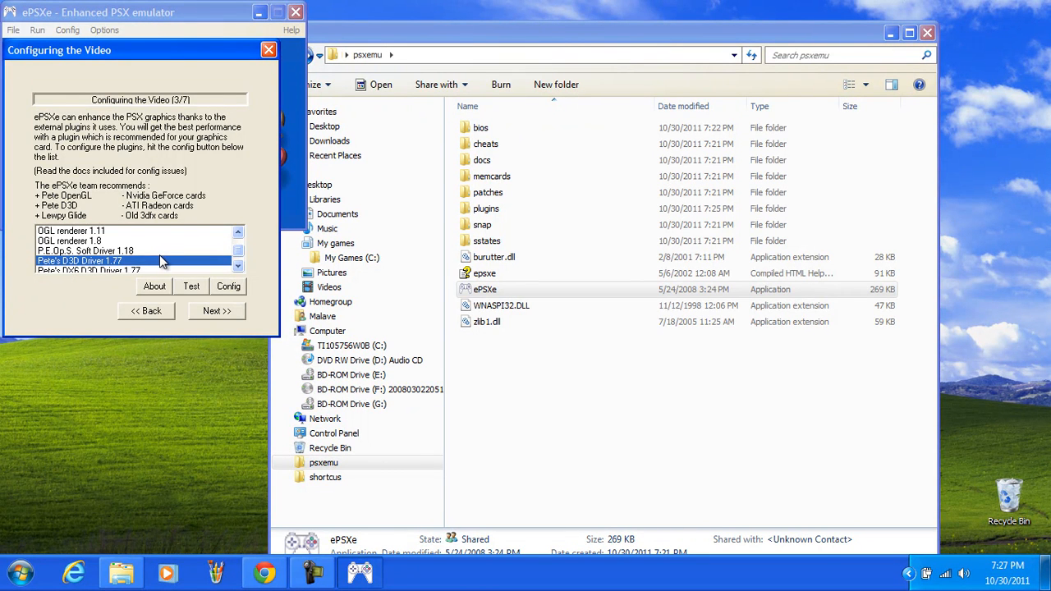
pyautogui.scroll(-3)
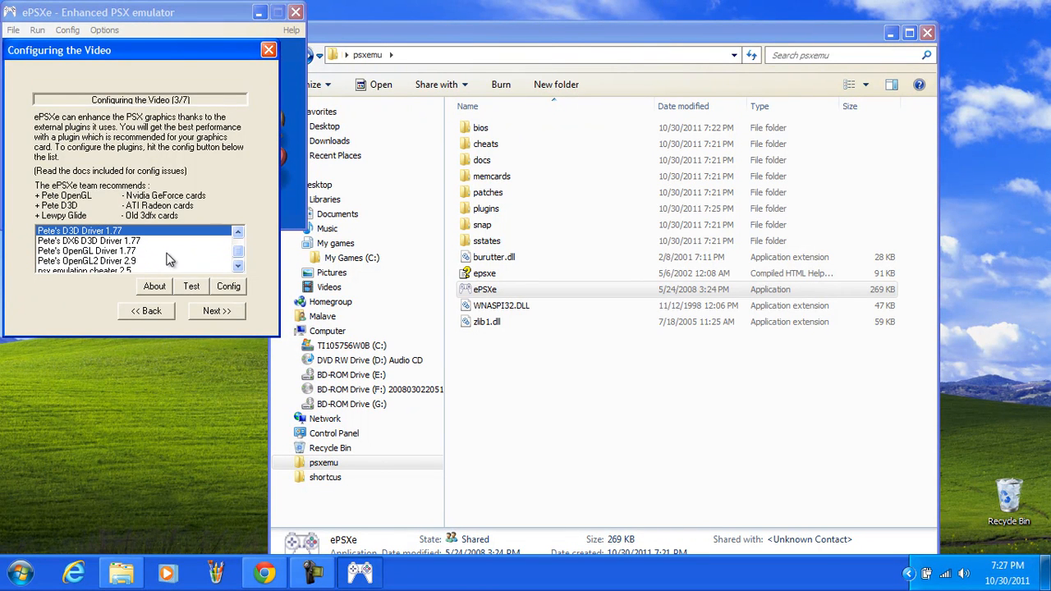
pyautogui.moveTo(111, 249)
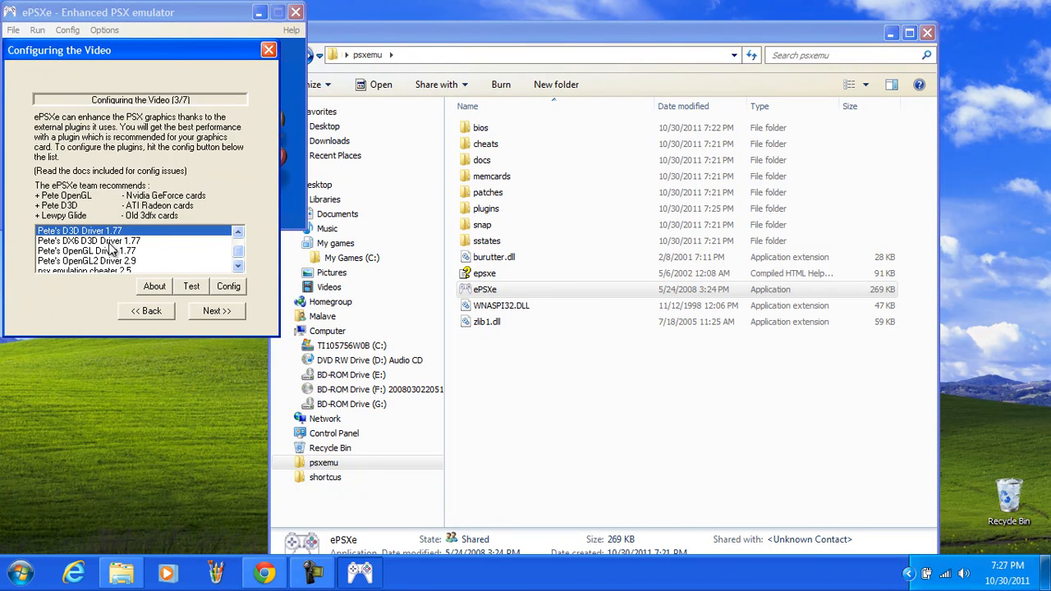
pyautogui.moveTo(144, 279)
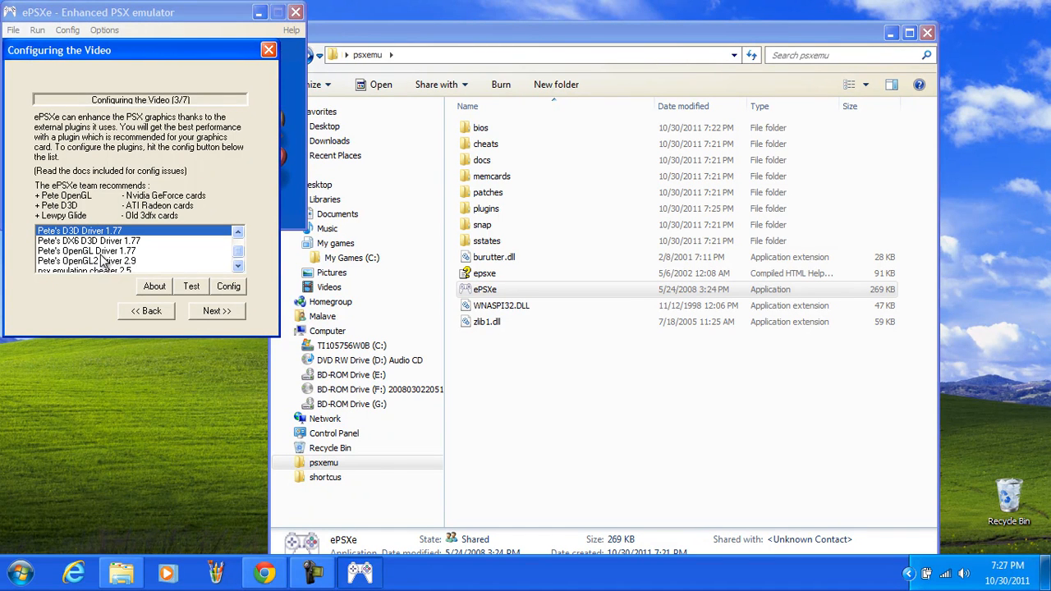
pyautogui.moveTo(107, 266)
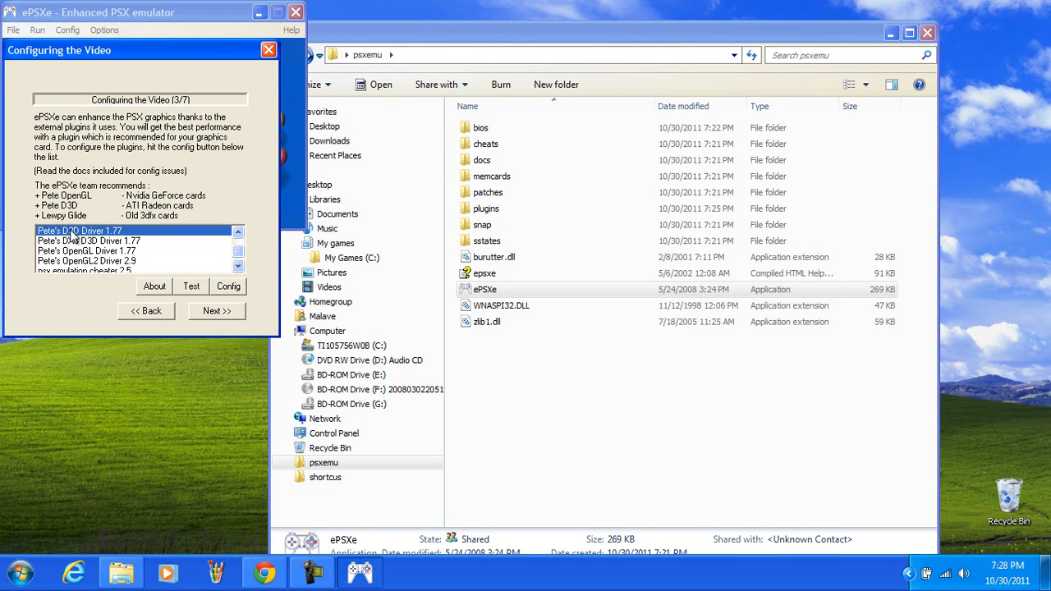
pyautogui.click(228, 286)
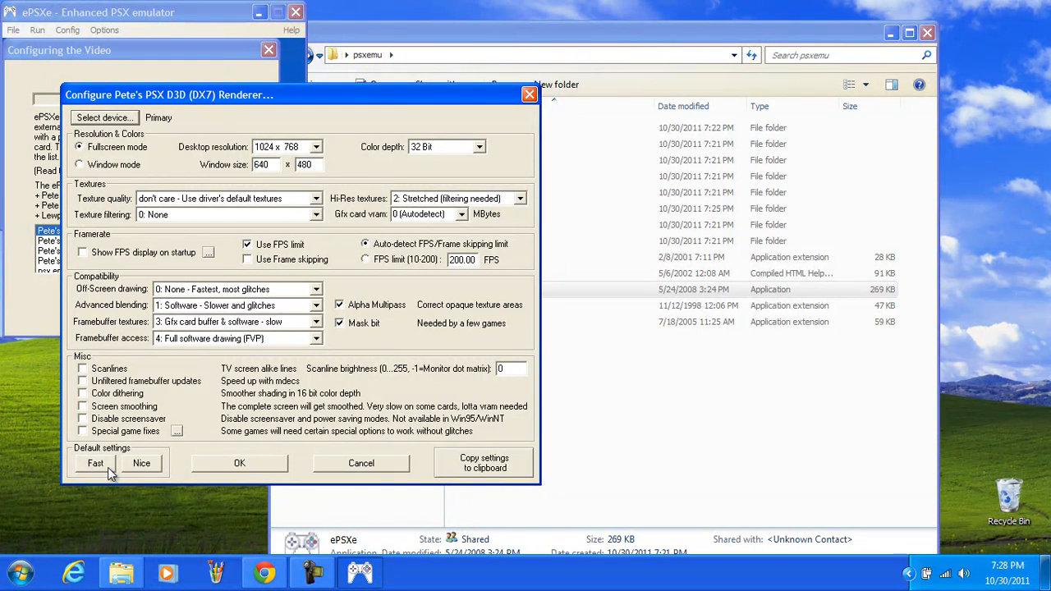
# Step: Try the nice default preset, then apply the fast default preset for Pete's D3D renderer
pyautogui.click(141, 464)
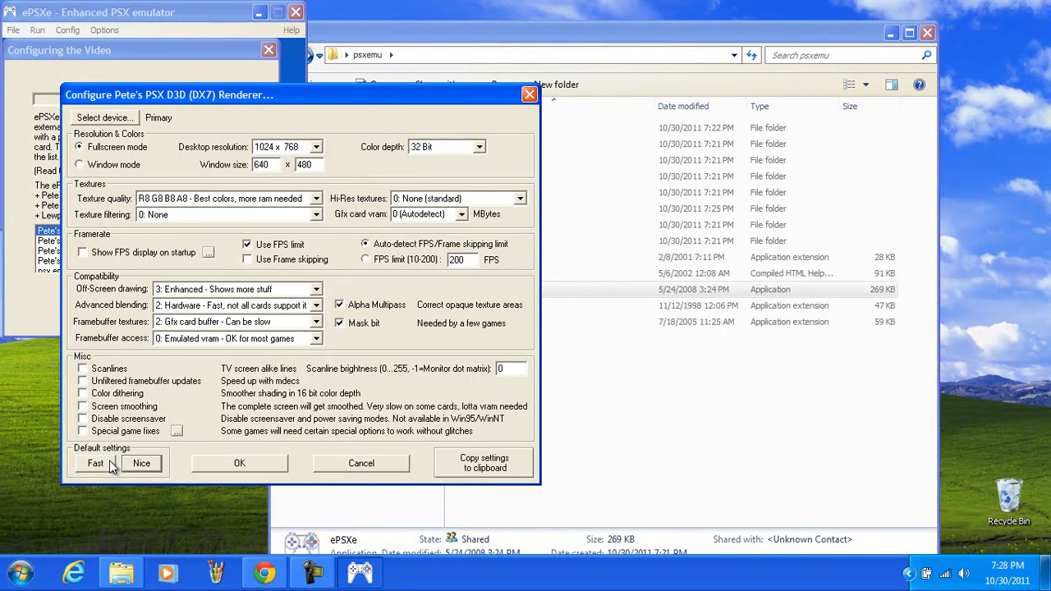
pyautogui.moveTo(105, 468)
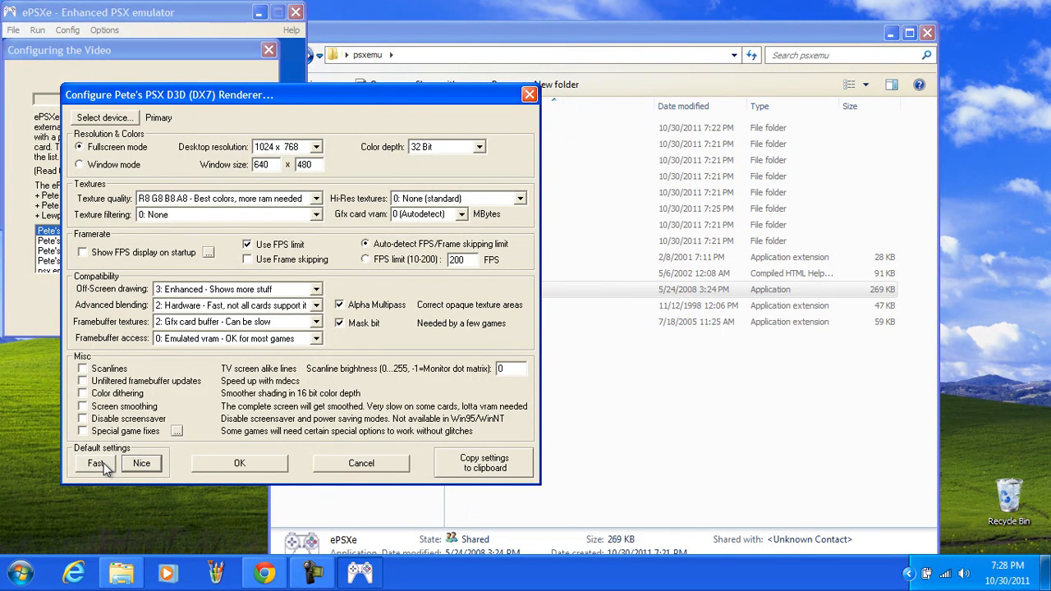
pyautogui.click(95, 464)
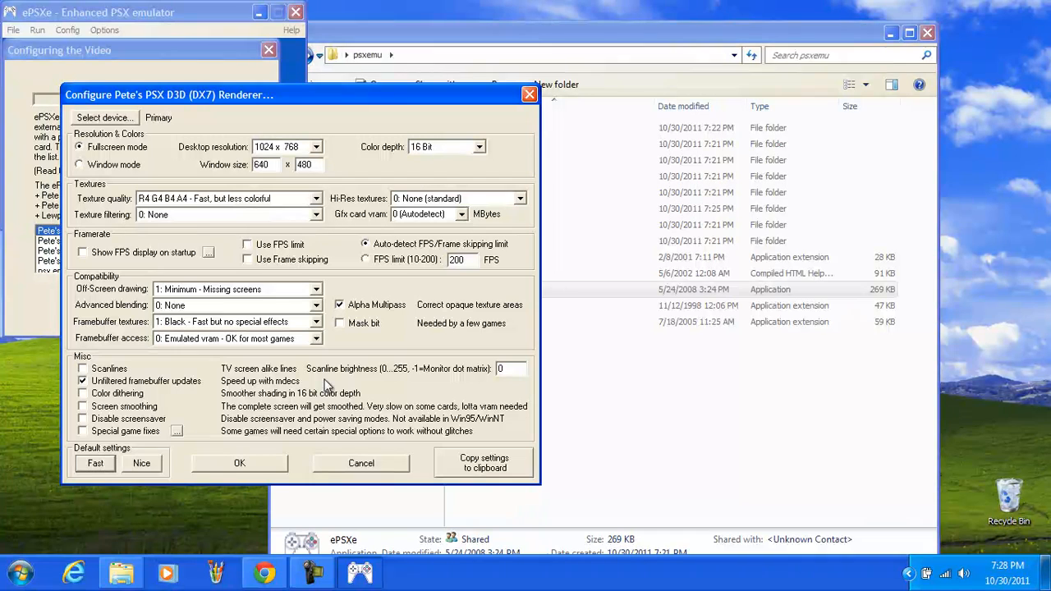
pyautogui.moveTo(405, 407)
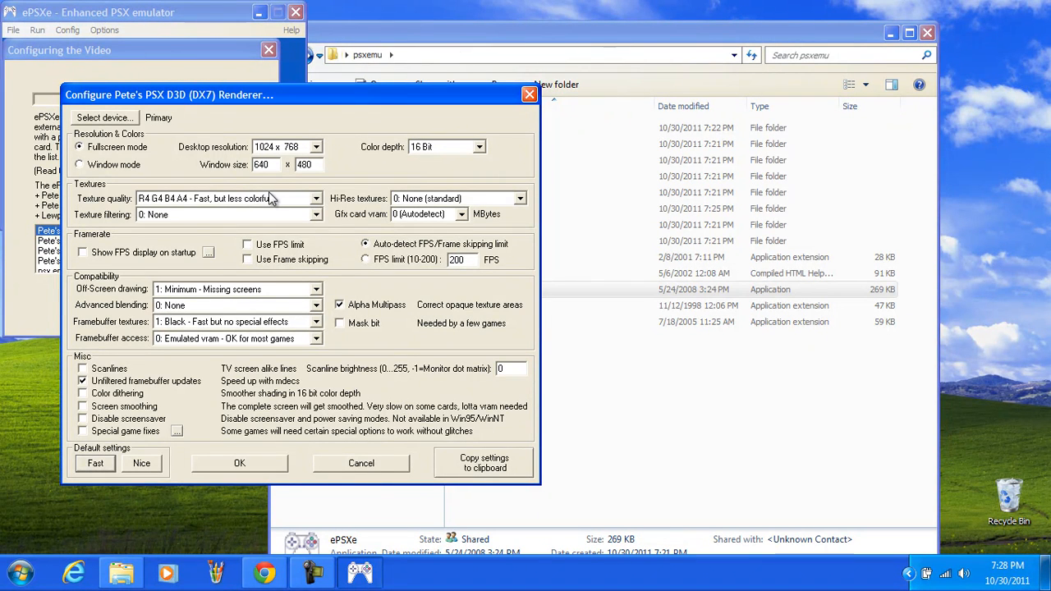
# Step: Set texture quality to driver default ('don't care'), colour depth 32 Bit, hi-res textures and filtering None
pyautogui.click(315, 197)
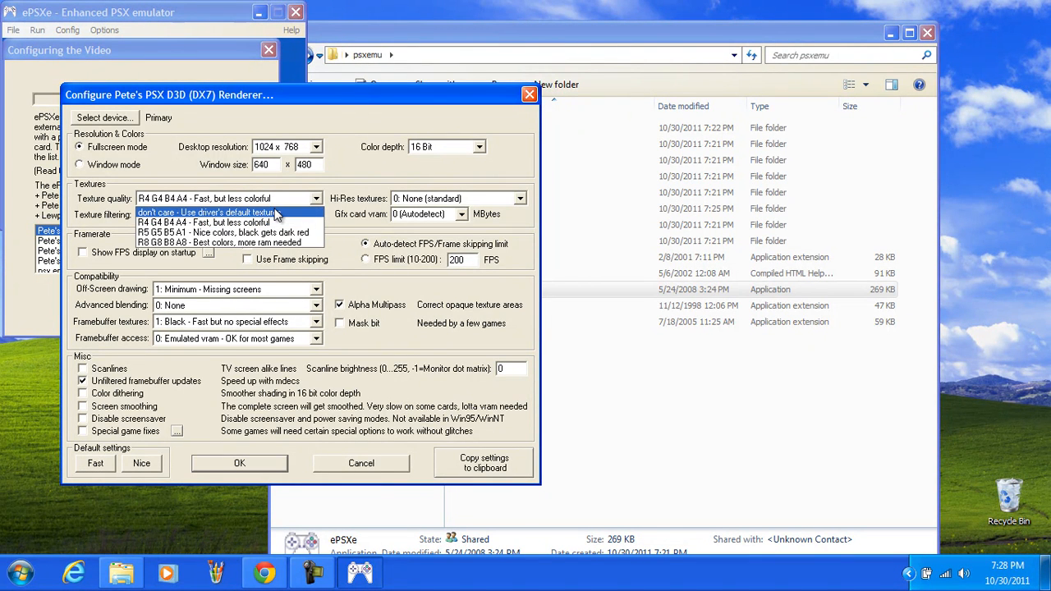
pyautogui.click(210, 212)
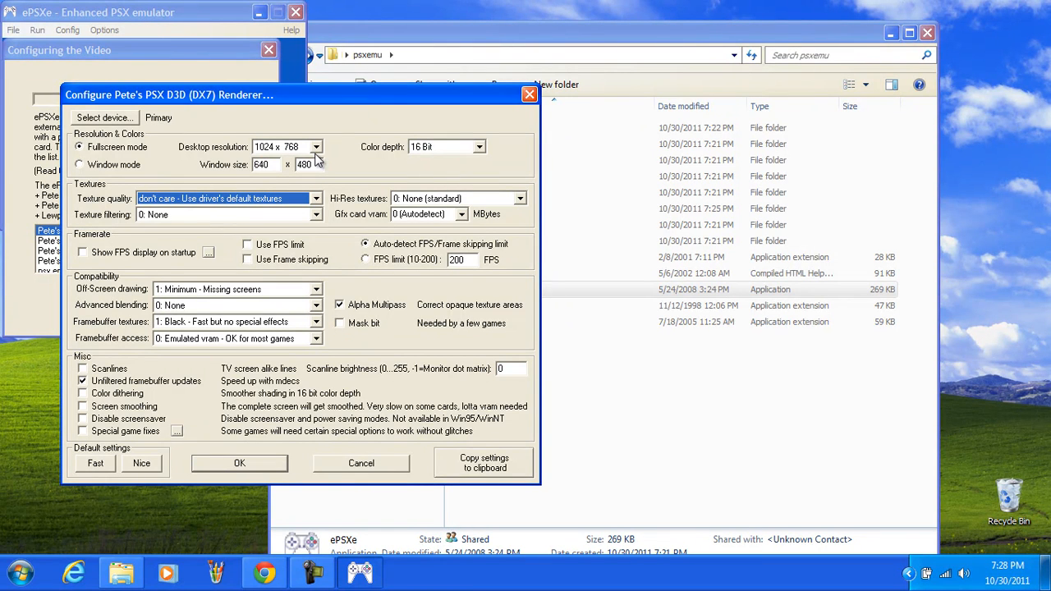
pyautogui.moveTo(345, 120)
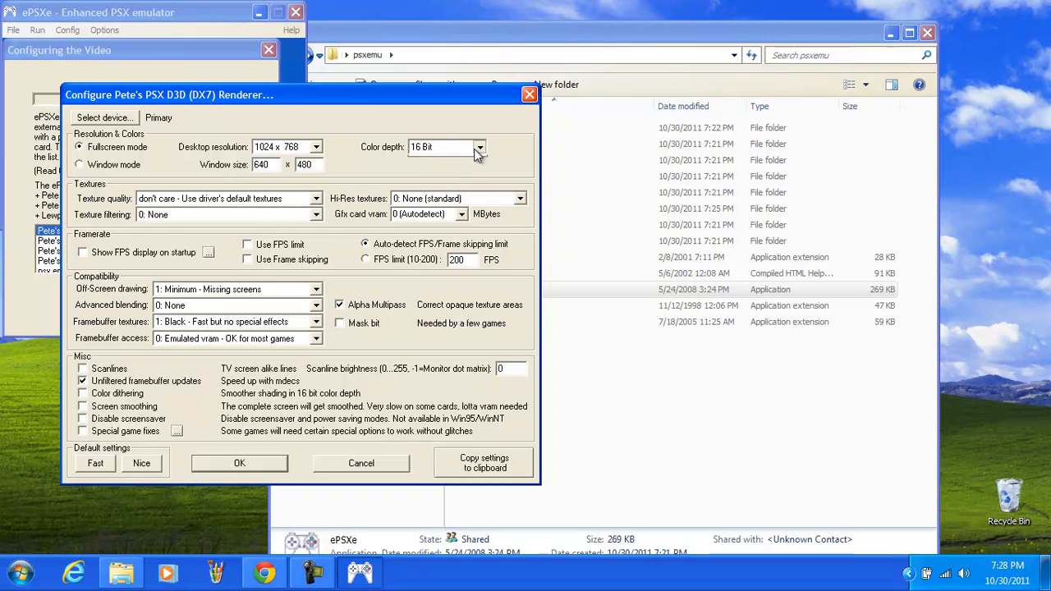
pyautogui.click(519, 198)
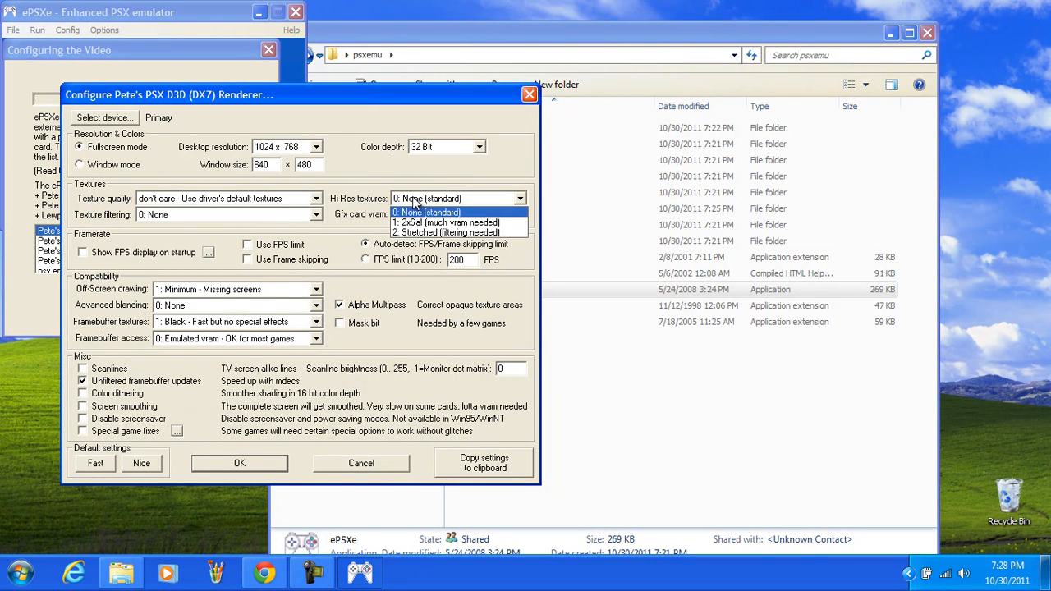
pyautogui.click(315, 214)
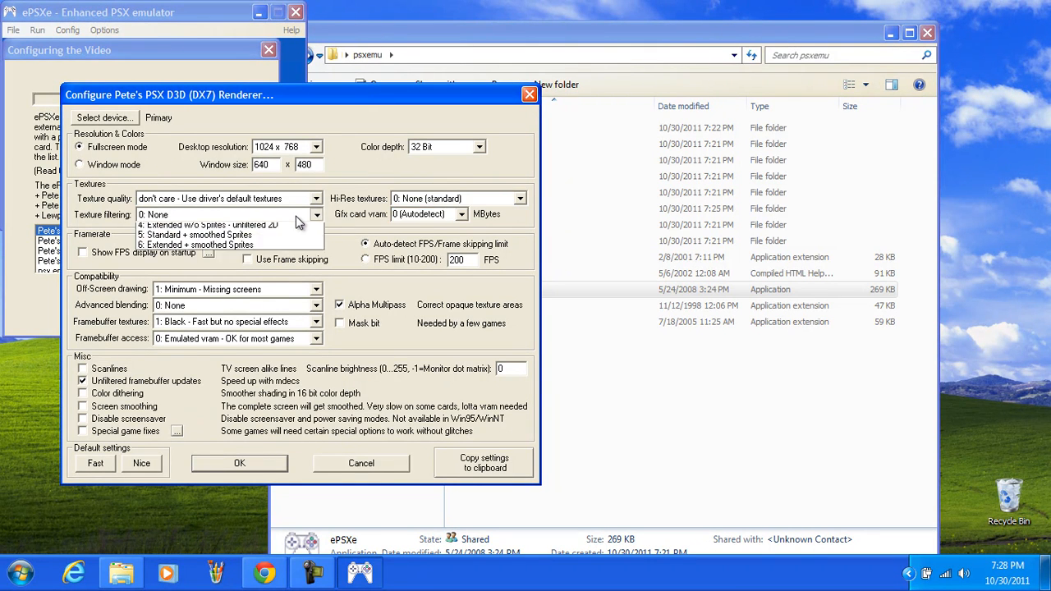
pyautogui.click(315, 214)
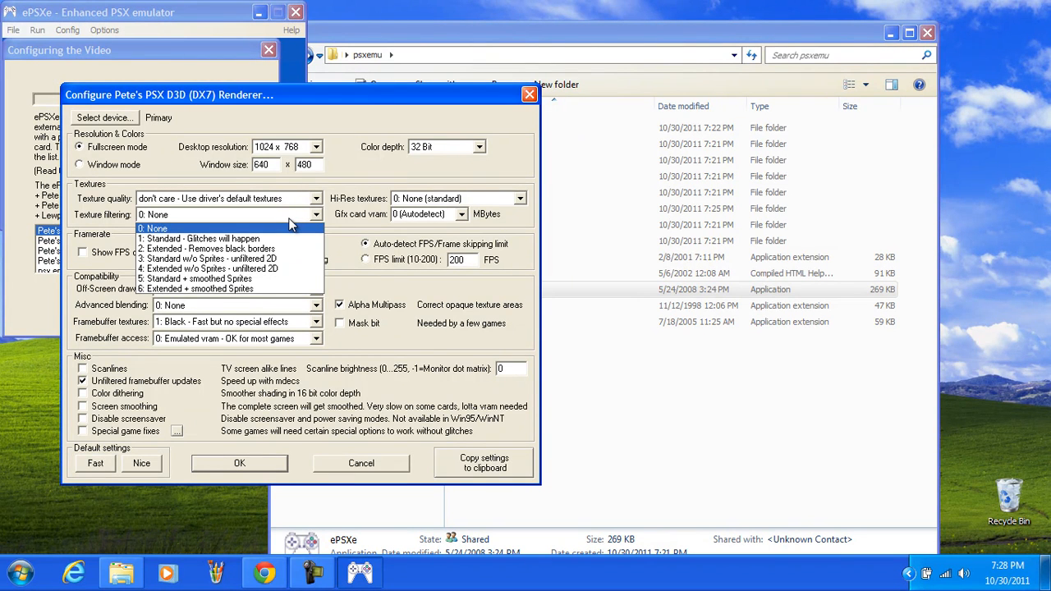
pyautogui.click(151, 229)
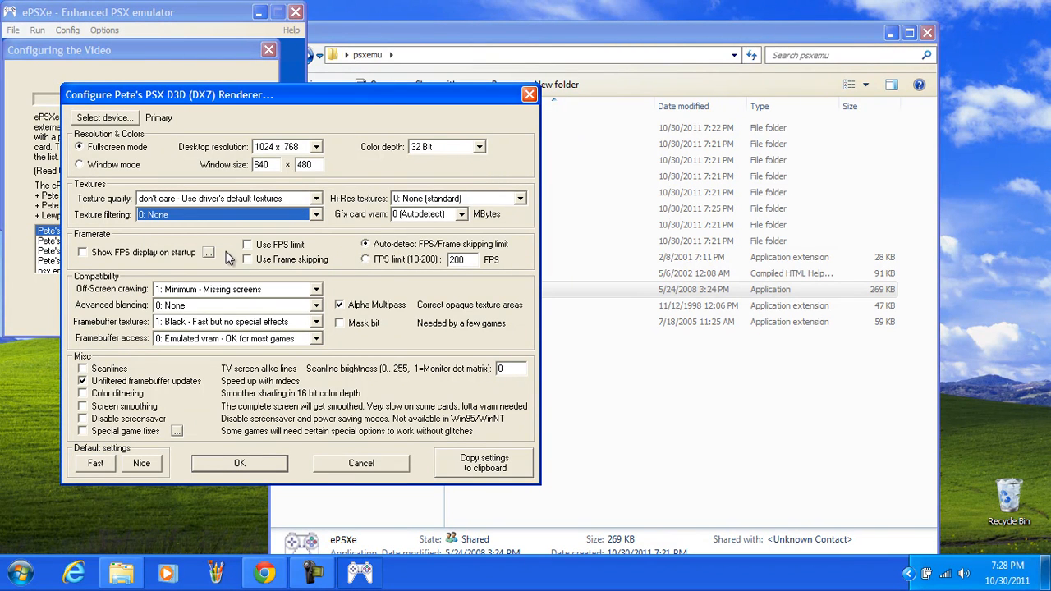
# Step: Keep off-screen drawing Minimum and blending None; set framebuffer textures 0: Emulated vram, access 4: Full software drawing
pyautogui.click(315, 289)
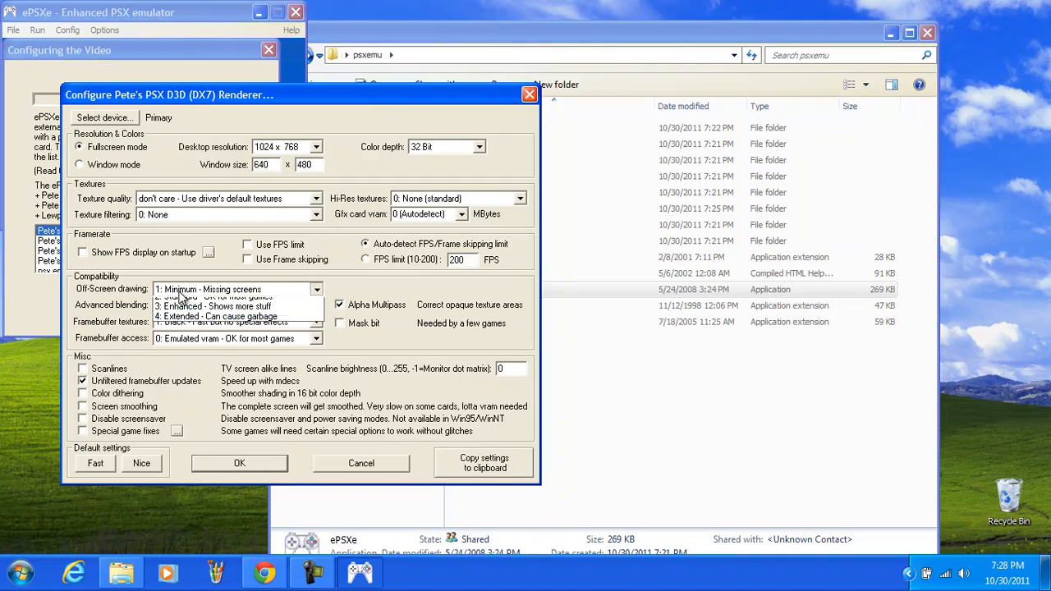
pyautogui.click(234, 289)
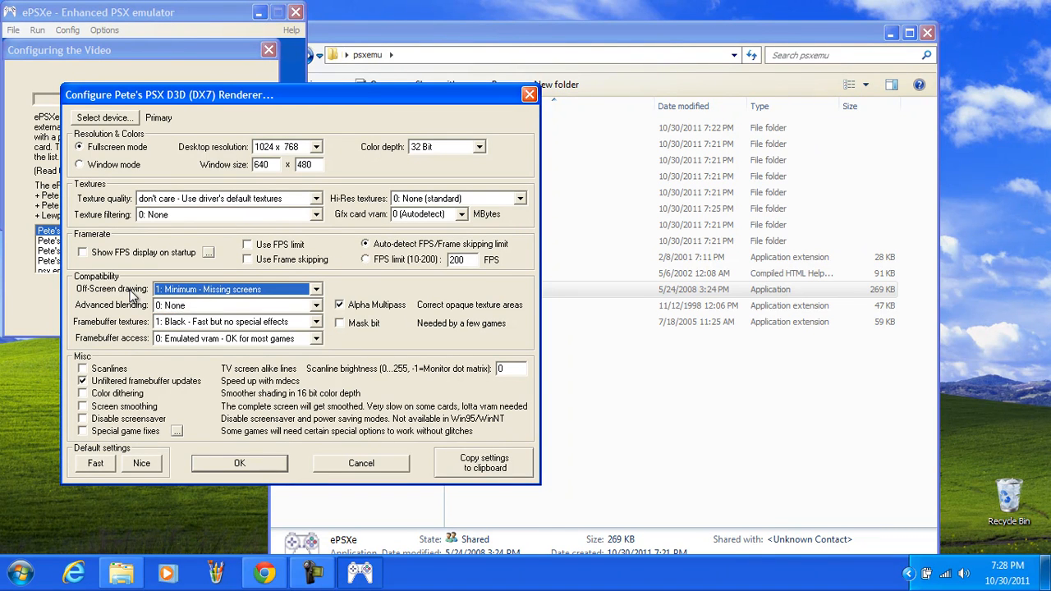
pyautogui.click(237, 304)
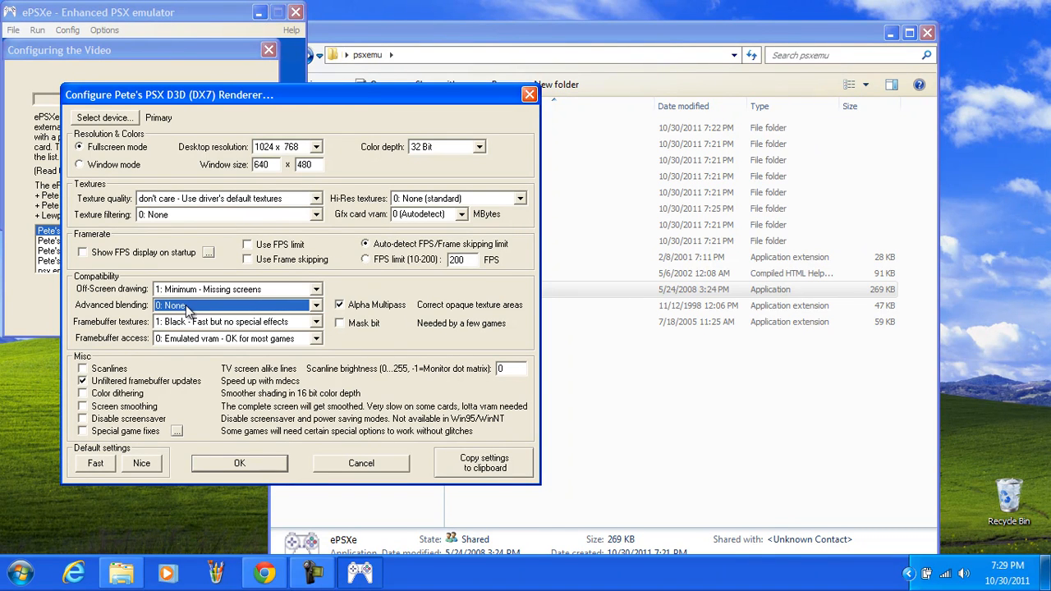
pyautogui.click(316, 321)
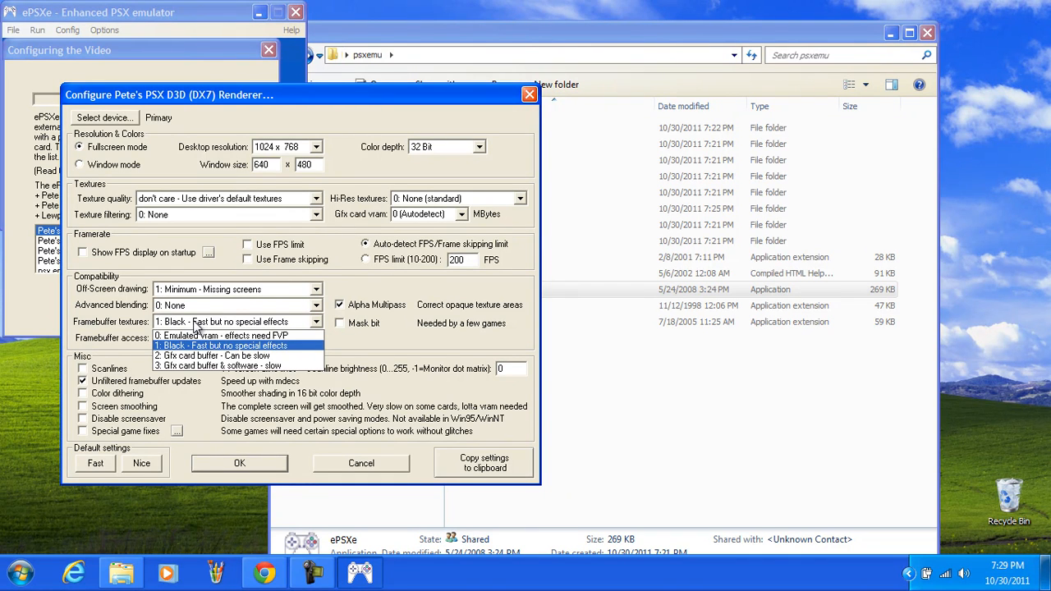
pyautogui.moveTo(222, 335)
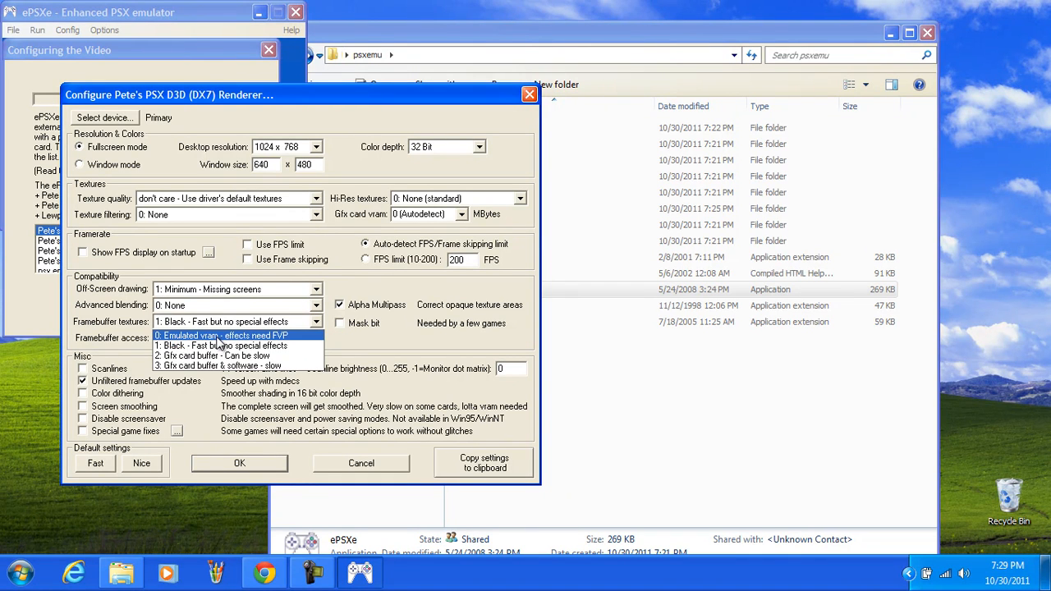
pyautogui.click(222, 335)
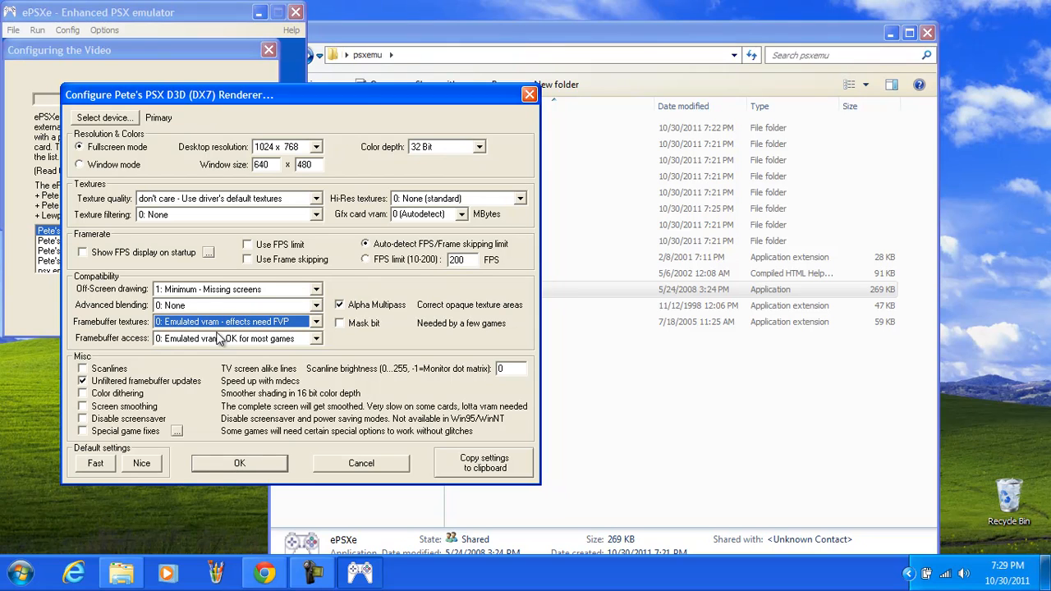
pyautogui.click(316, 338)
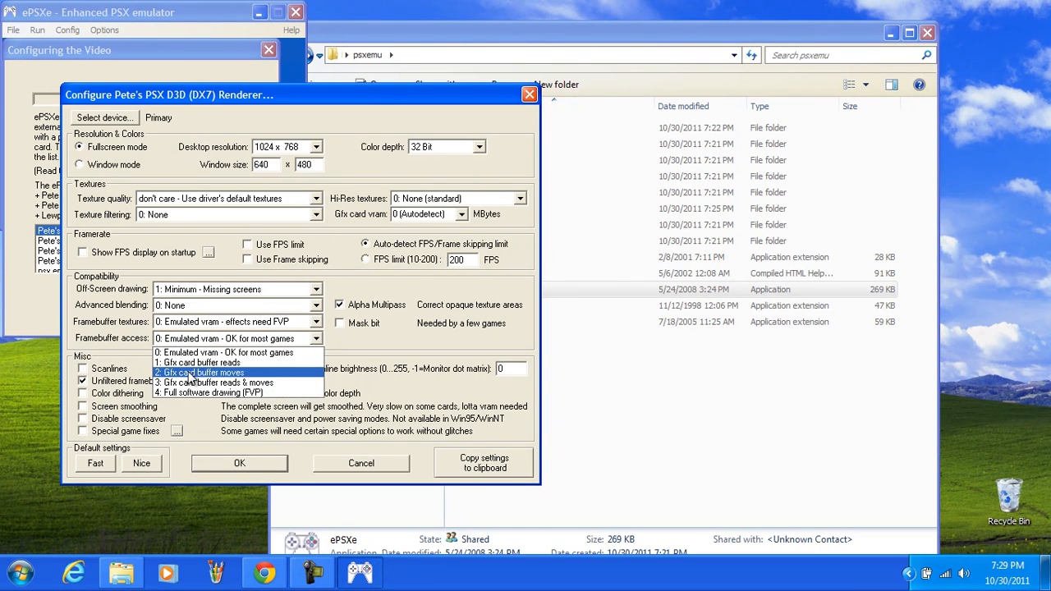
pyautogui.click(211, 391)
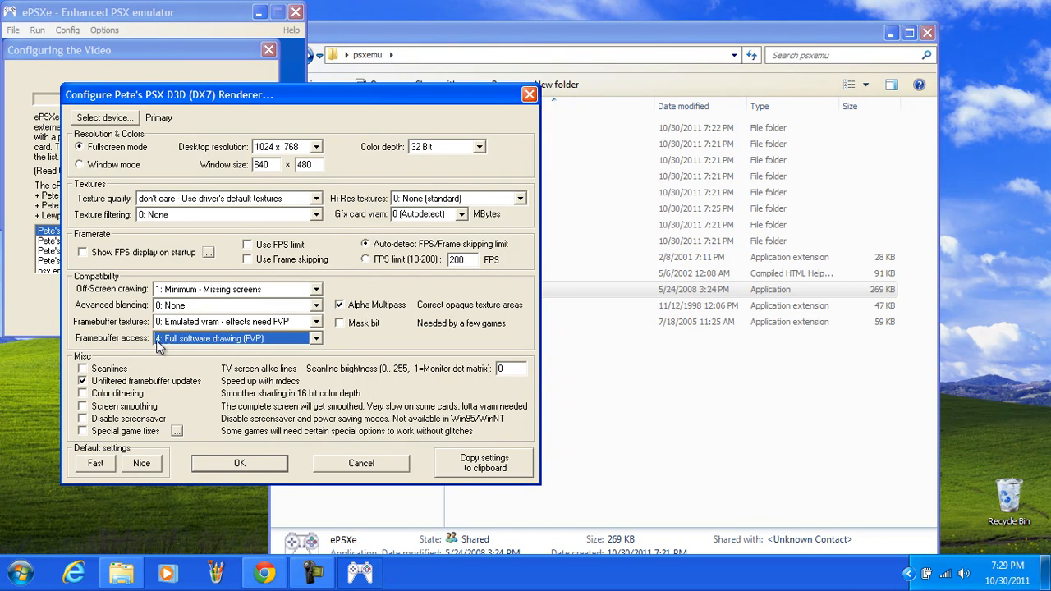
pyautogui.moveTo(230, 340)
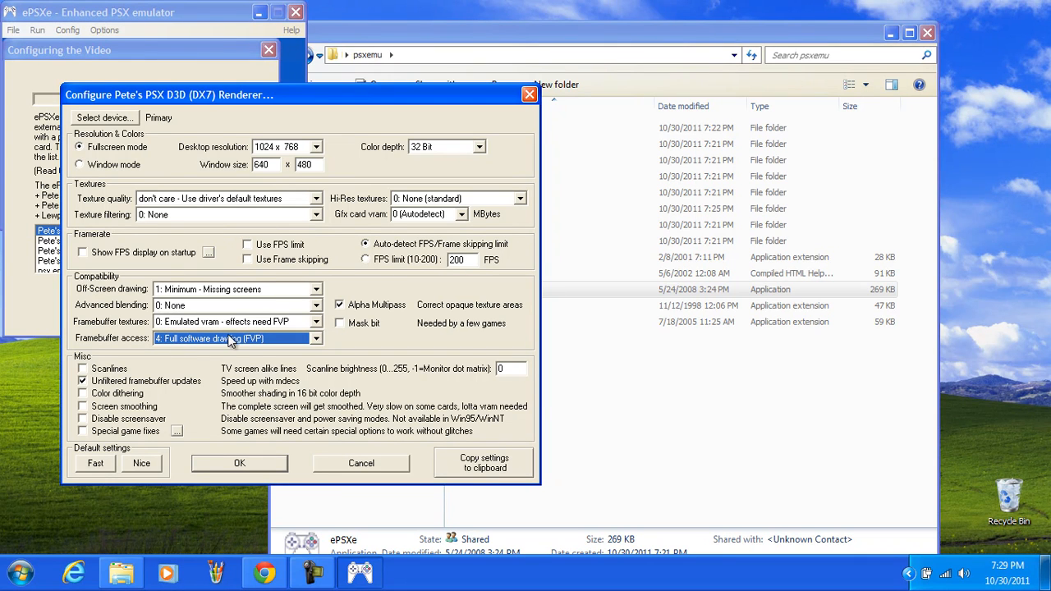
pyautogui.moveTo(7, 167)
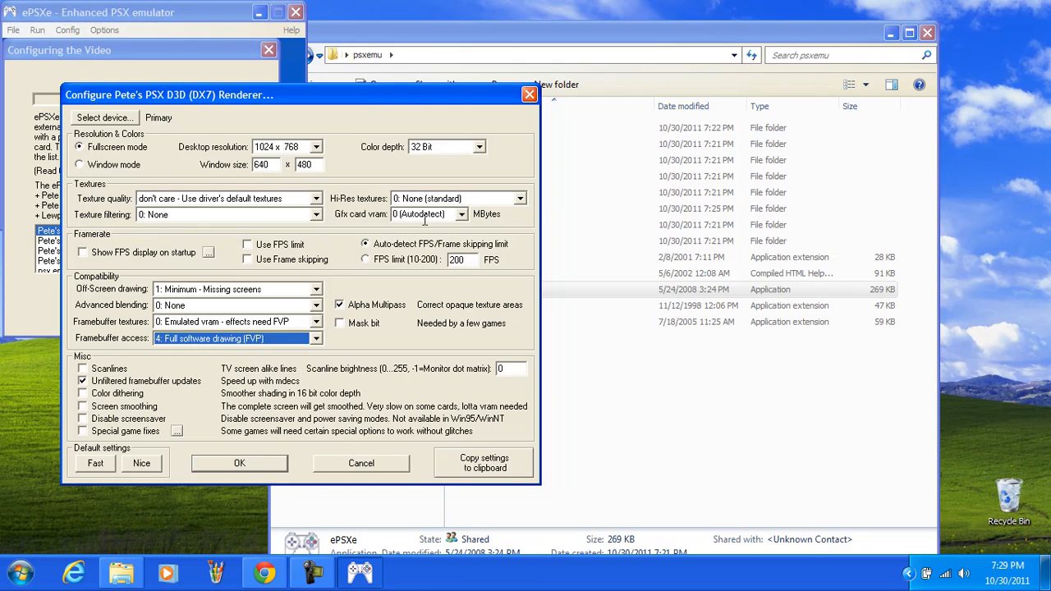
pyautogui.moveTo(184, 442)
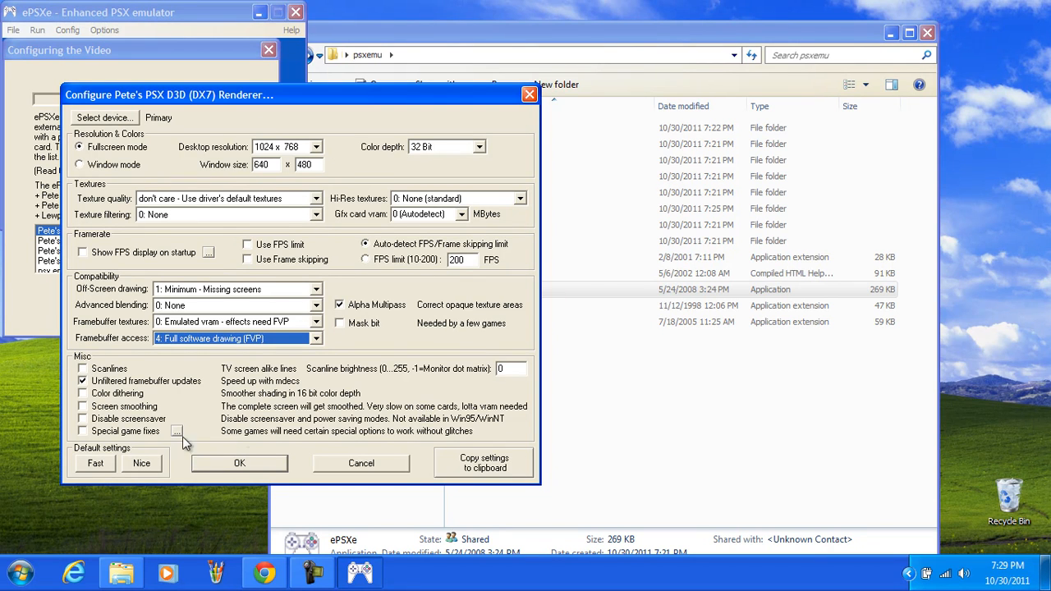
pyautogui.moveTo(484, 184)
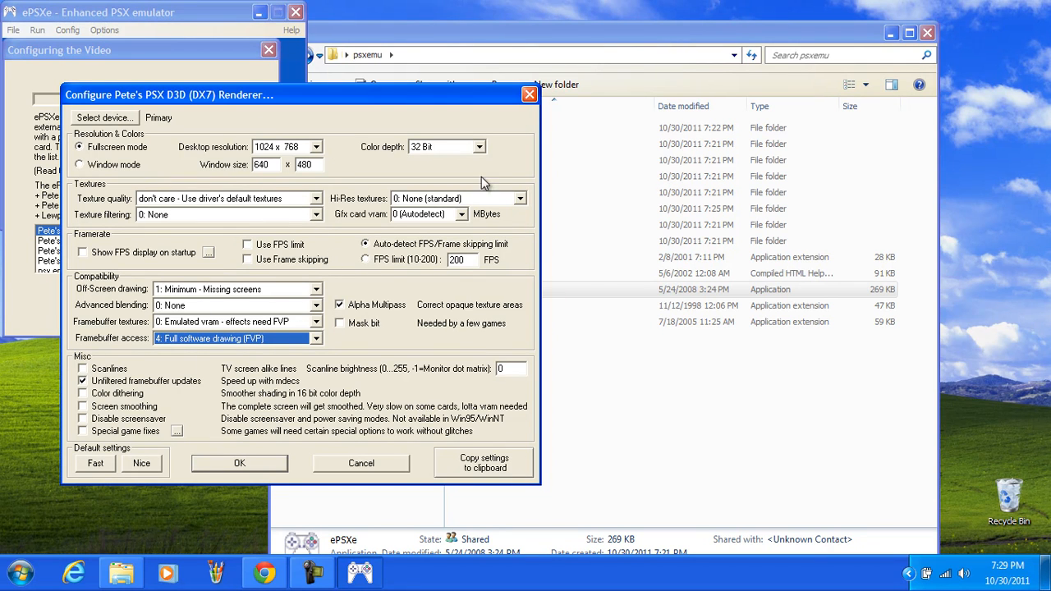
pyautogui.moveTo(282, 464)
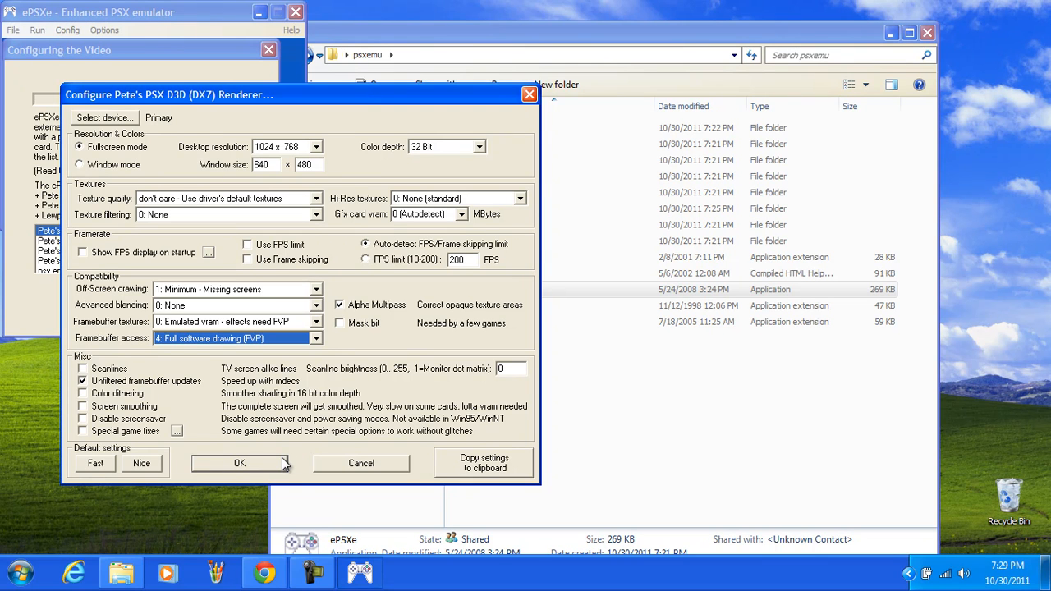
pyautogui.moveTo(276, 468)
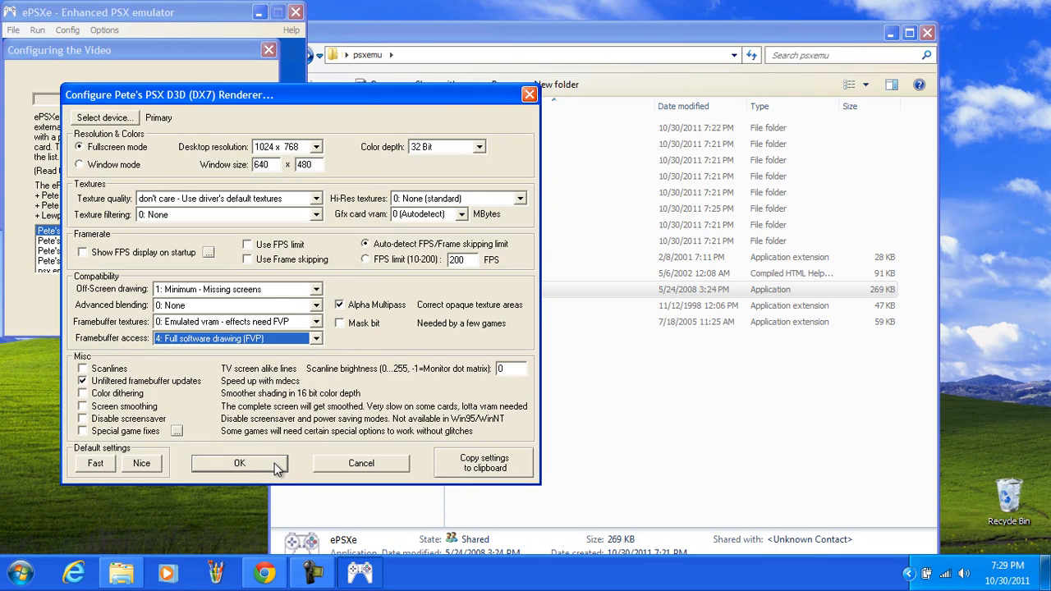
# Step: Accept the renderer settings and the default sound and CD-ROM plugins, reaching Configuring the Pads
pyautogui.click(240, 463)
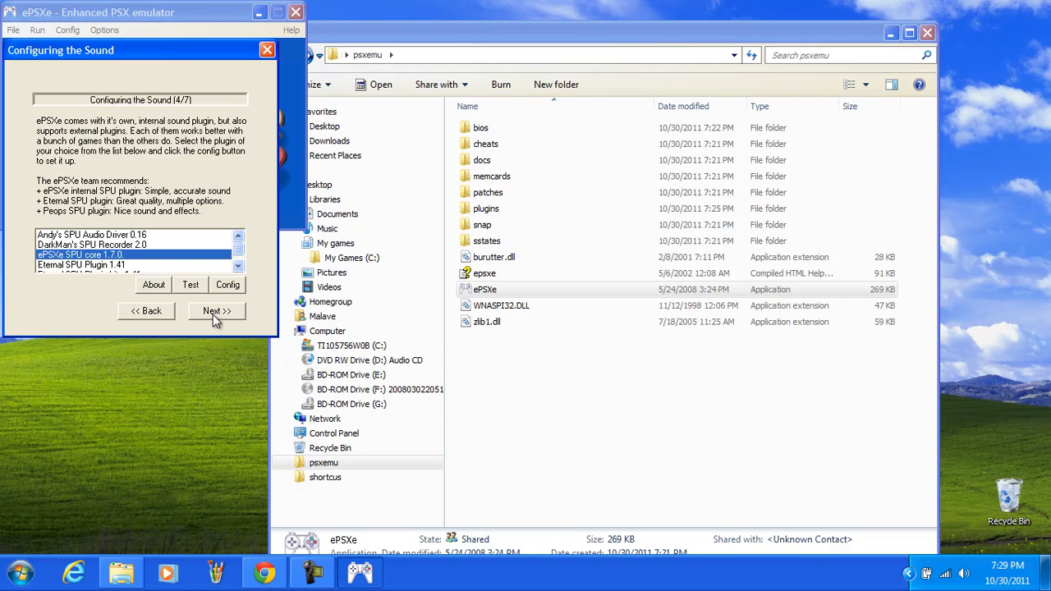
pyautogui.moveTo(52, 260)
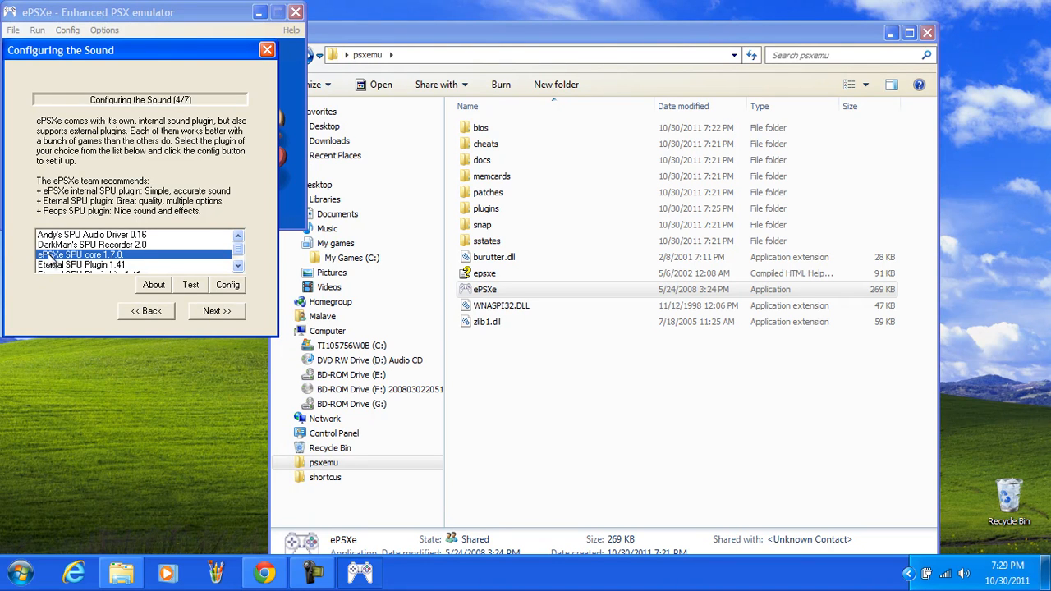
pyautogui.click(227, 285)
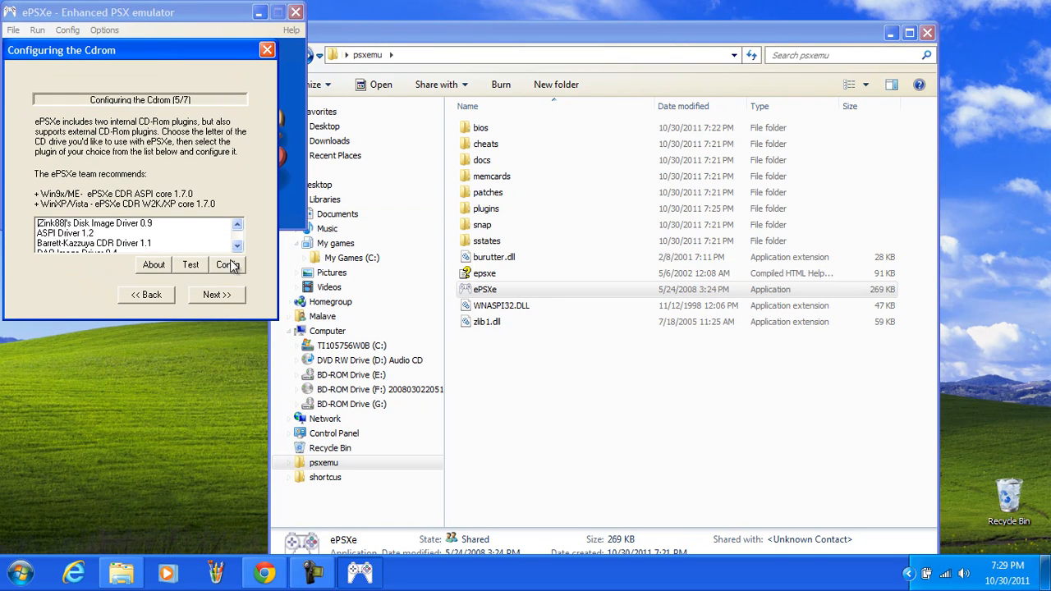
pyautogui.click(217, 294)
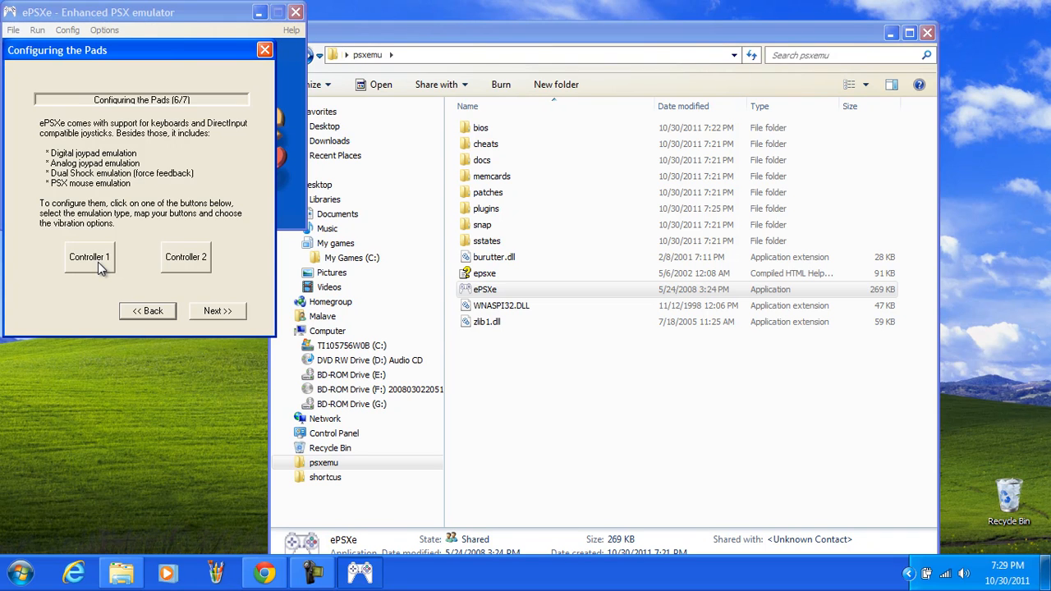
# Step: Set pad 1 to a digital controller in the Config Gamepad dialog
pyautogui.click(88, 256)
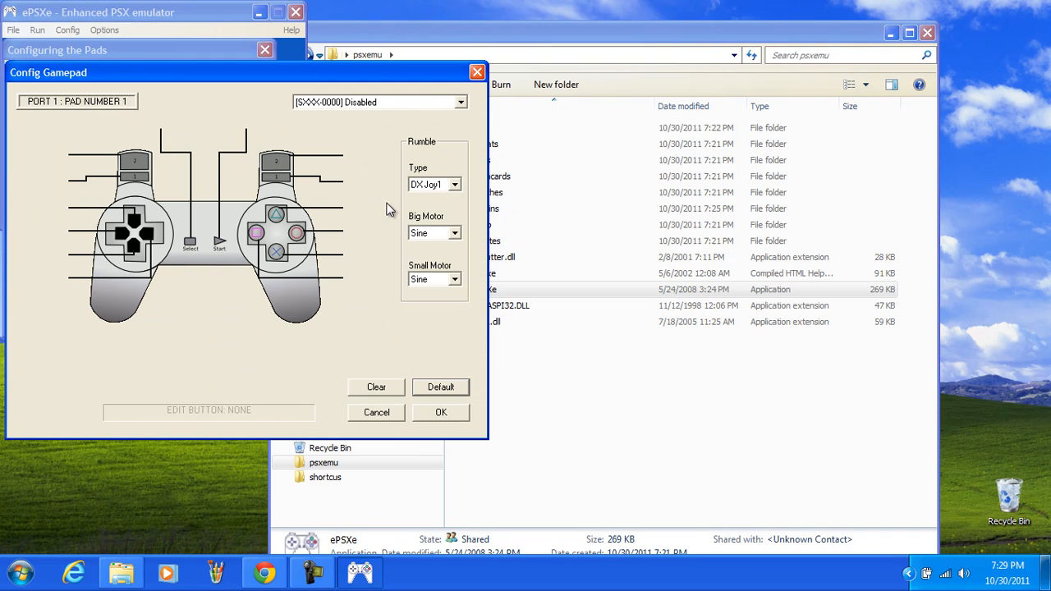
pyautogui.moveTo(339, 224)
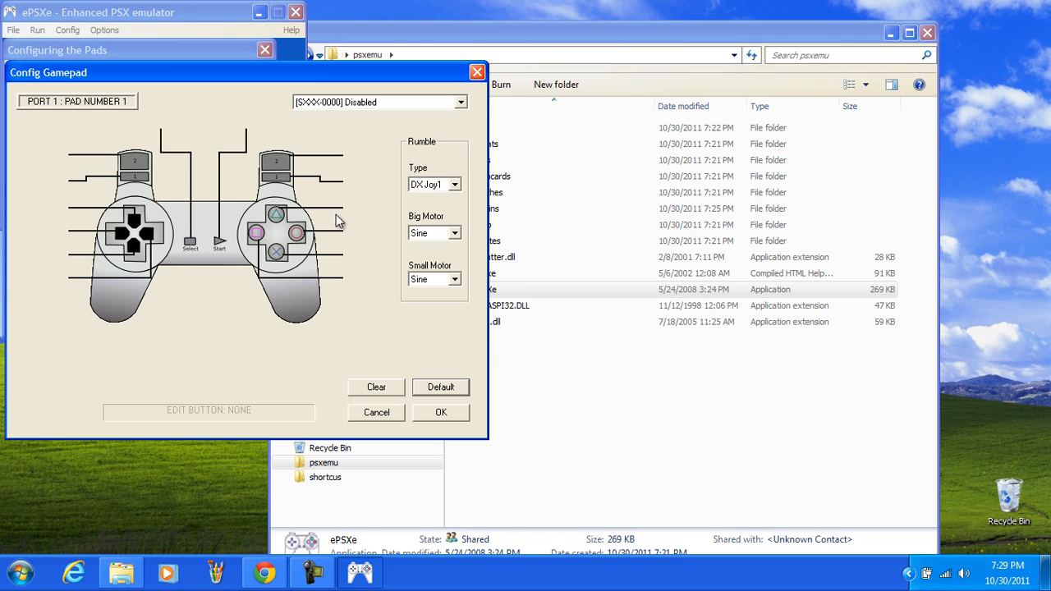
pyautogui.click(460, 102)
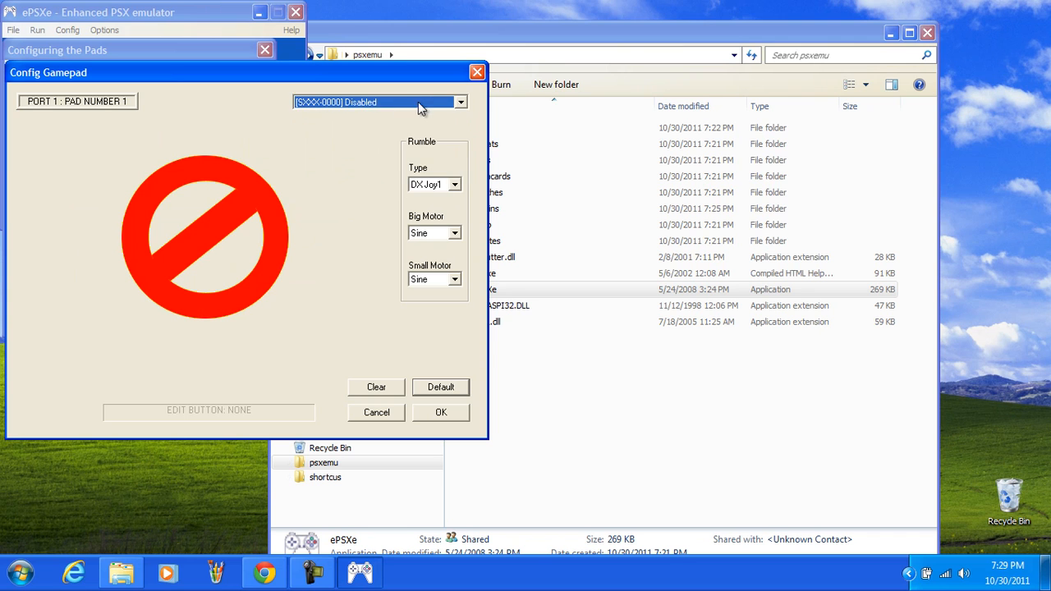
pyautogui.click(459, 102)
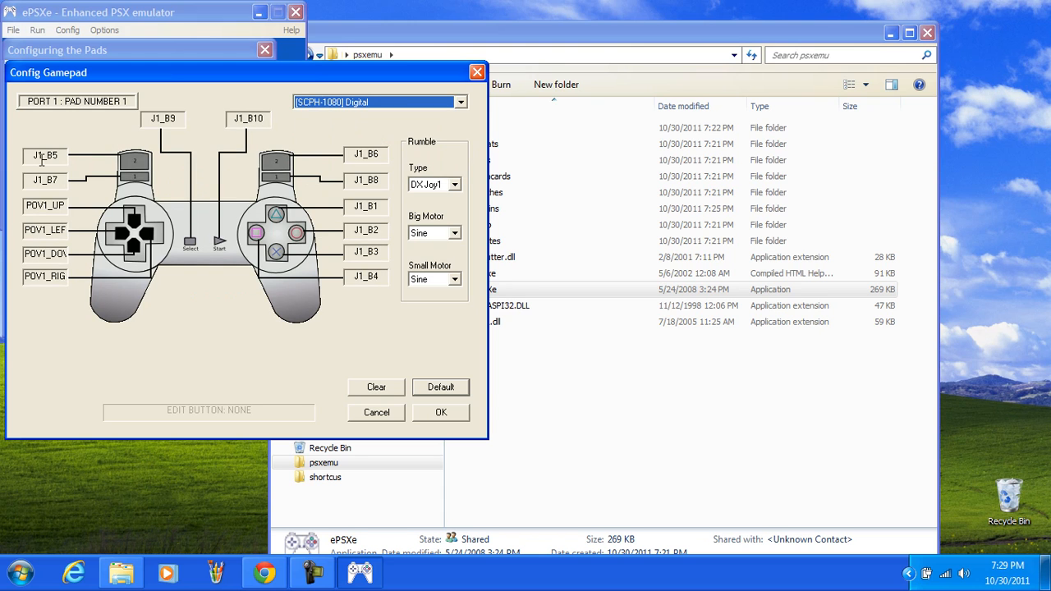
pyautogui.moveTo(56, 179)
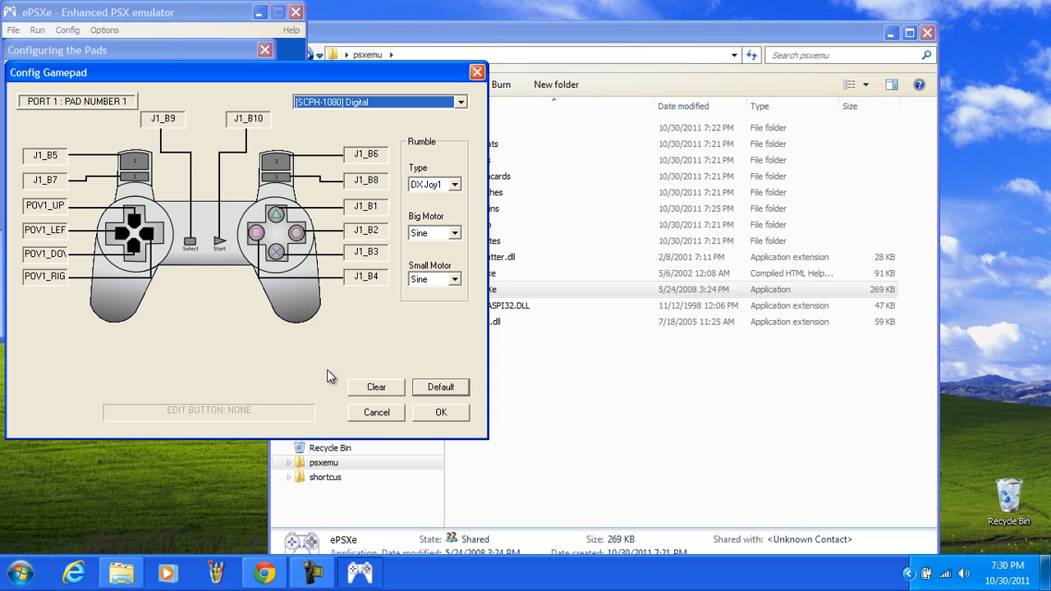
pyautogui.moveTo(258, 455)
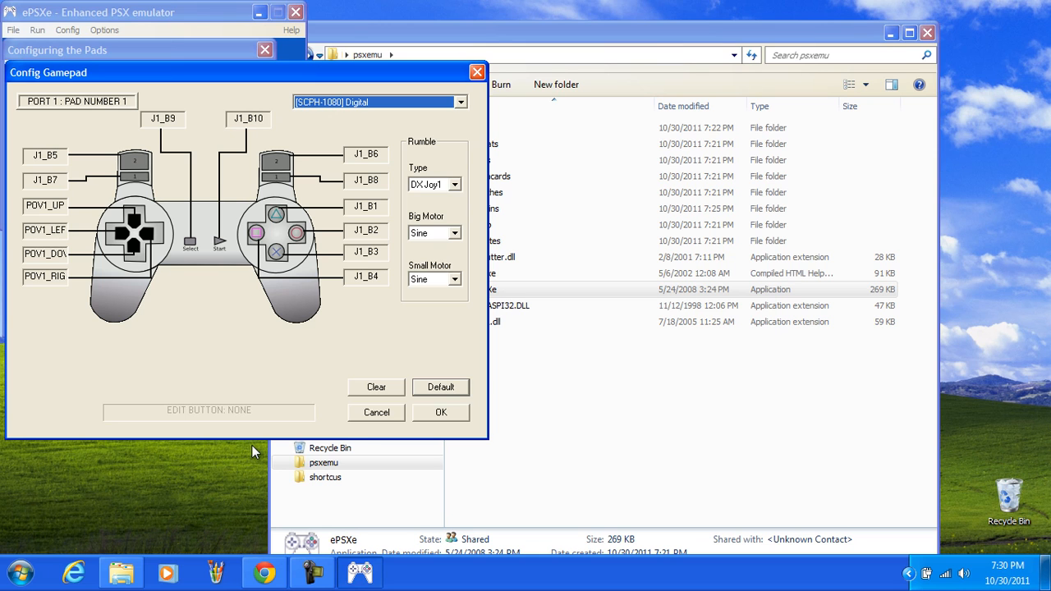
pyautogui.moveTo(20, 575)
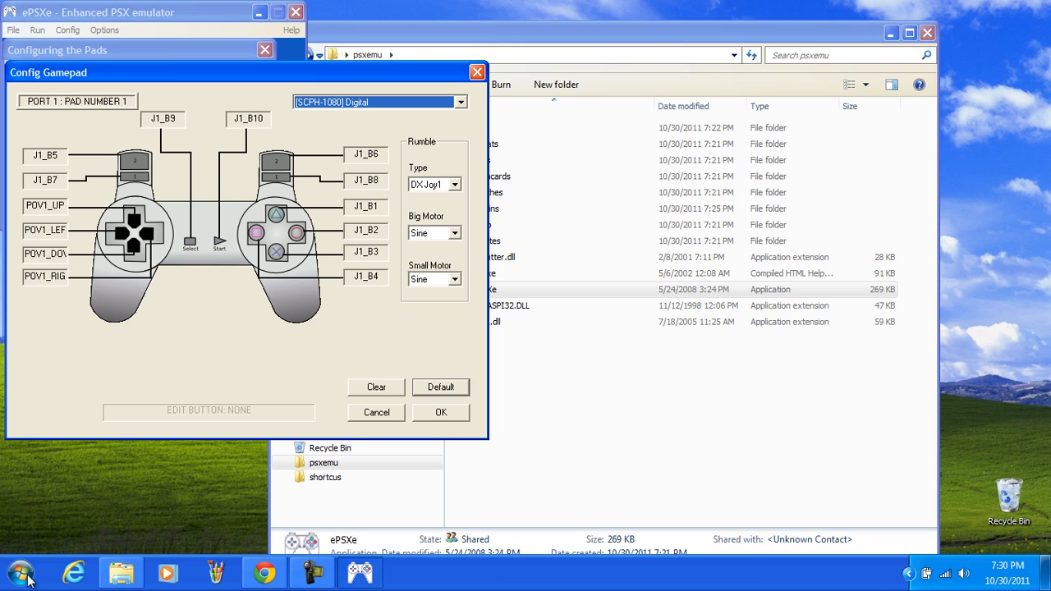
pyautogui.click(909, 573)
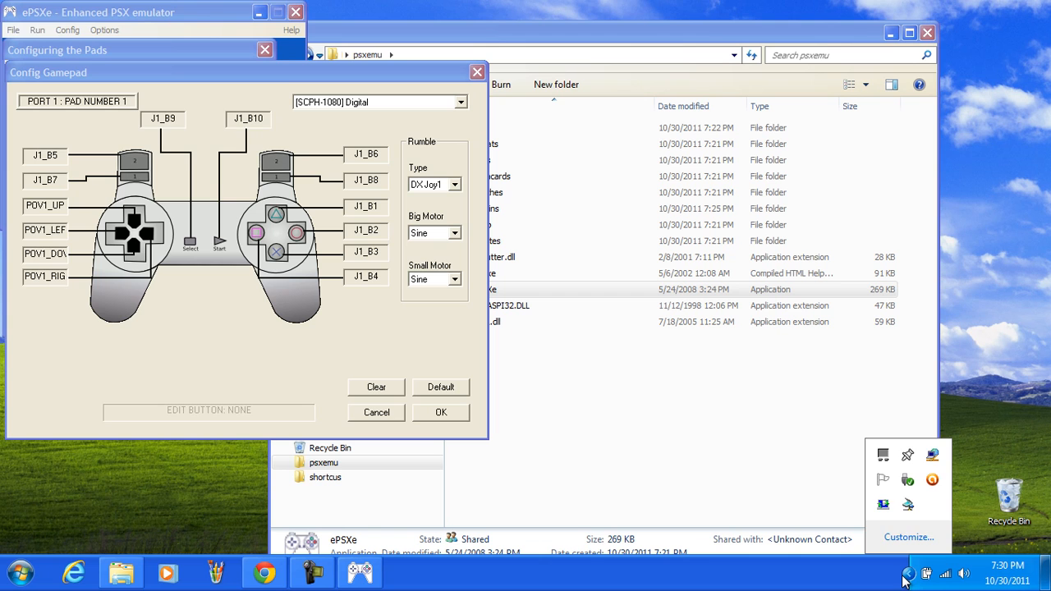
pyautogui.click(18, 572)
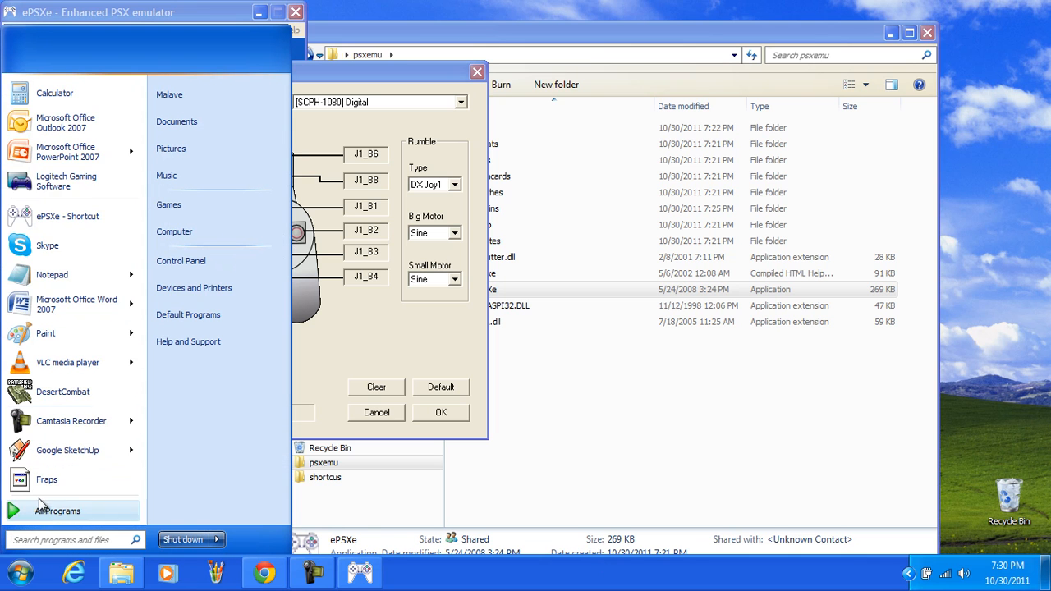
pyautogui.moveTo(59, 539)
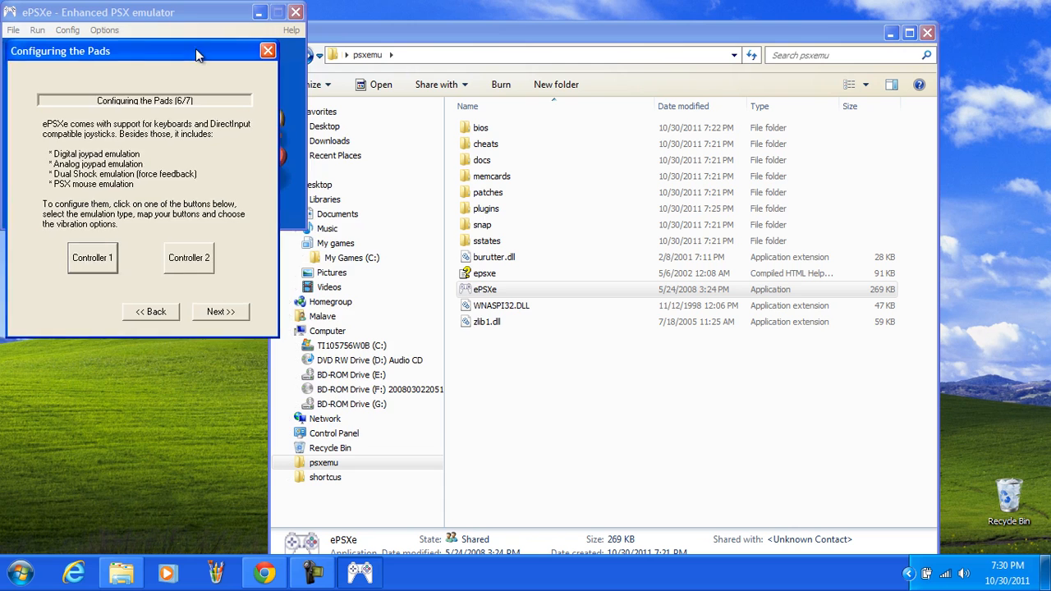
# Step: Advance to the wizard's end screen and click Done to finish configuration
pyautogui.click(220, 312)
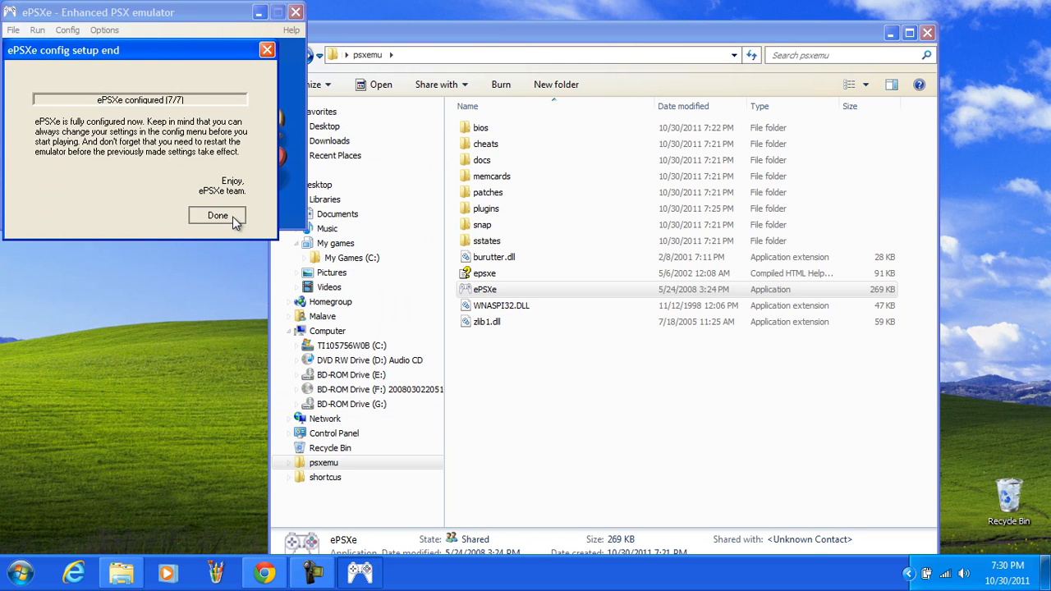
pyautogui.click(216, 214)
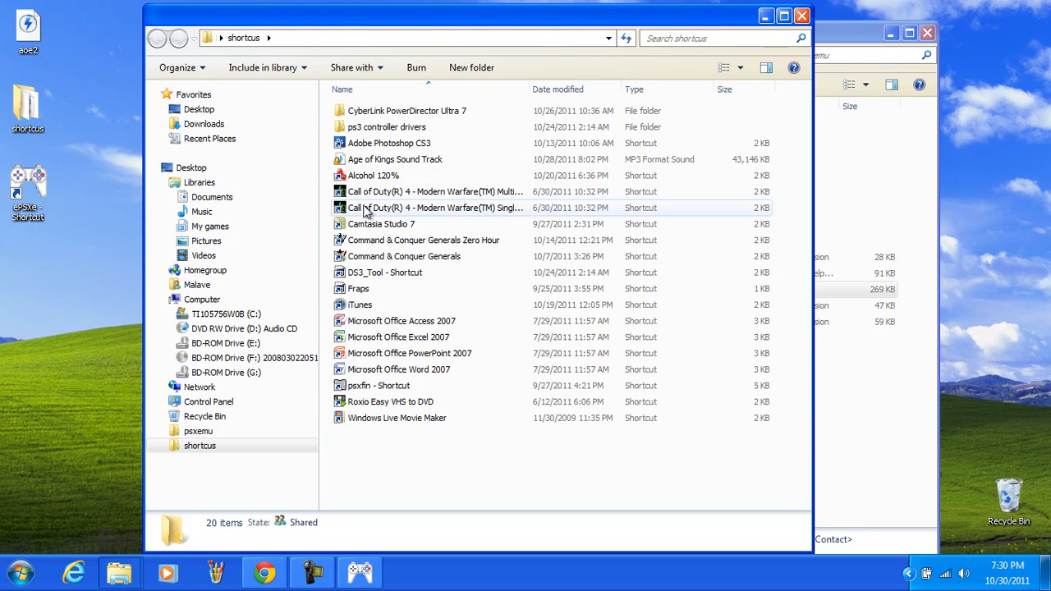
pyautogui.moveTo(381, 353)
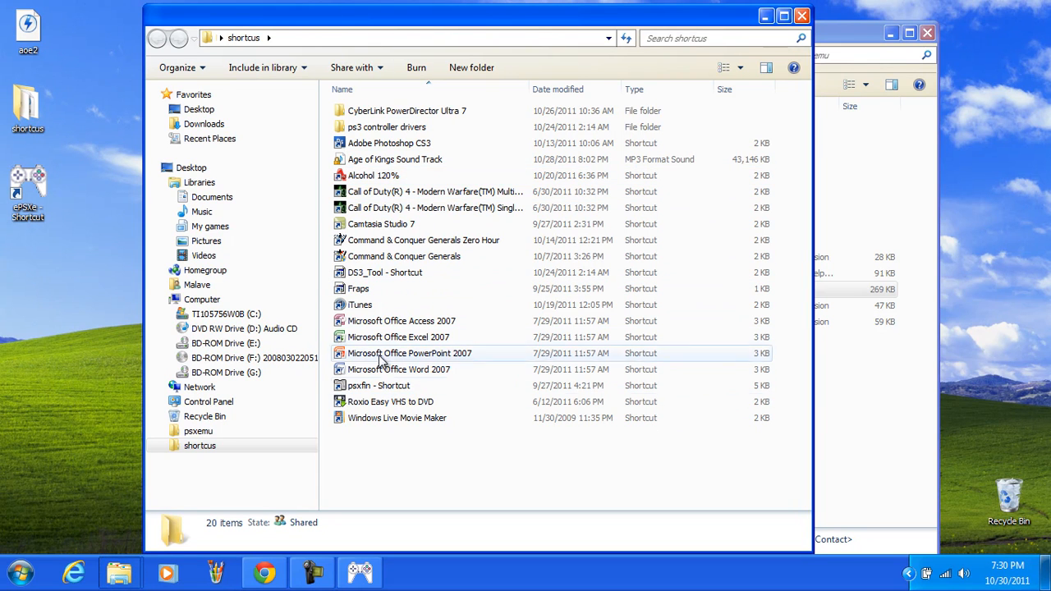
# Step: Browse the ps3 controller drivers folder in the shortcuts window, then close Explorer
pyautogui.click(386, 127)
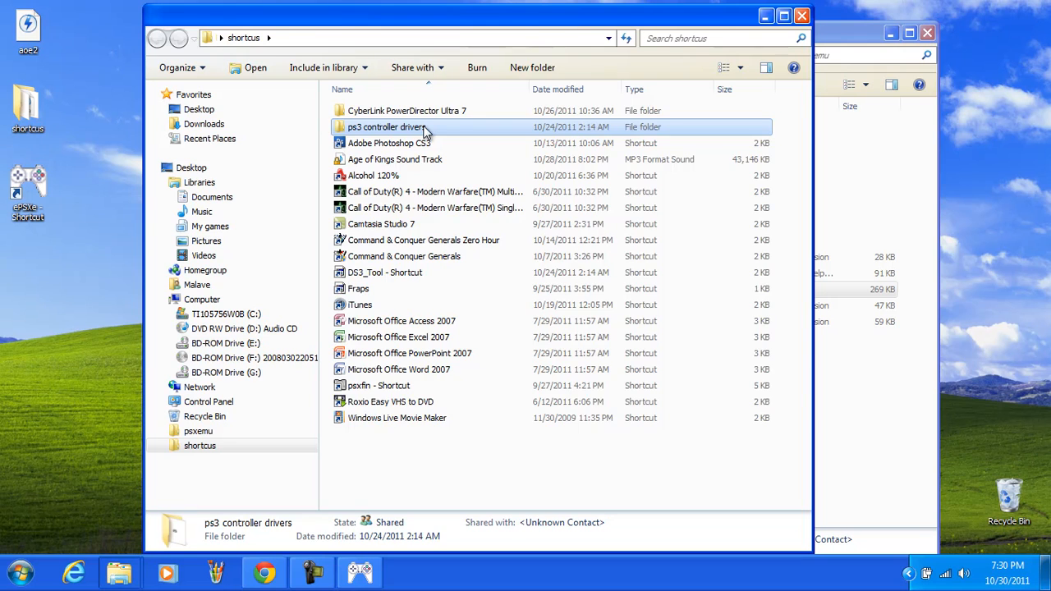
pyautogui.doubleClick(385, 127)
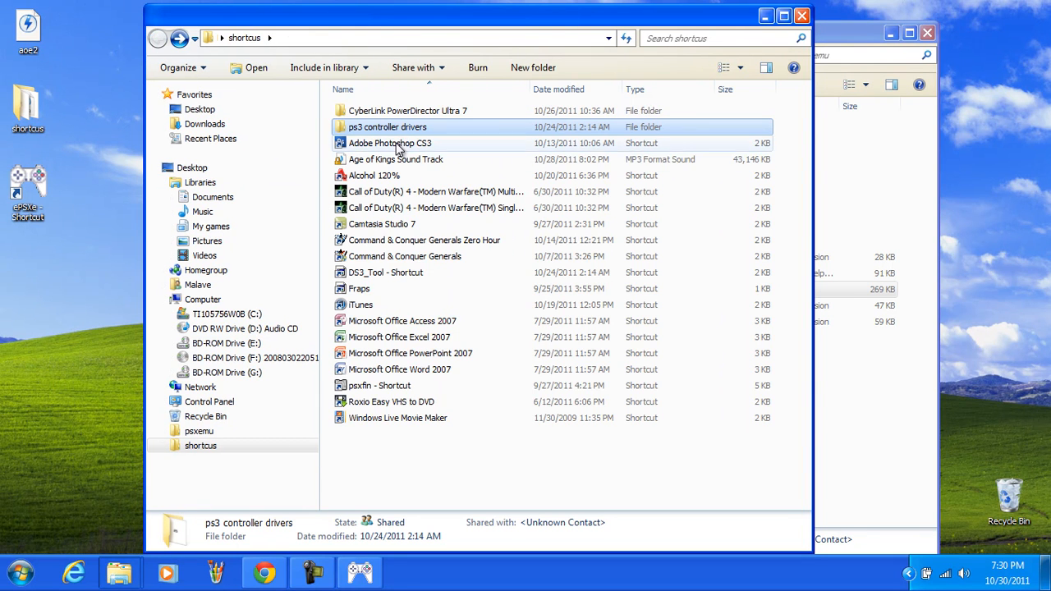
pyautogui.click(386, 273)
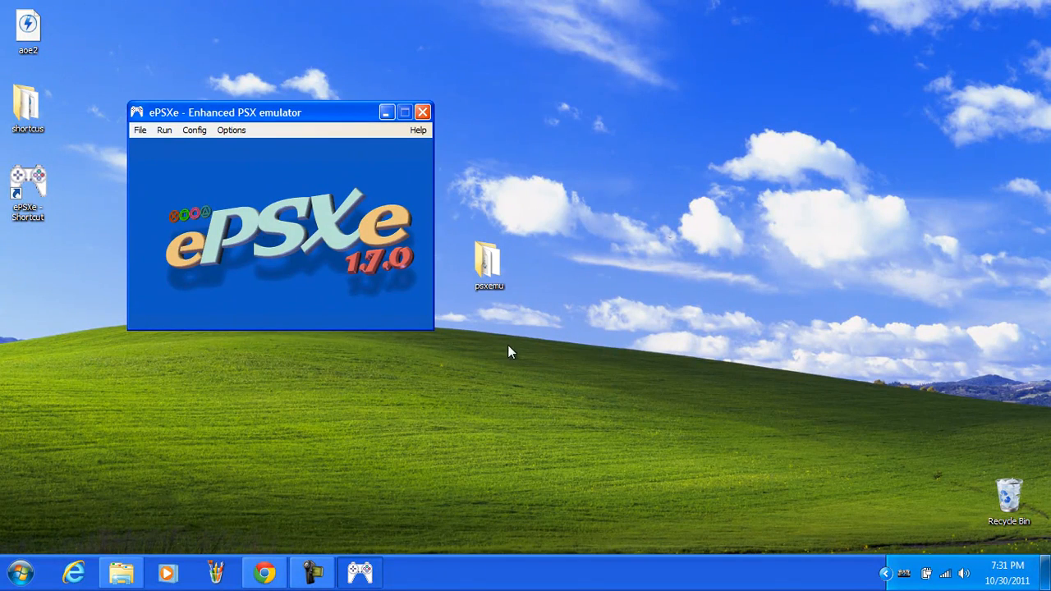
pyautogui.moveTo(506, 378)
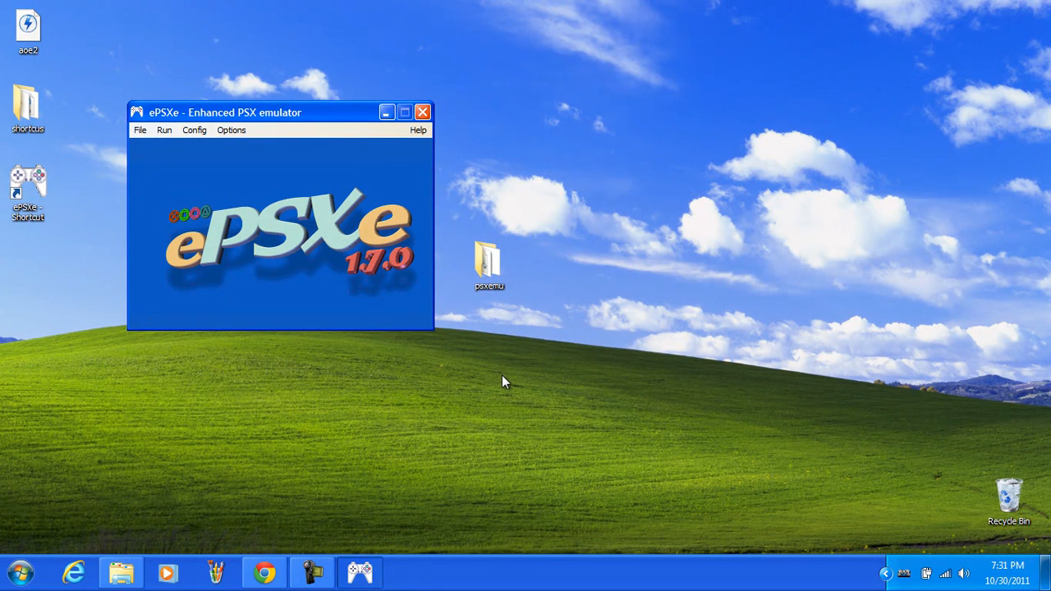
pyautogui.moveTo(511, 371)
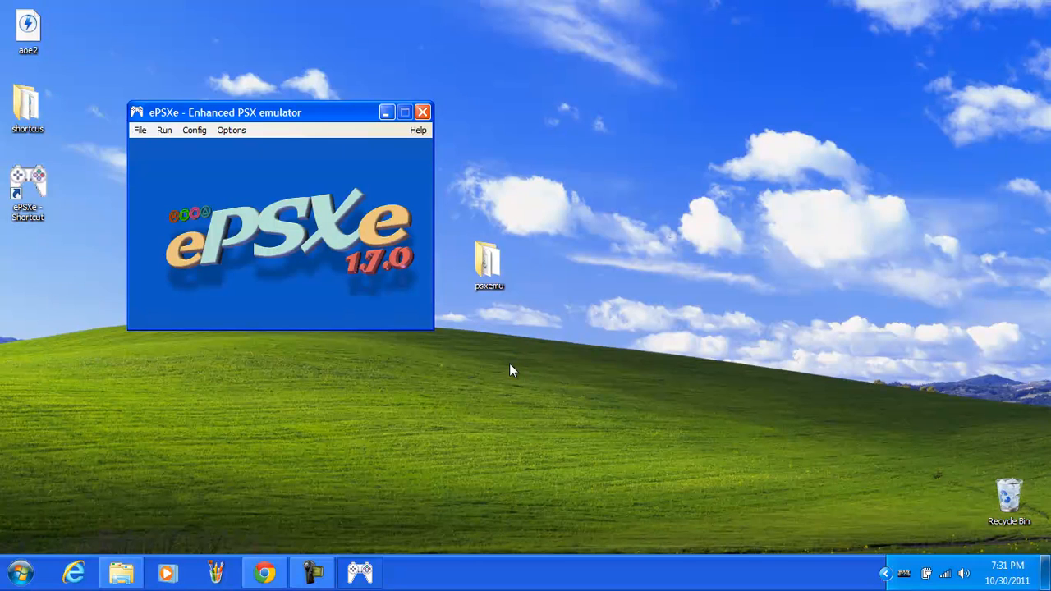
pyautogui.moveTo(534, 385)
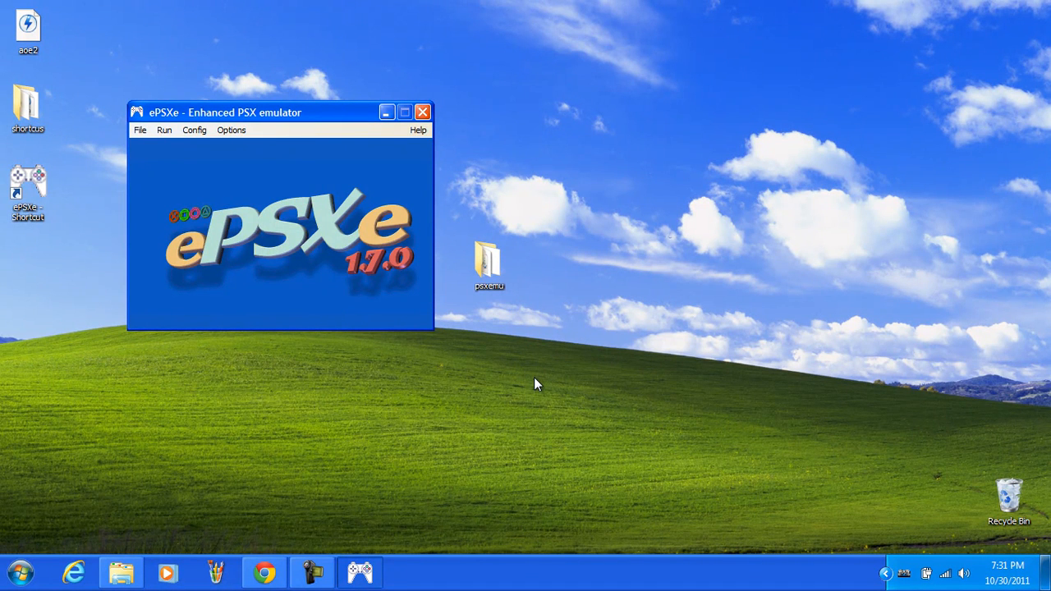
pyautogui.moveTo(450, 352)
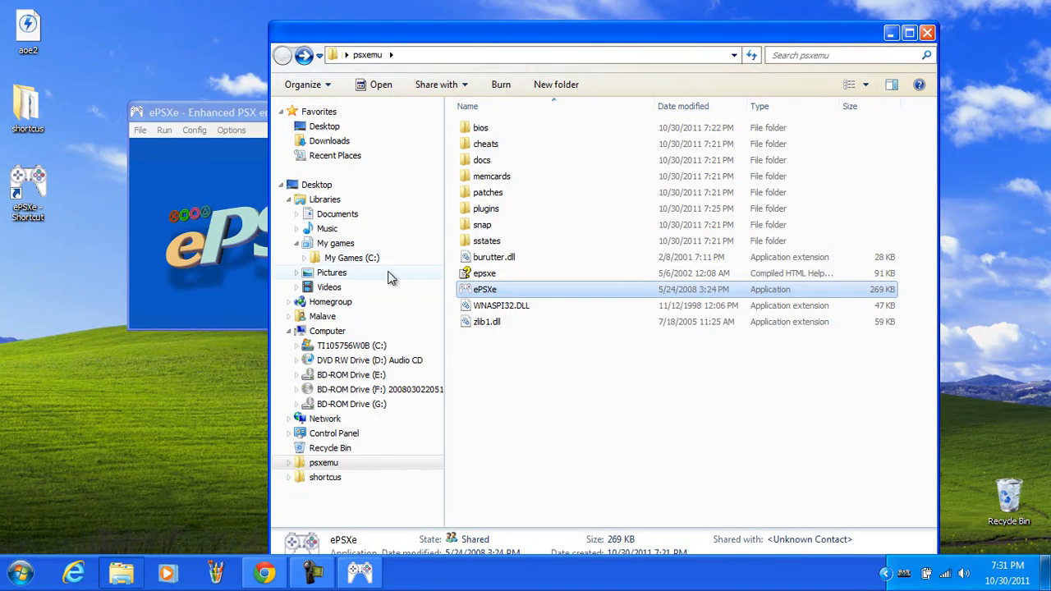
# Step: Browse My Games (C:) > epsxe > ps1 games, select all the cue/bin images, then close Explorer
pyautogui.click(351, 256)
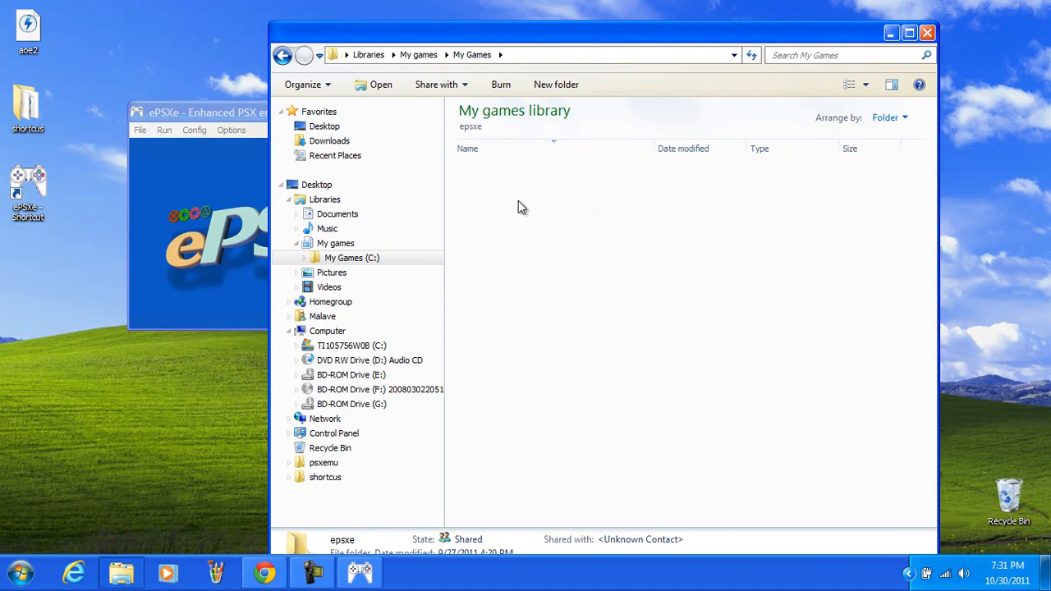
pyautogui.doubleClick(342, 539)
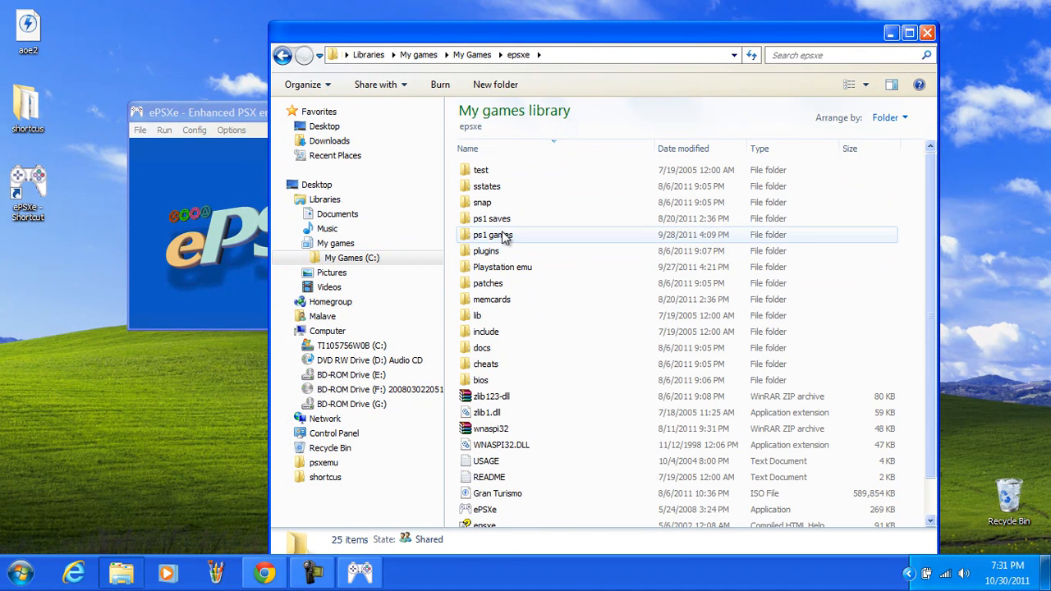
pyautogui.doubleClick(493, 235)
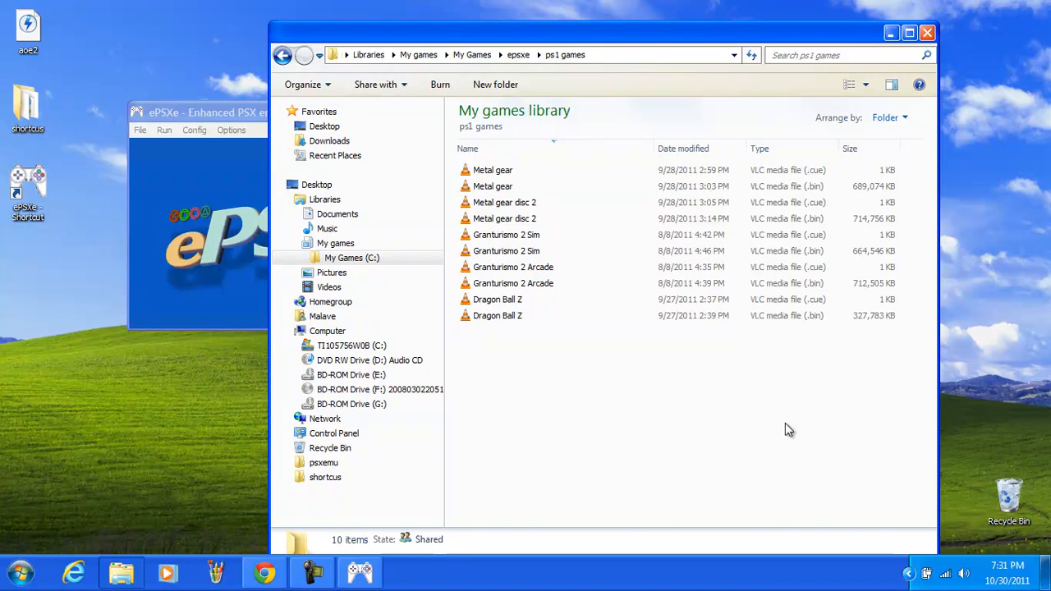
pyautogui.press('ctrl+a')
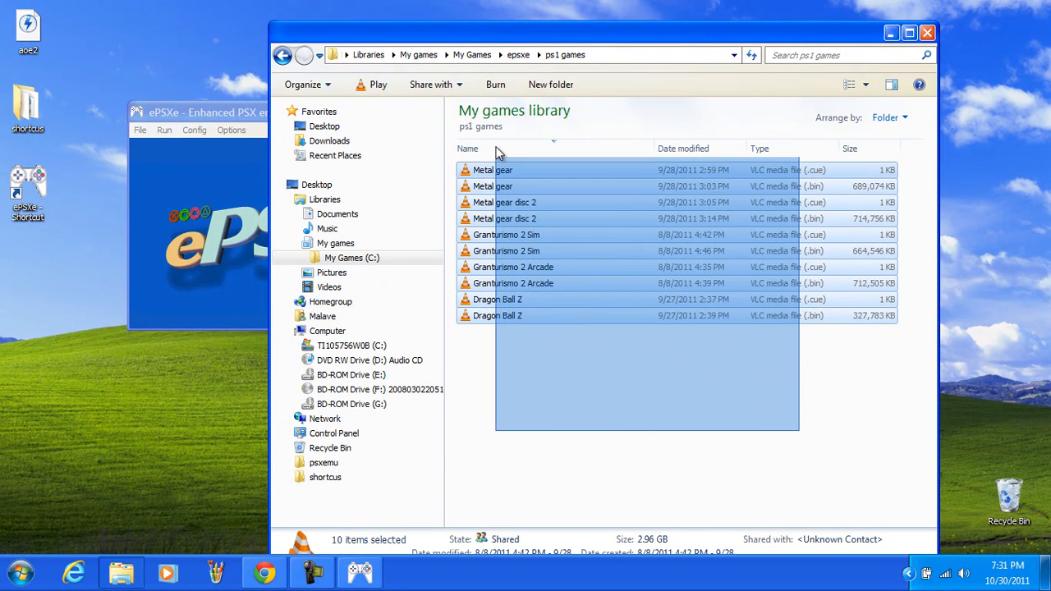
pyautogui.click(620, 440)
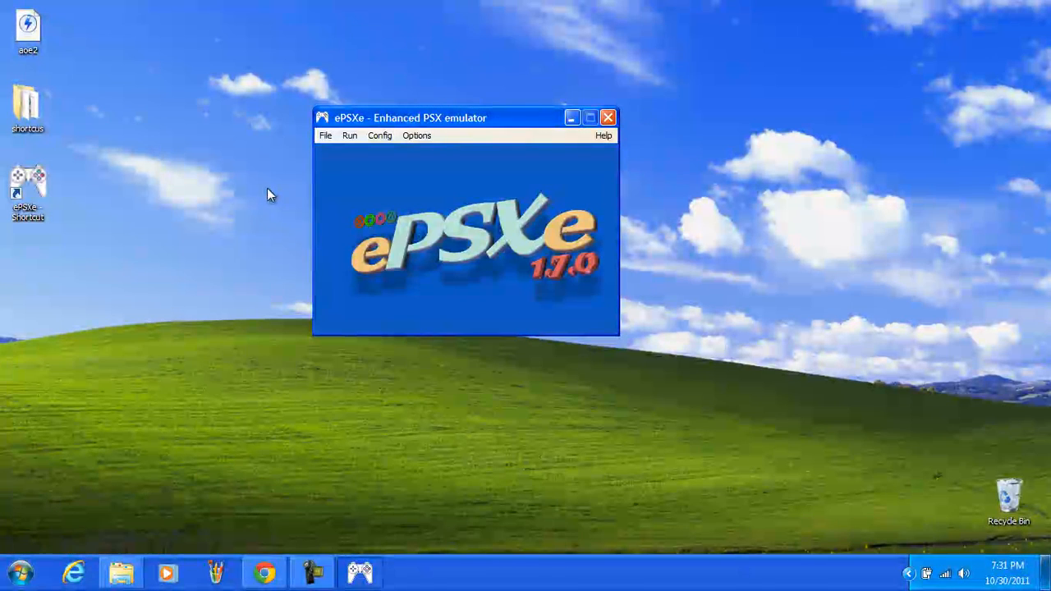
# Step: Run an ISO from the File menu and pick the Dragon Ball Z image in the Open PSX ISO dialog
pyautogui.click(325, 134)
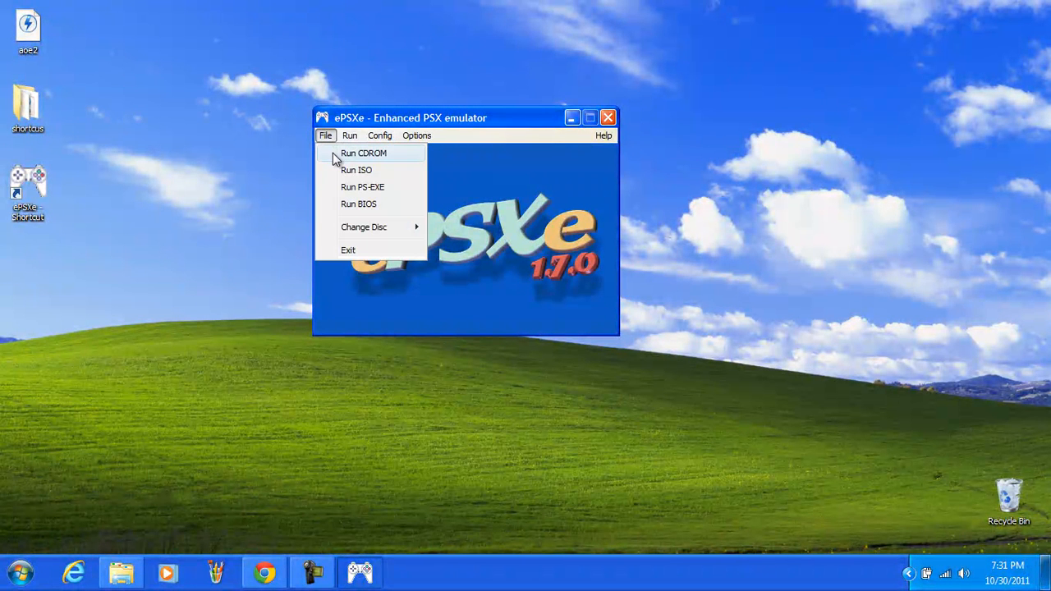
pyautogui.moveTo(356, 169)
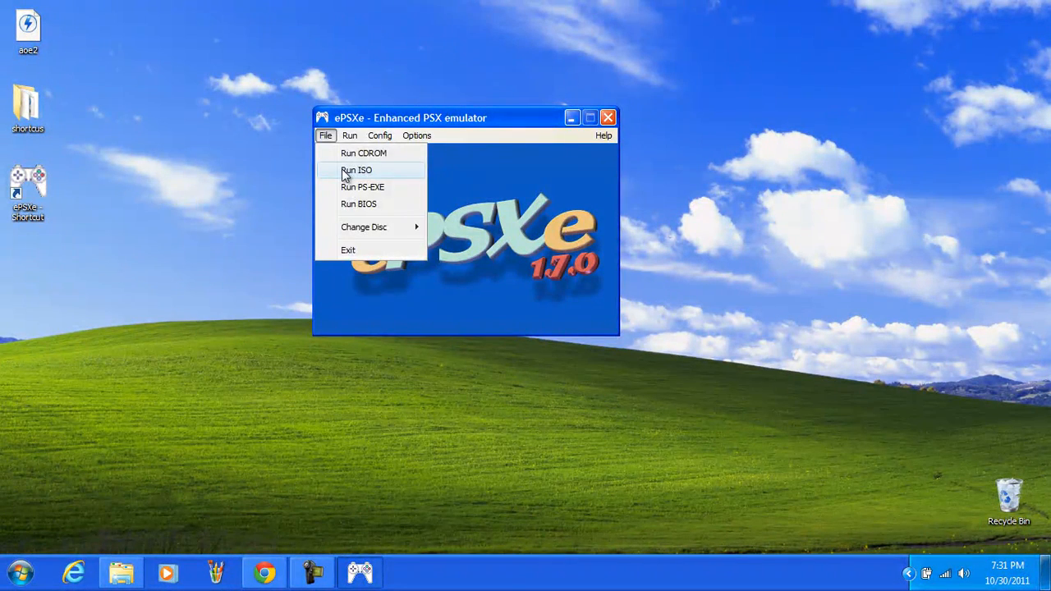
pyautogui.click(357, 170)
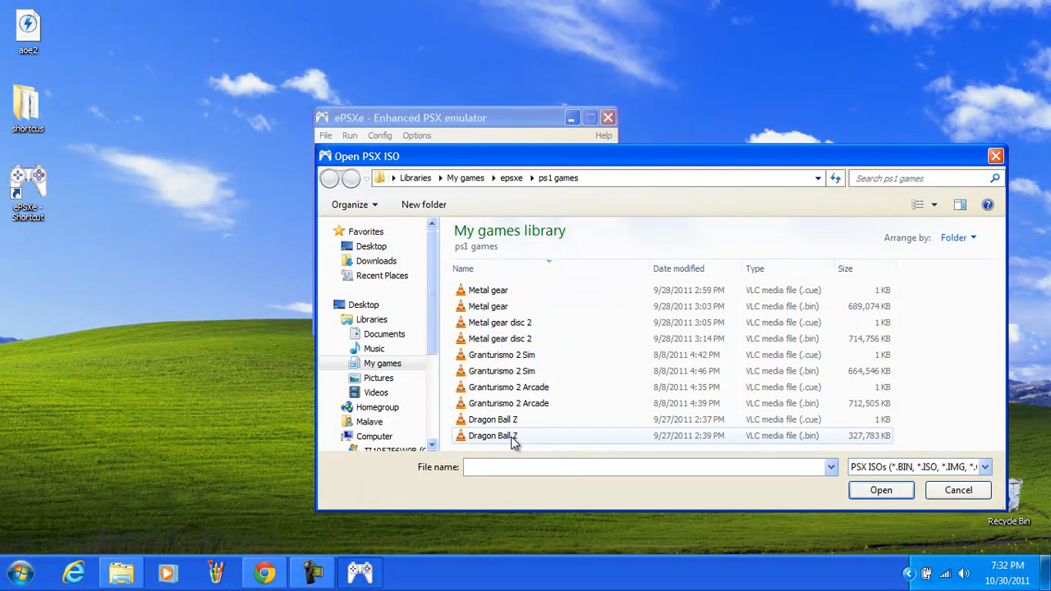
pyautogui.click(958, 489)
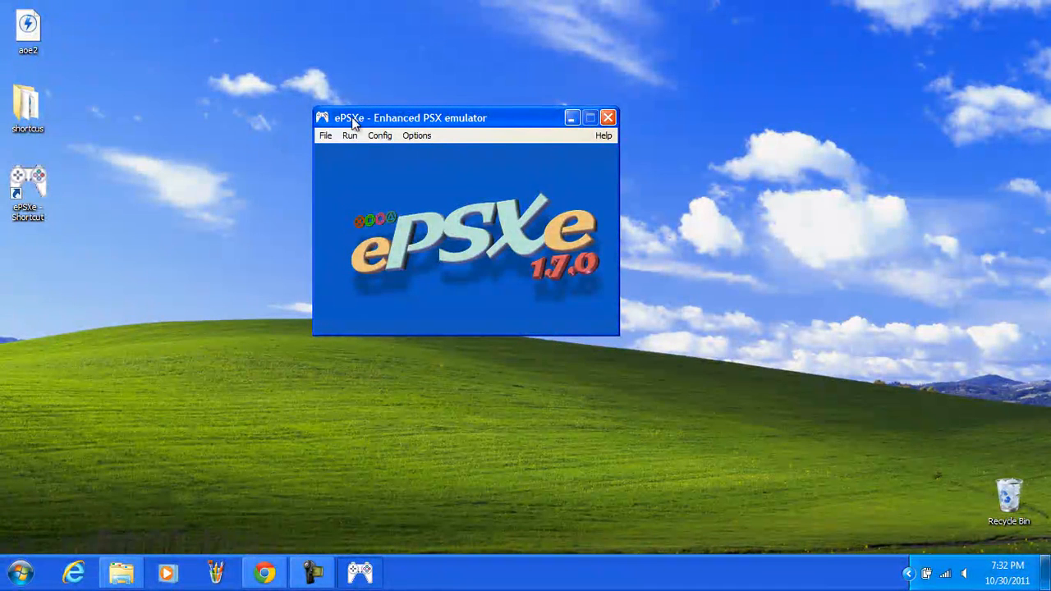
# Step: Cancel the 'ePSXe.exe has stopped working' dialog so only the desktop remains
pyautogui.click(141, 148)
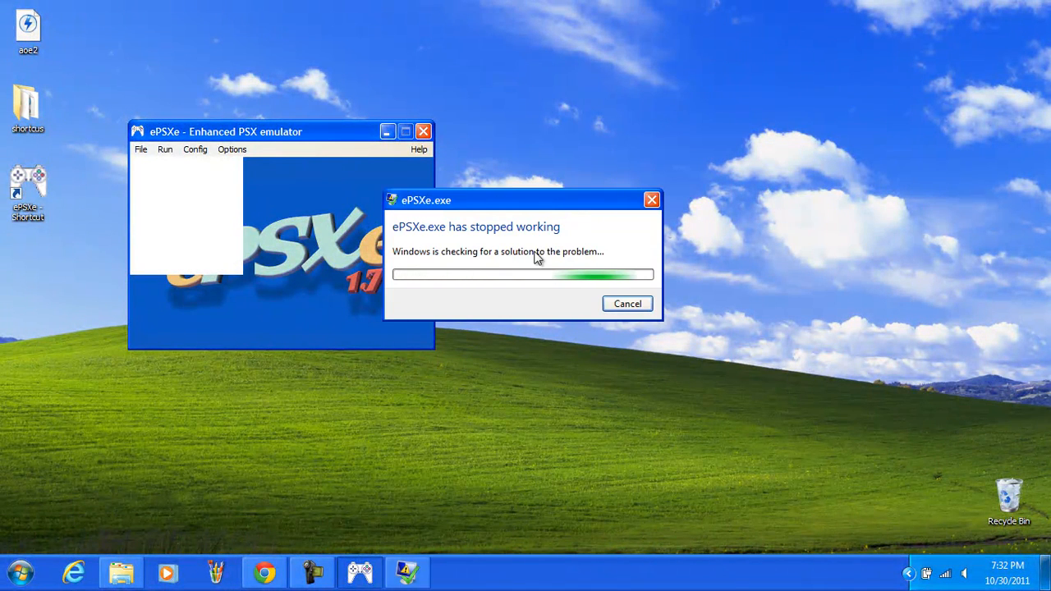
pyautogui.click(627, 302)
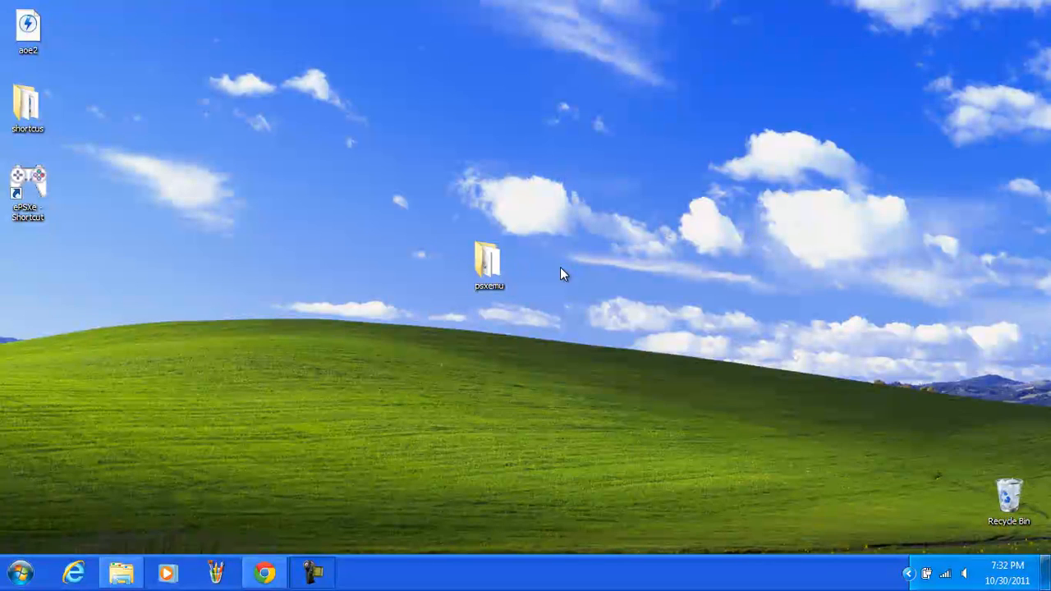
pyautogui.moveTo(122, 328)
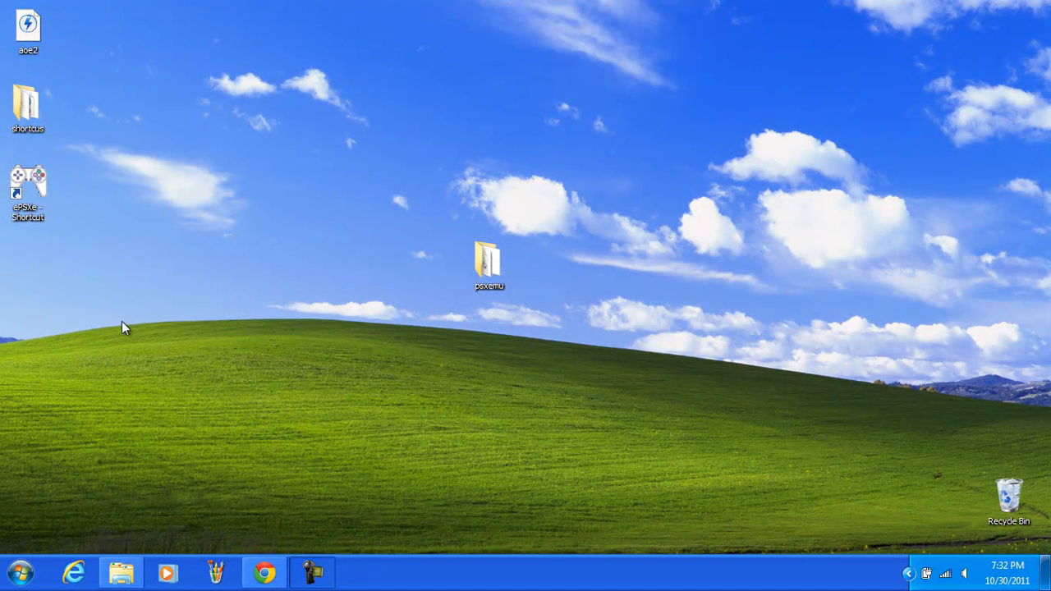
pyautogui.moveTo(368, 532)
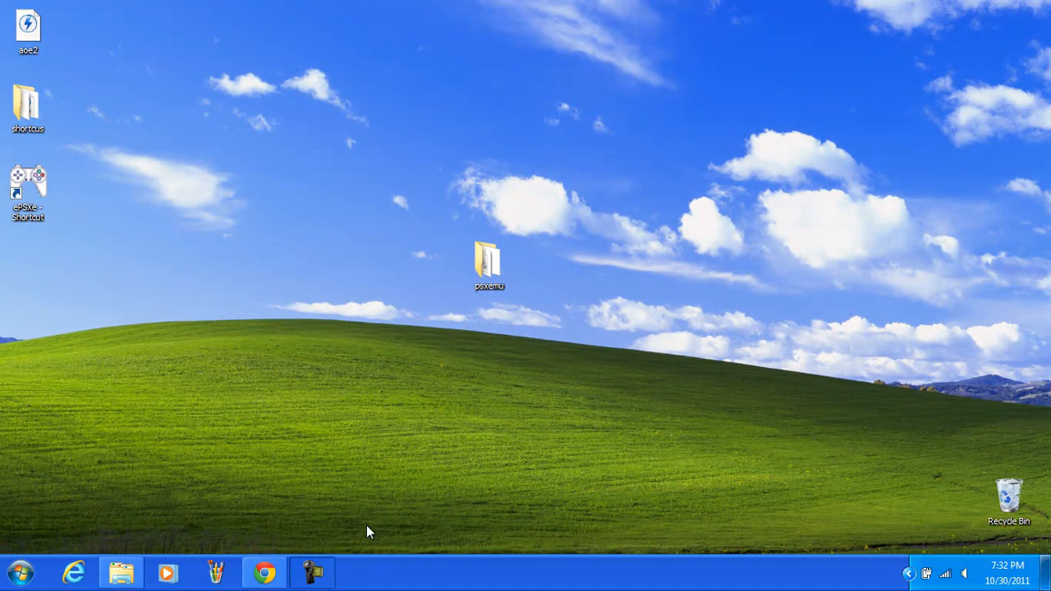
pyautogui.moveTo(458, 319)
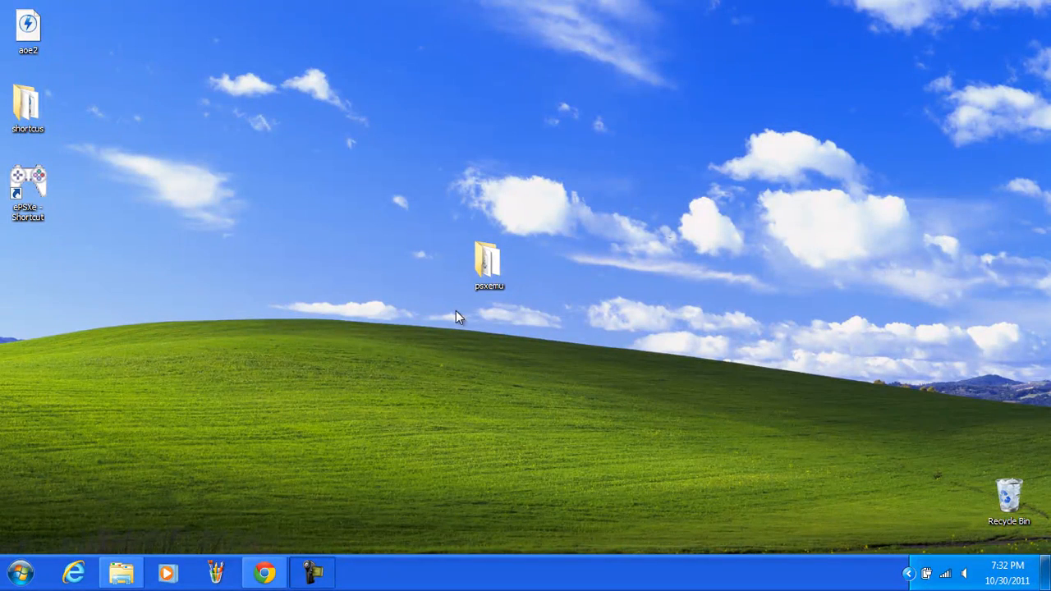